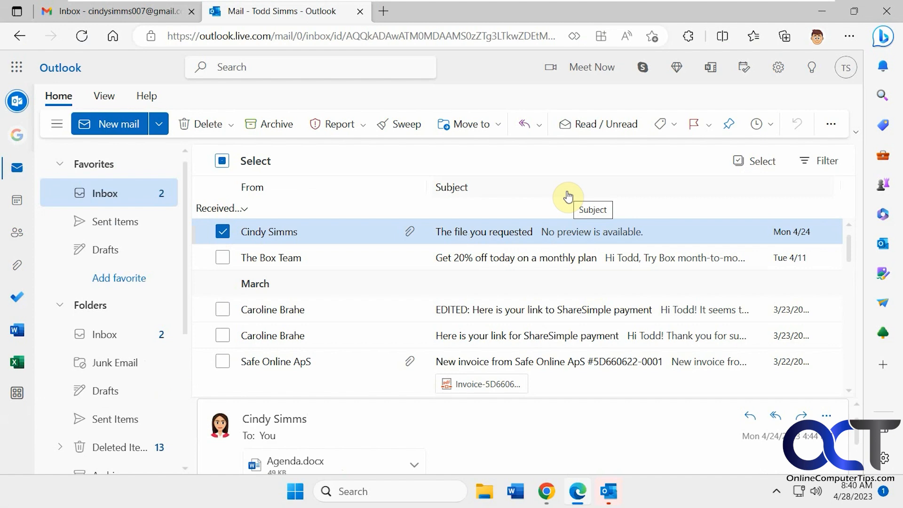
mouse_move(541, 196)
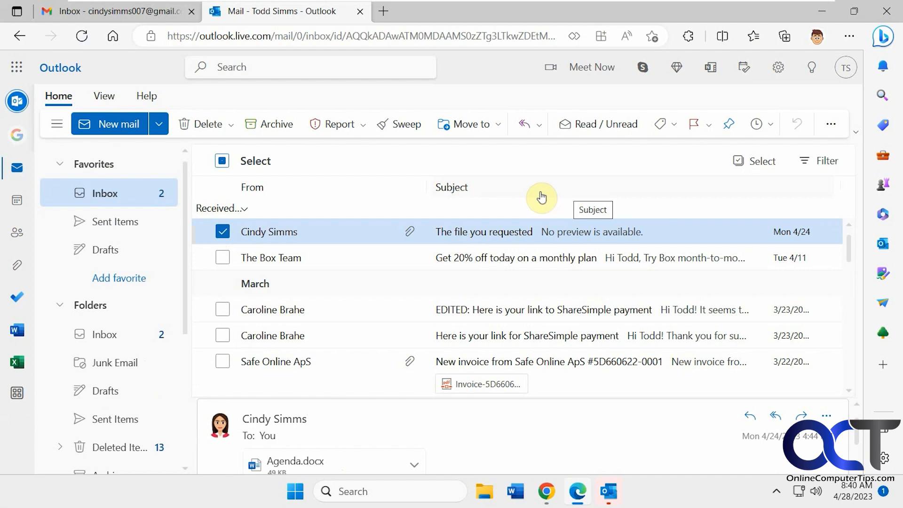
mouse_move(534, 195)
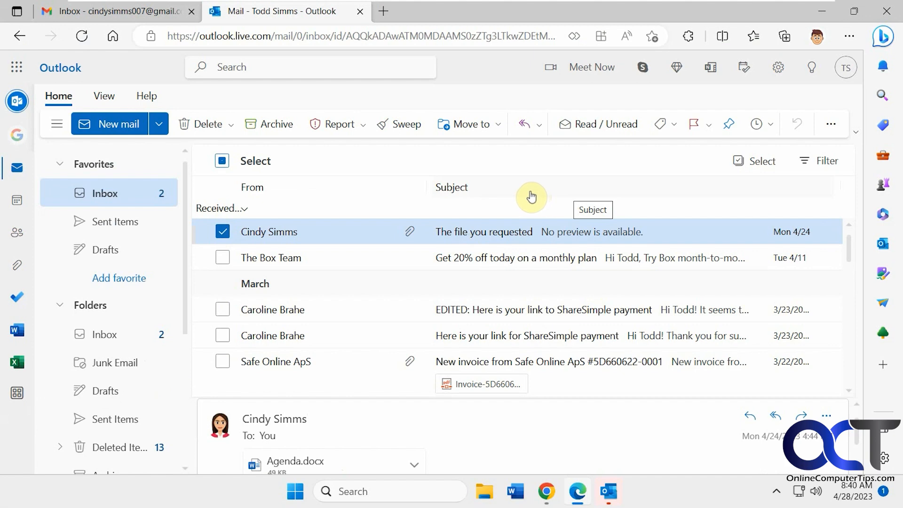
mouse_move(368, 240)
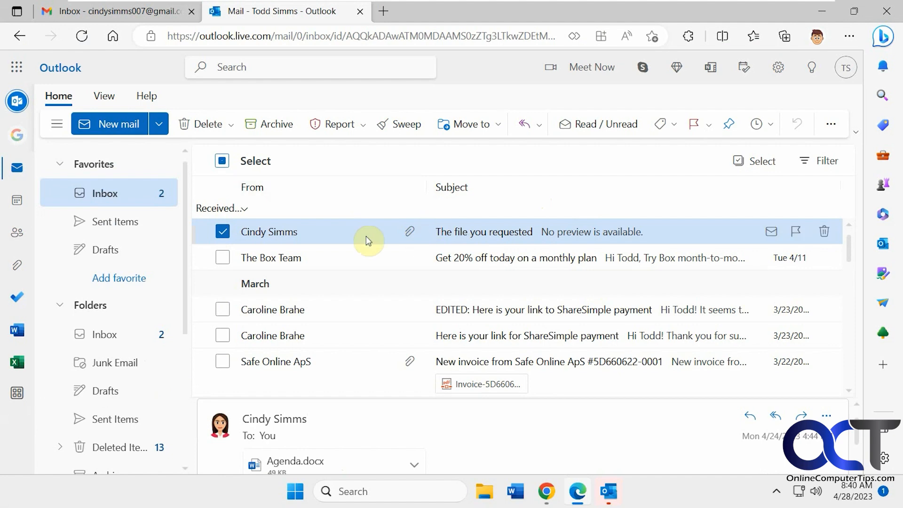
mouse_move(287, 236)
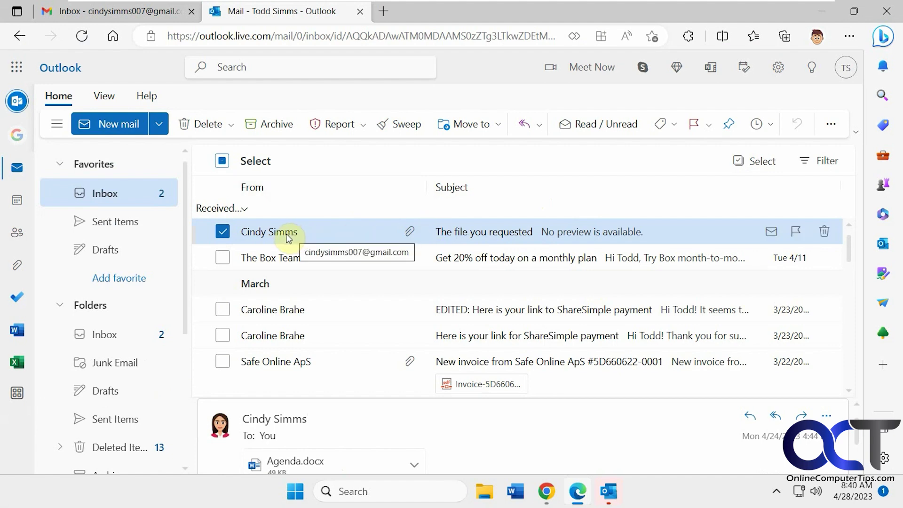
mouse_move(364, 173)
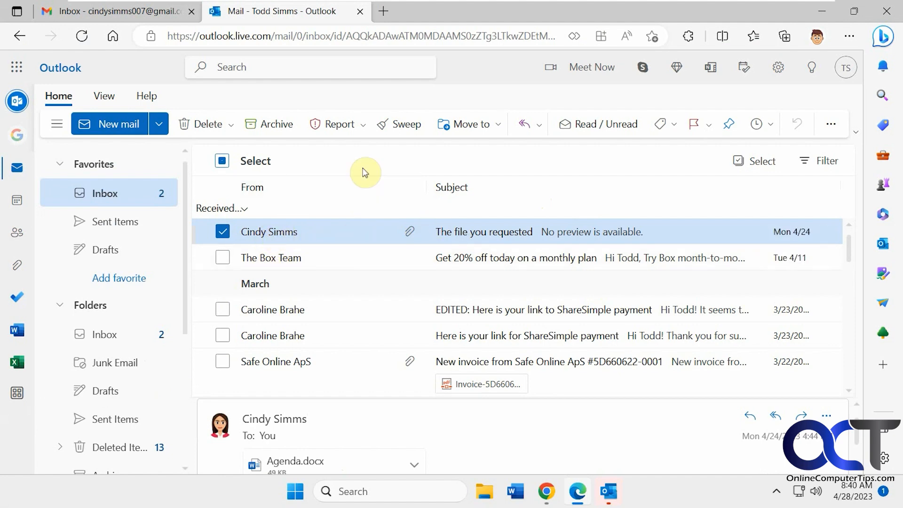
left_click(399, 125)
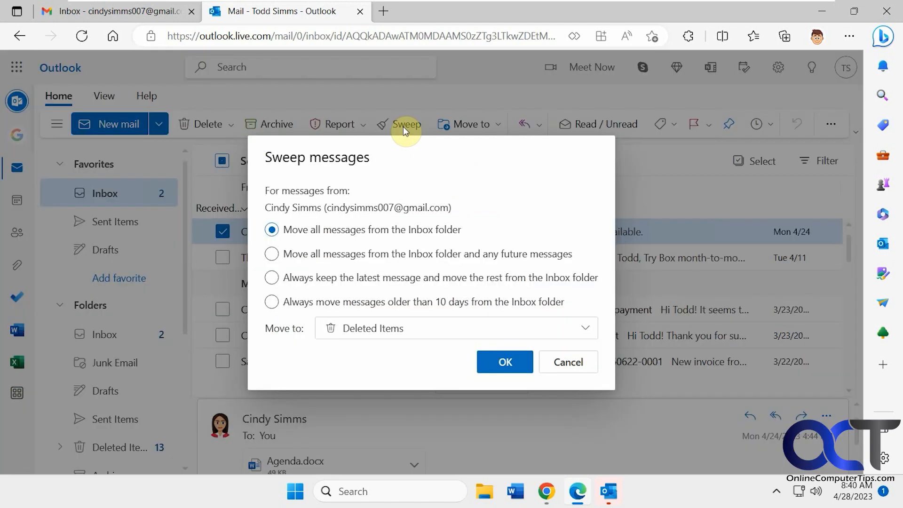
mouse_move(385, 207)
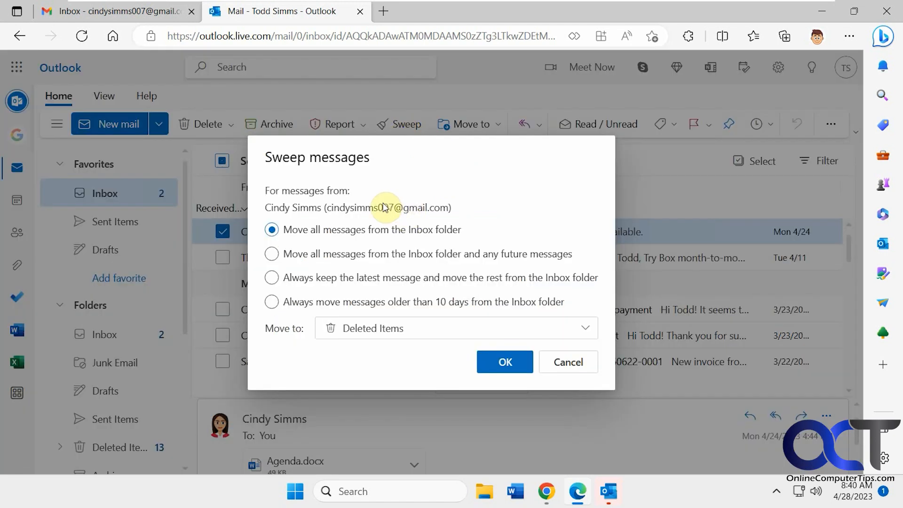
mouse_move(335, 237)
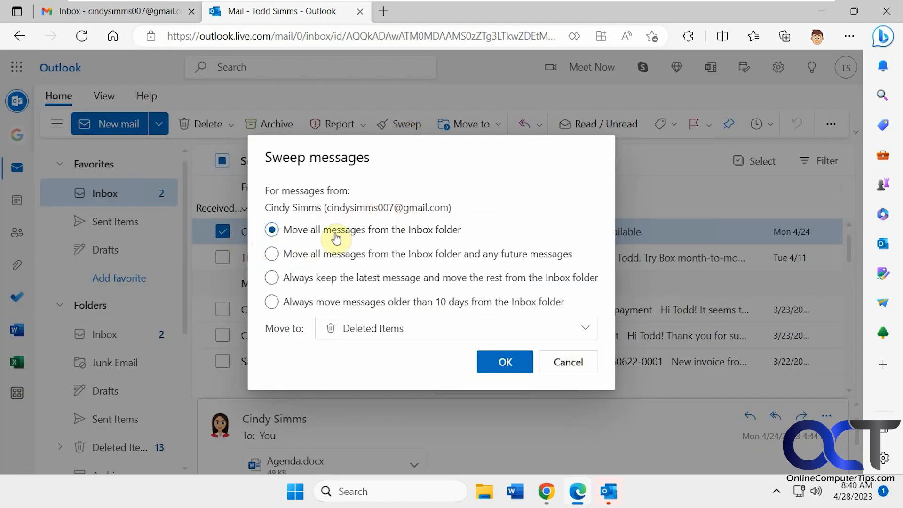
mouse_move(420, 237)
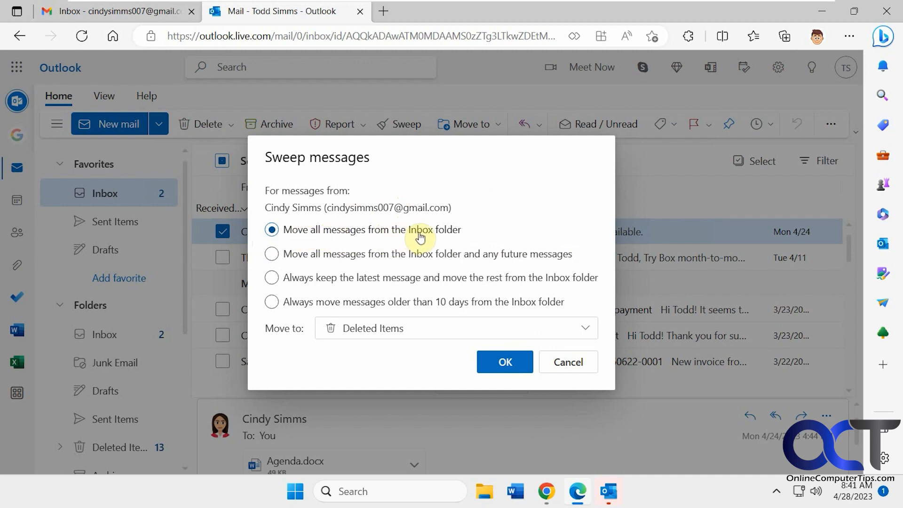
left_click(455, 328)
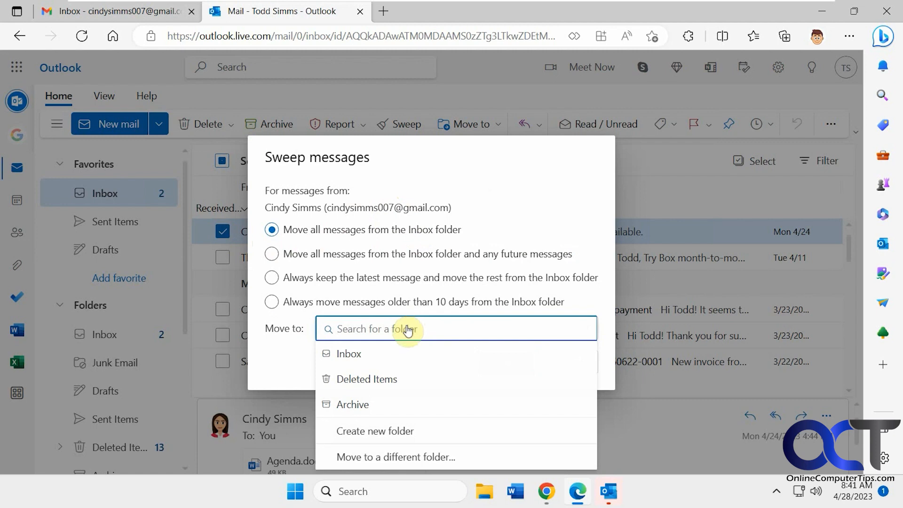
mouse_move(375, 431)
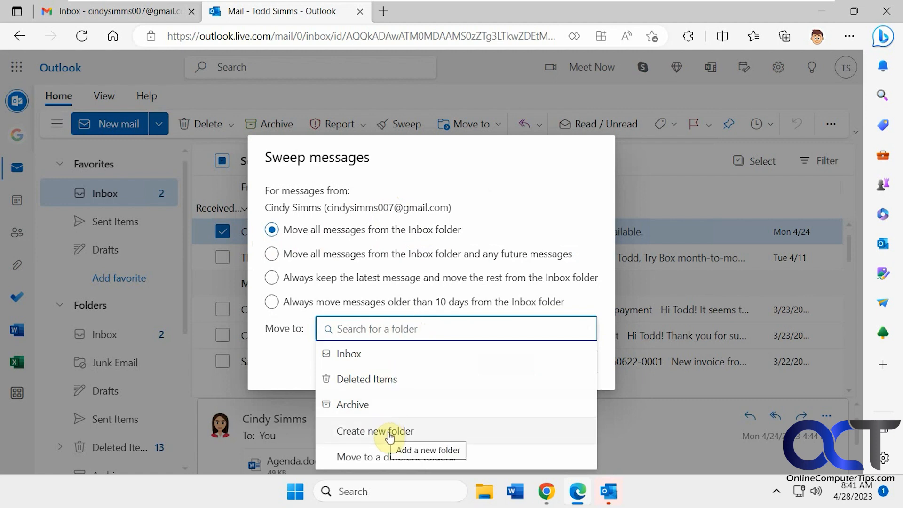
left_click(366, 379)
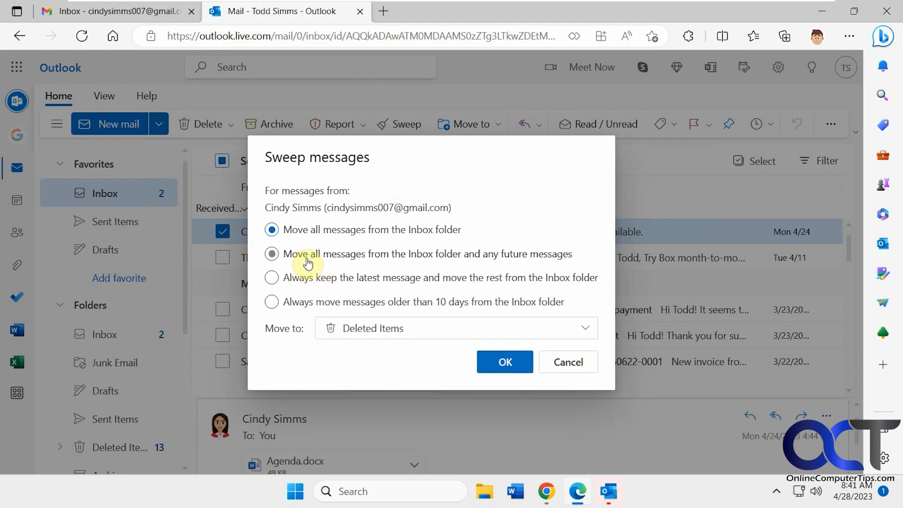
mouse_move(460, 259)
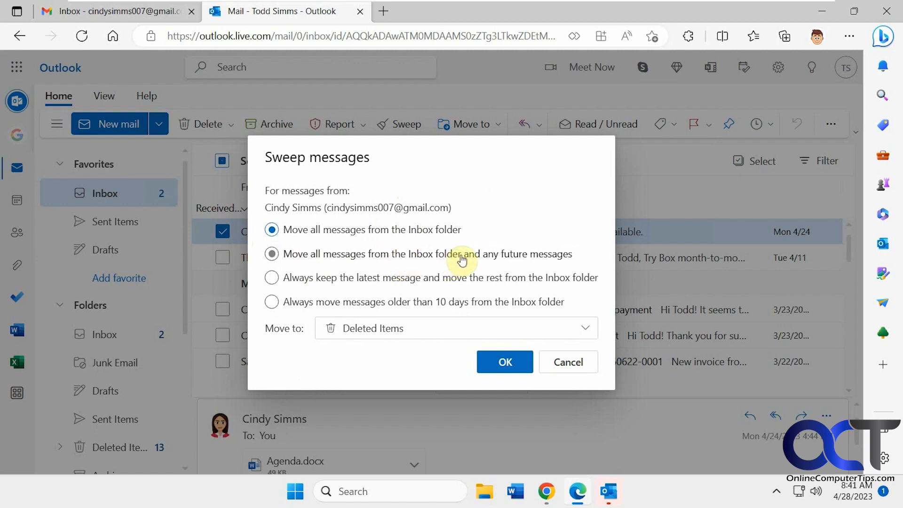
mouse_move(472, 258)
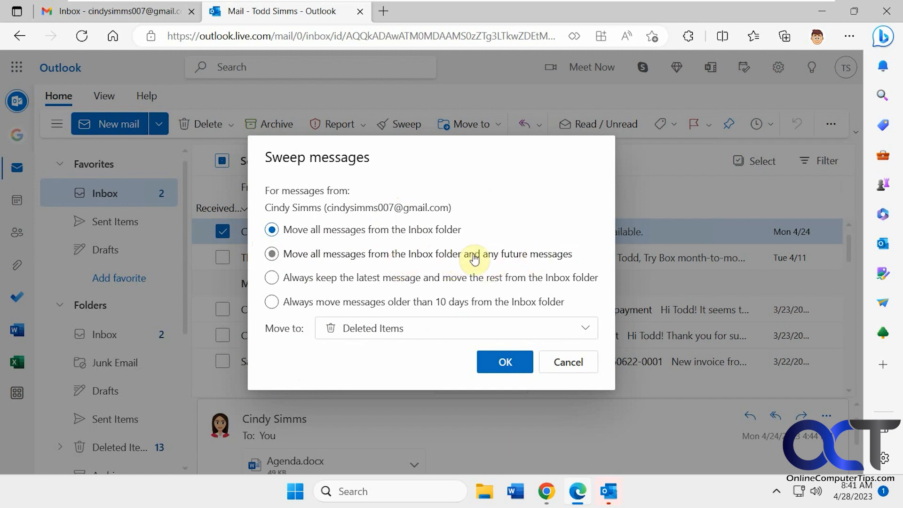
mouse_move(471, 282)
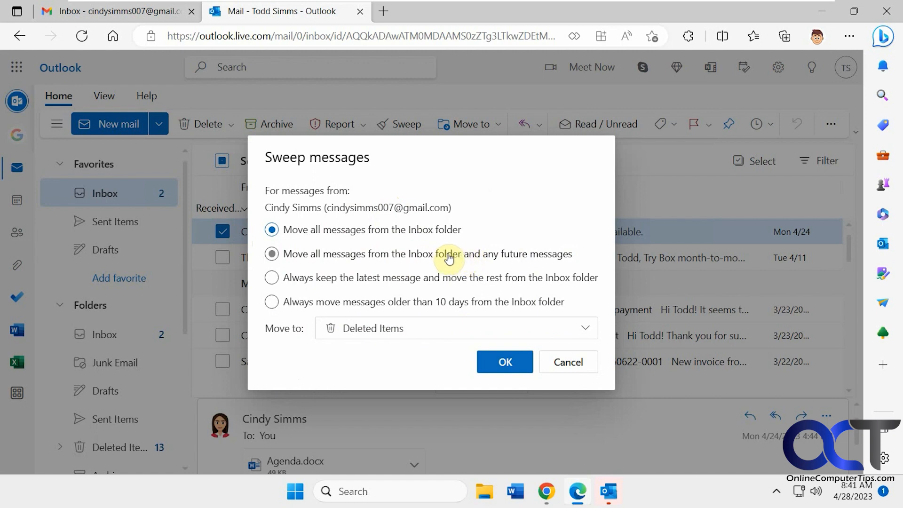
left_click(271, 277)
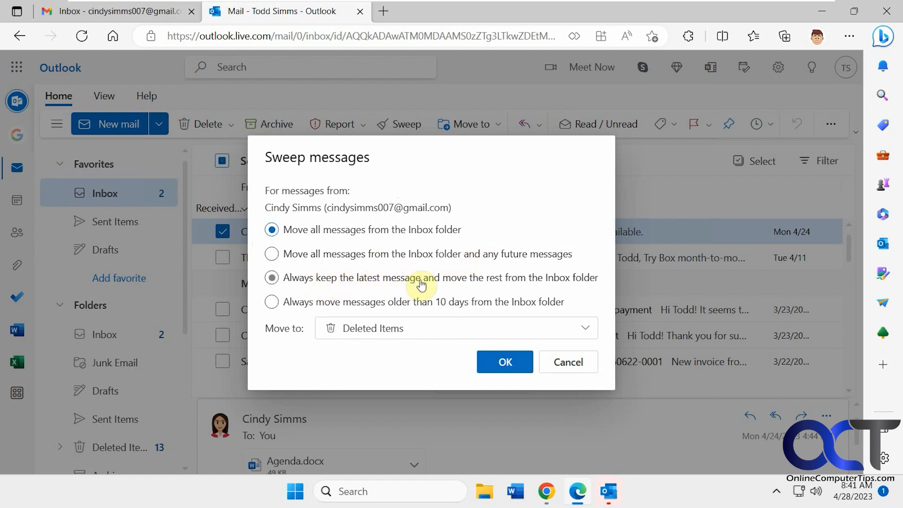
mouse_move(527, 284)
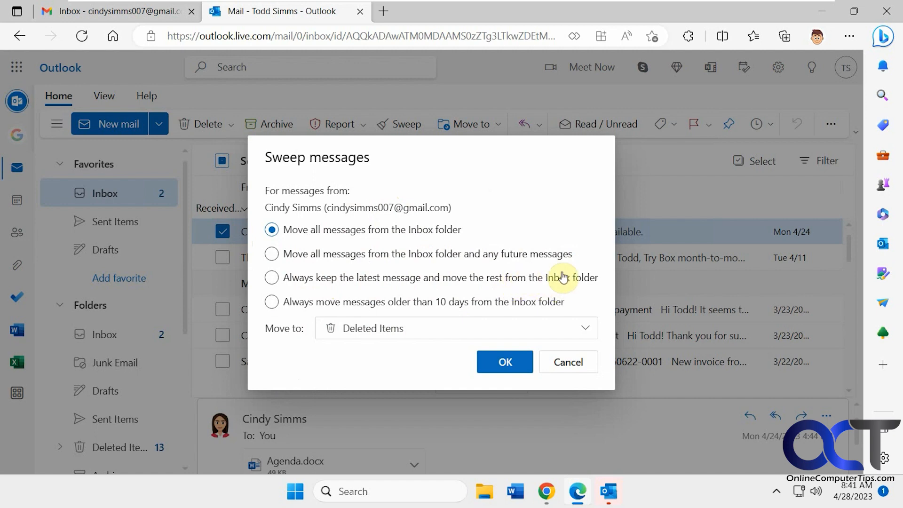
mouse_move(510, 265)
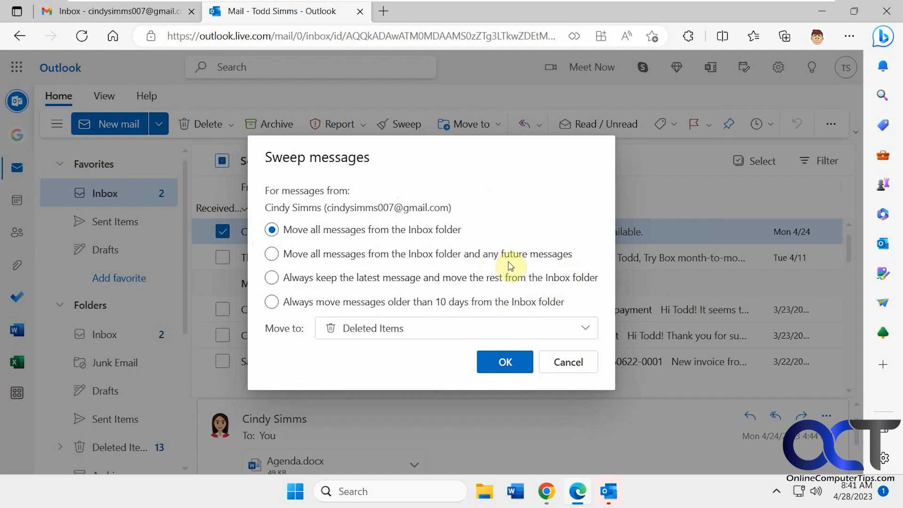
left_click(271, 302)
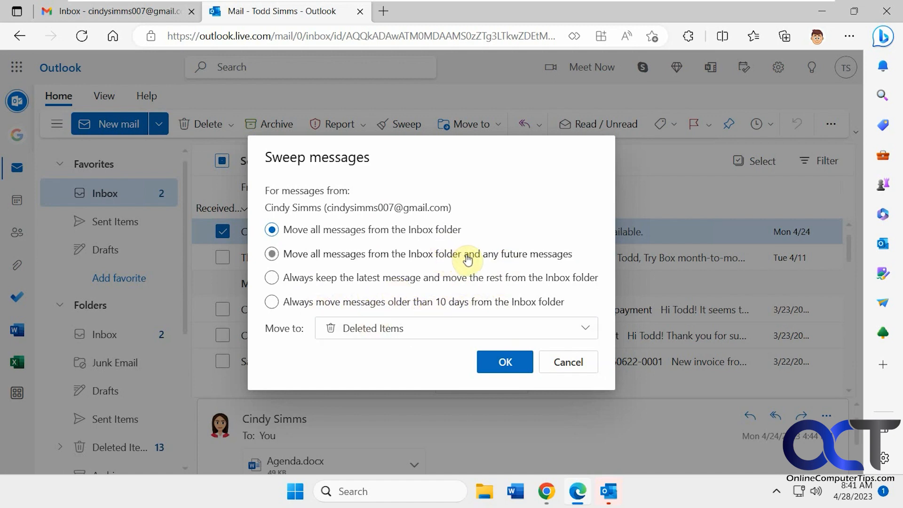
Cancel the Sweep dialog so nothing is swept and return to the inbox message list
left_click(567, 361)
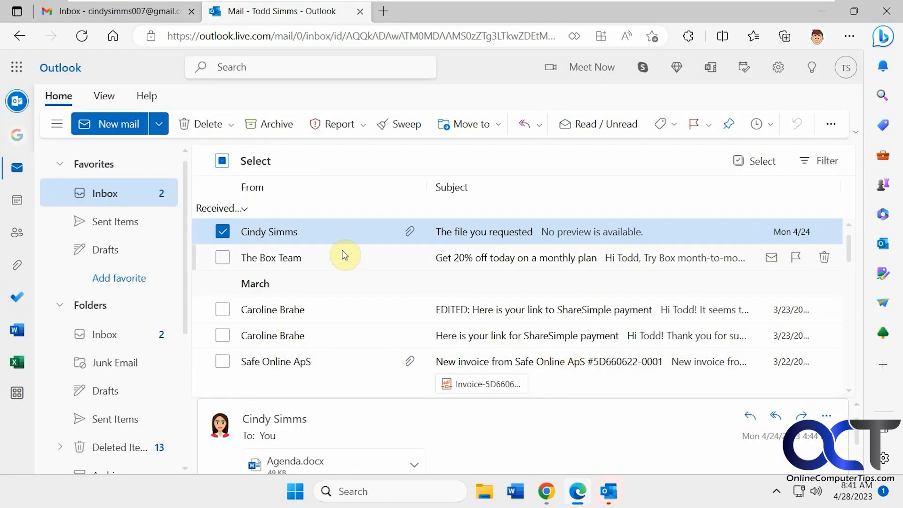
scroll("down", 3)
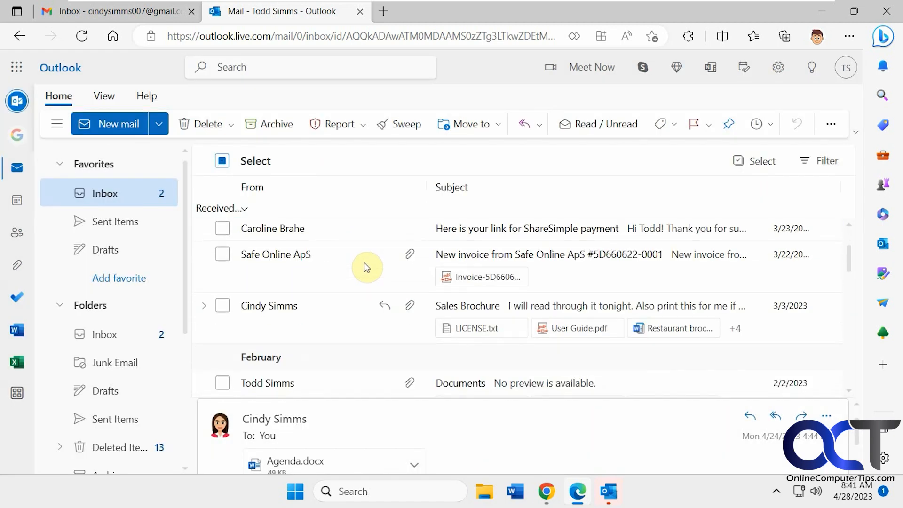
scroll("down", 3)
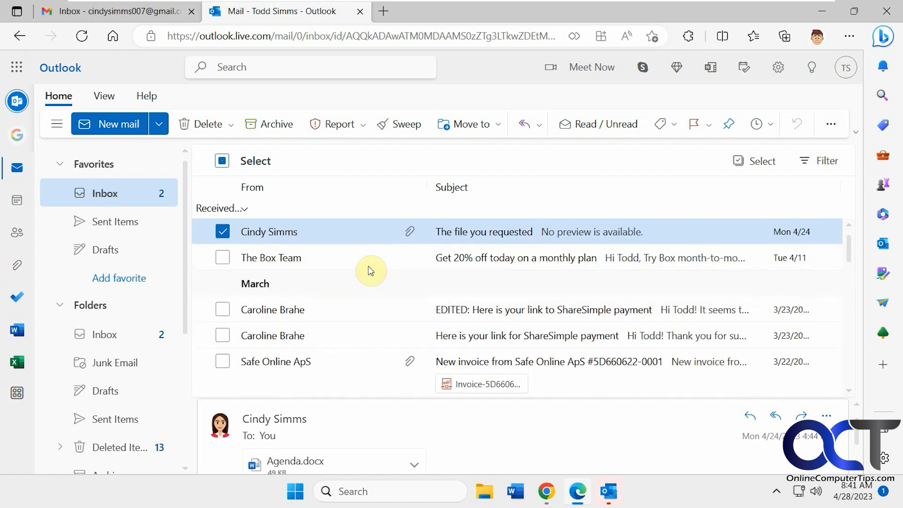
left_click(400, 125)
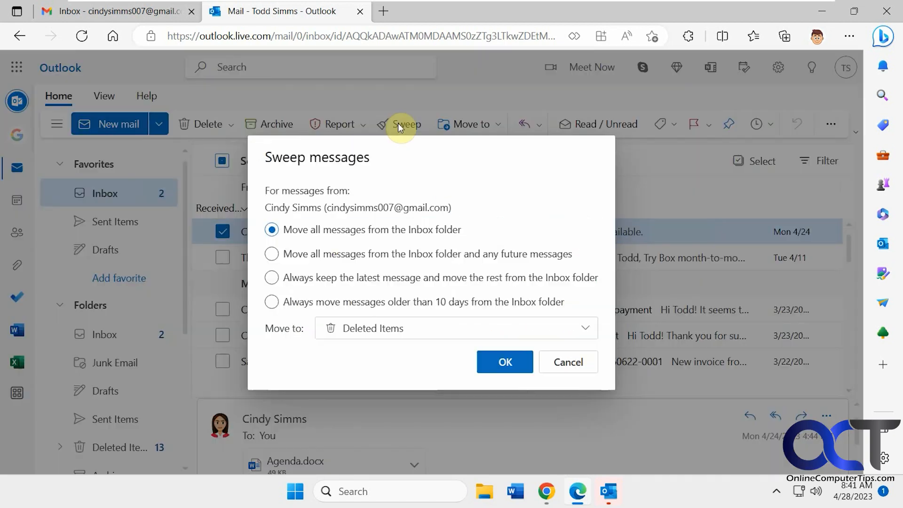
left_click(271, 302)
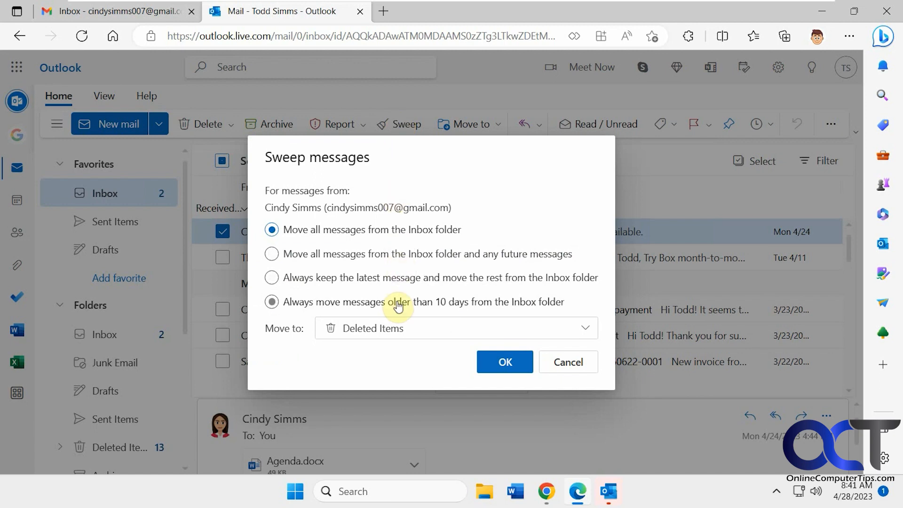
left_click(271, 301)
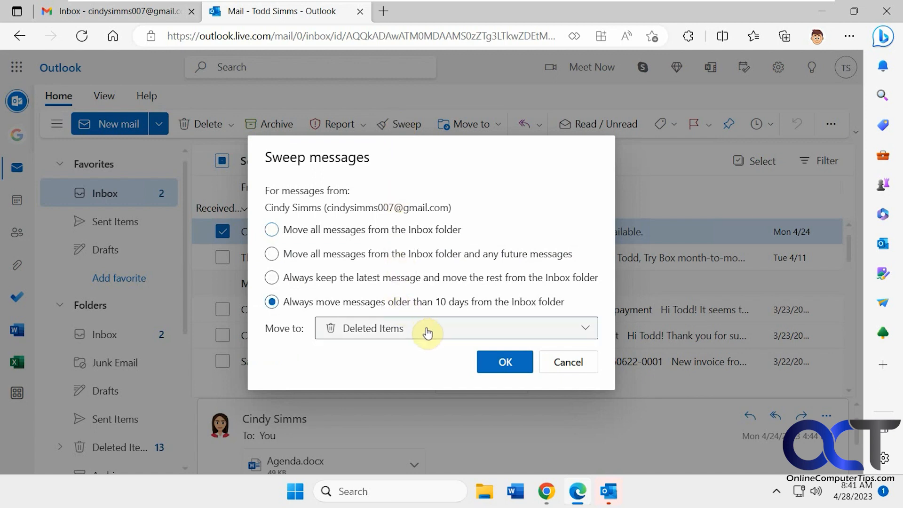
left_click(455, 327)
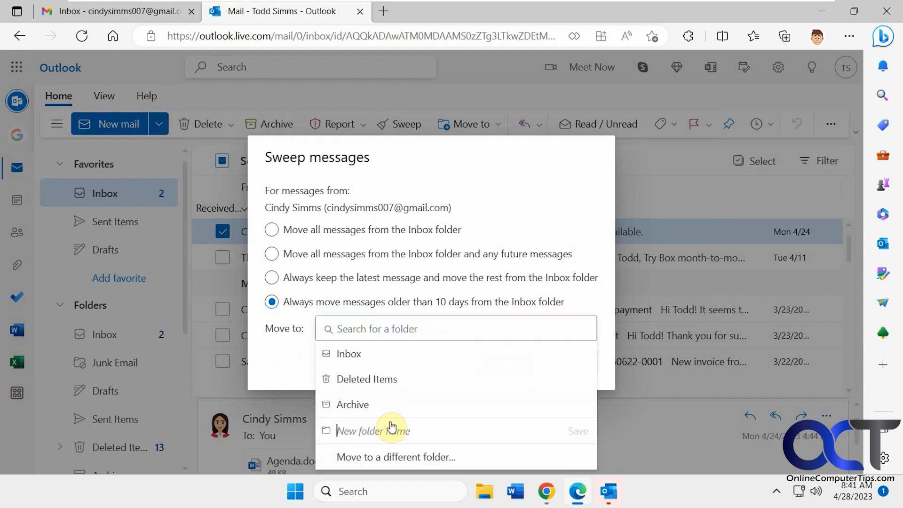
type("Cindy")
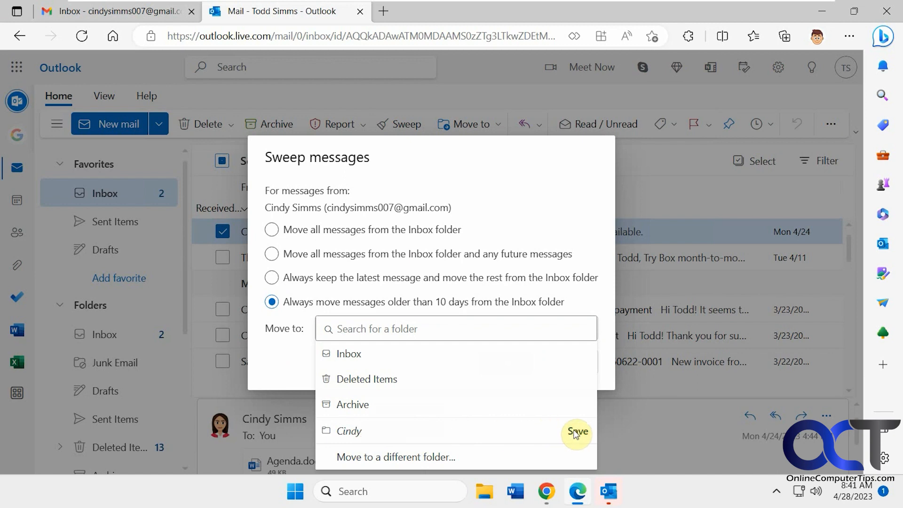
left_click(348, 430)
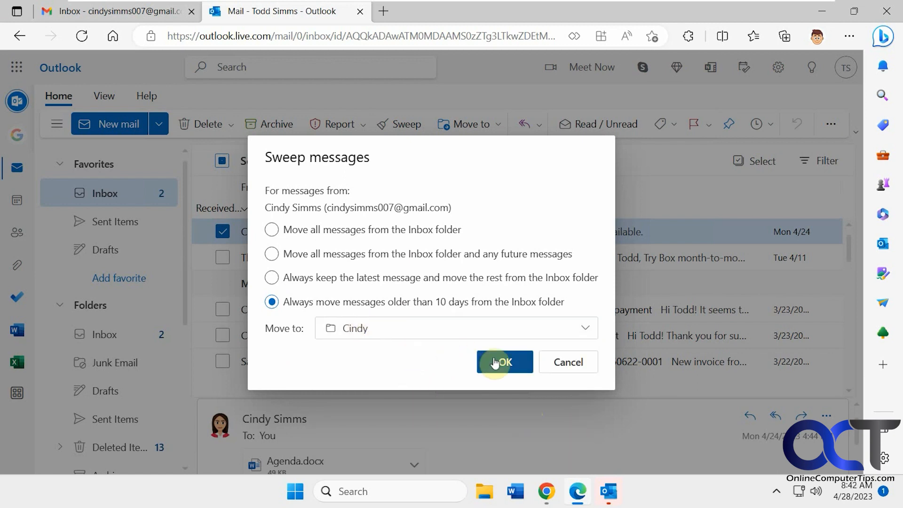
left_click(504, 361)
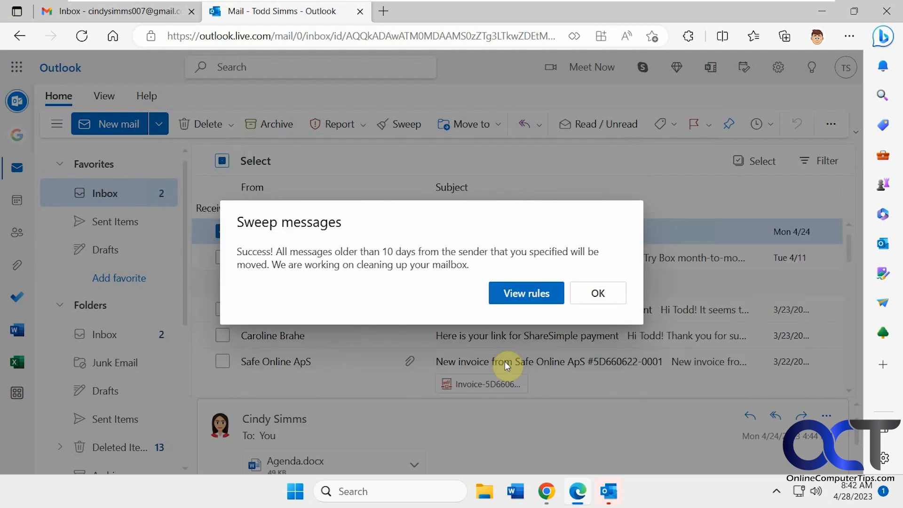
mouse_move(526, 293)
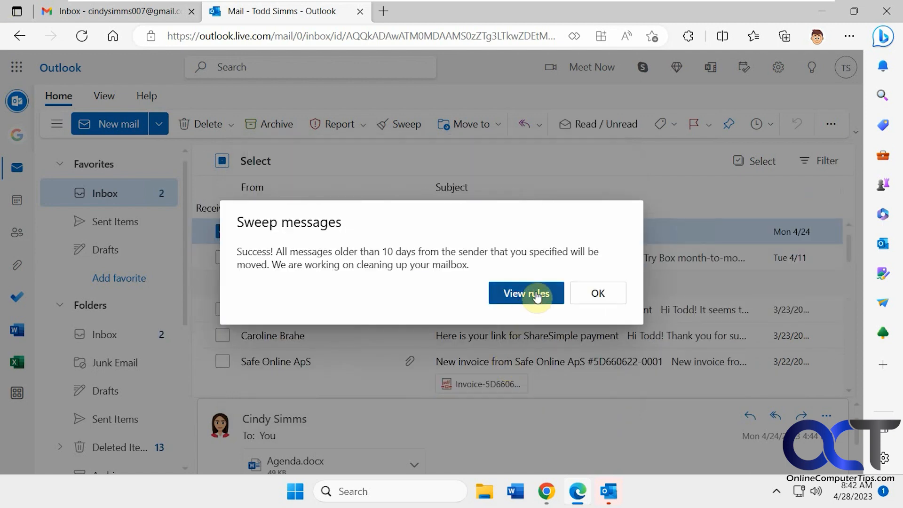
left_click(524, 292)
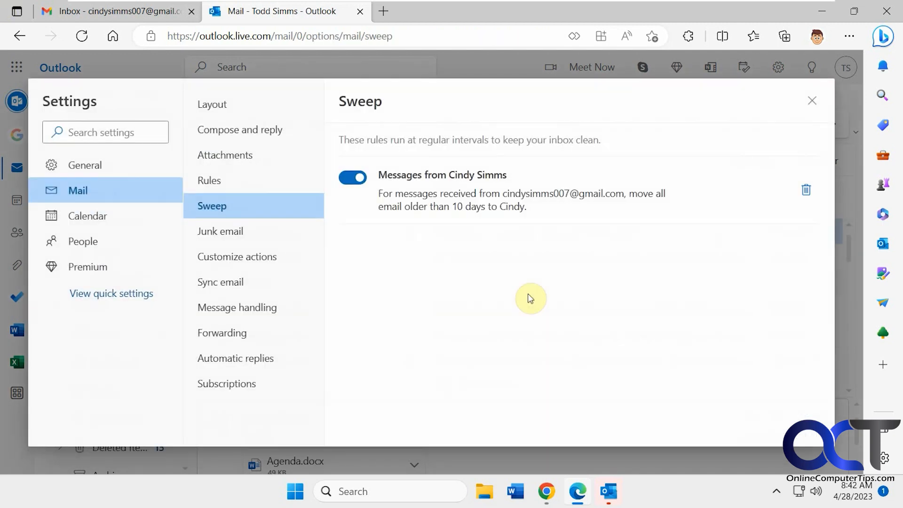
mouse_move(288, 217)
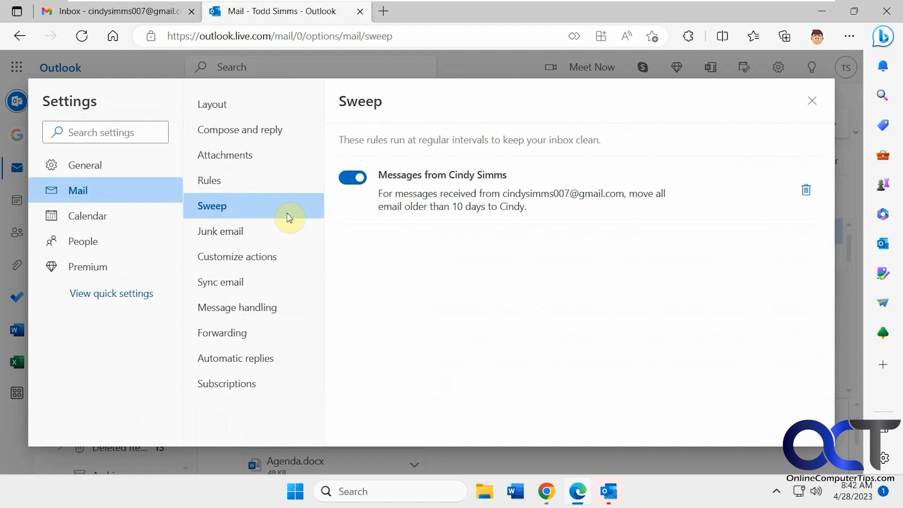
mouse_move(494, 213)
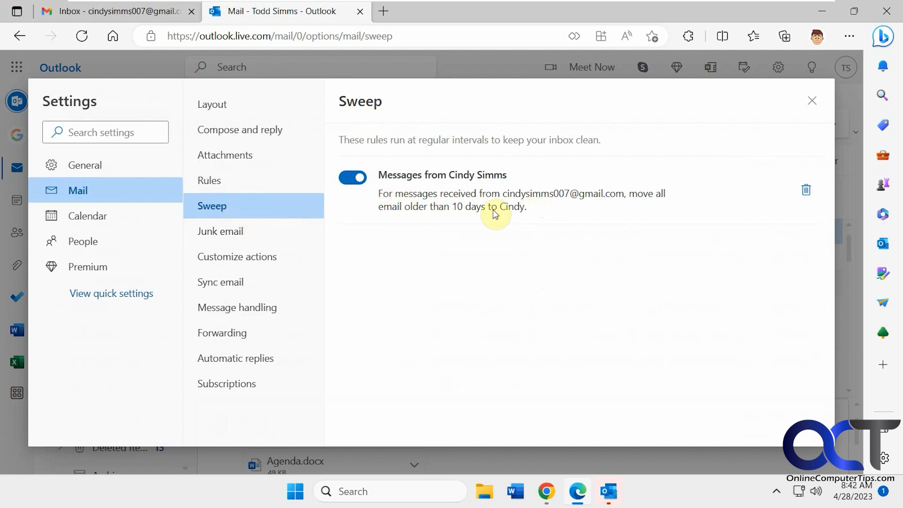
mouse_move(437, 209)
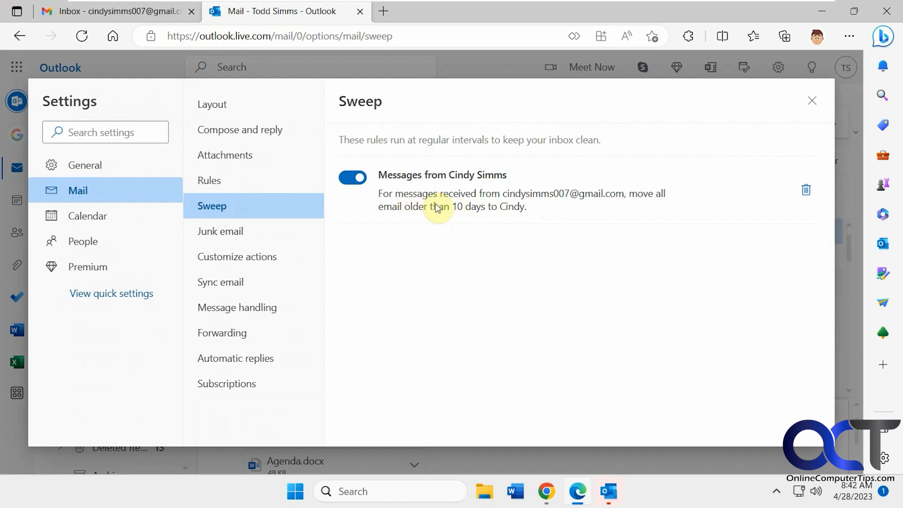
mouse_move(755, 188)
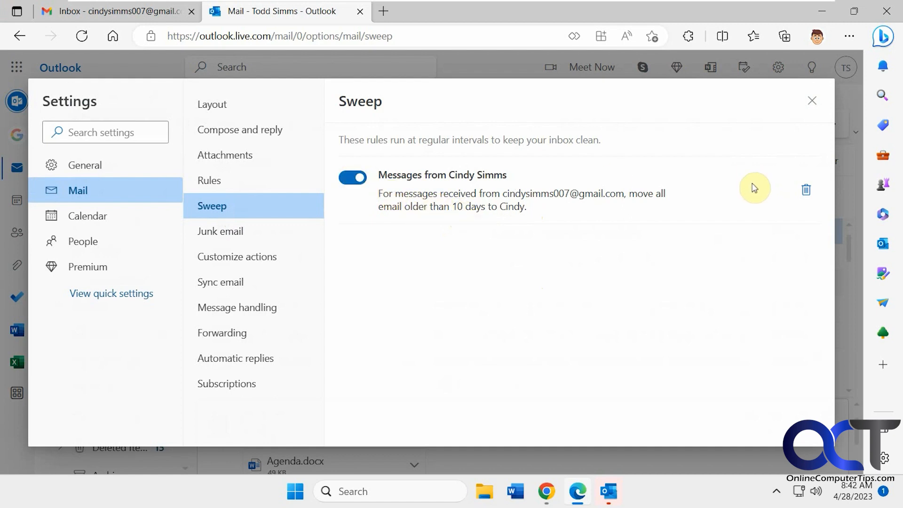
left_click(811, 100)
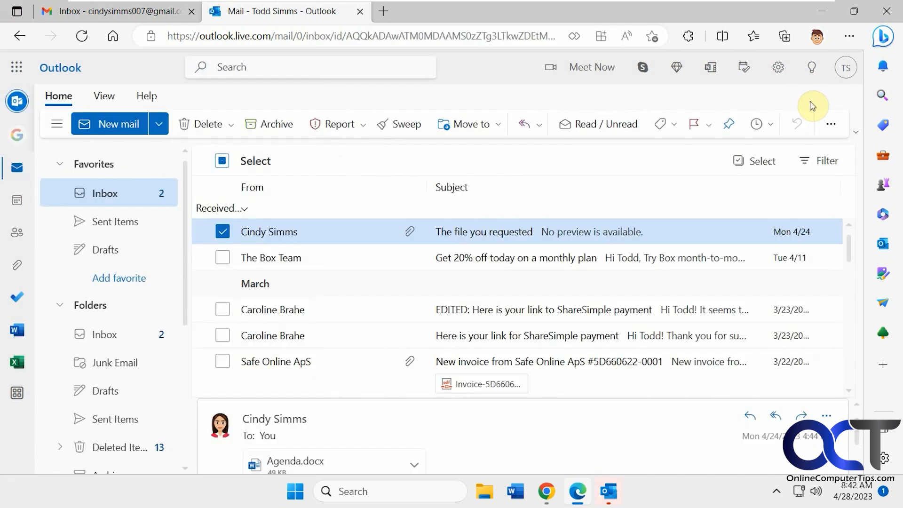
left_click(777, 68)
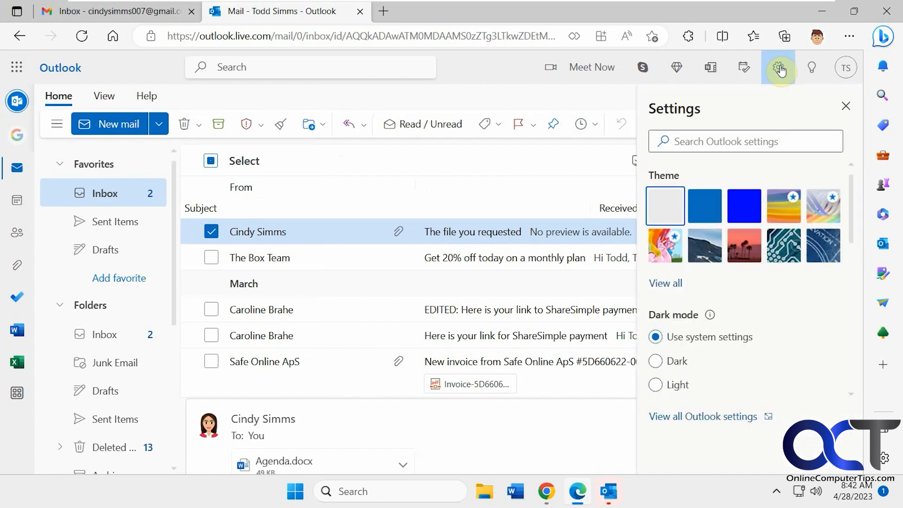
left_click(703, 415)
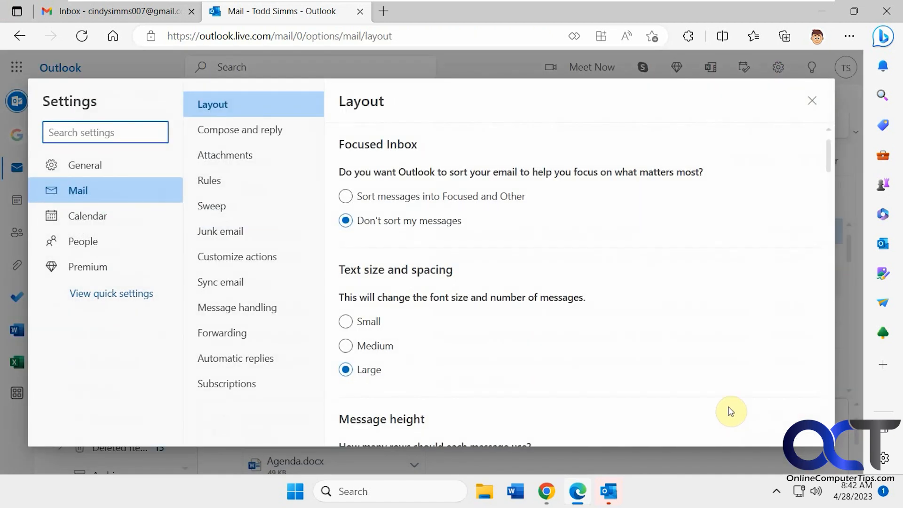
mouse_move(232, 154)
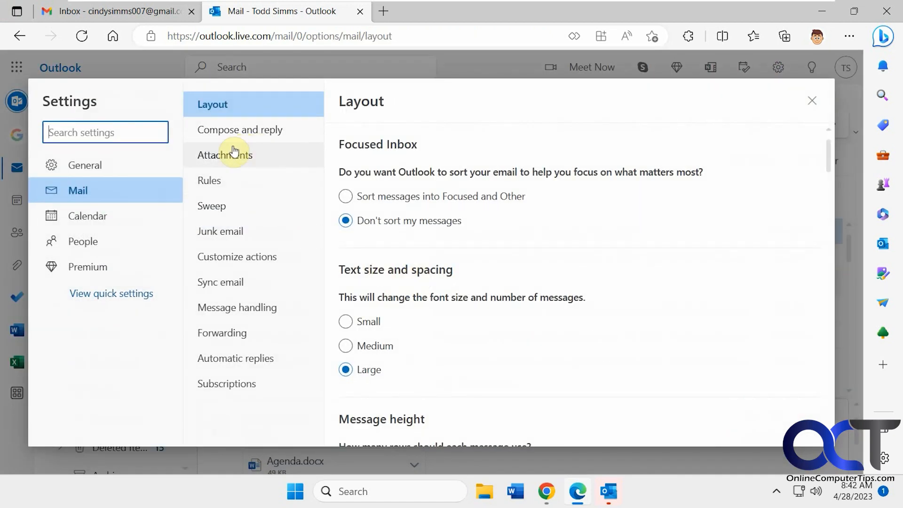
left_click(208, 180)
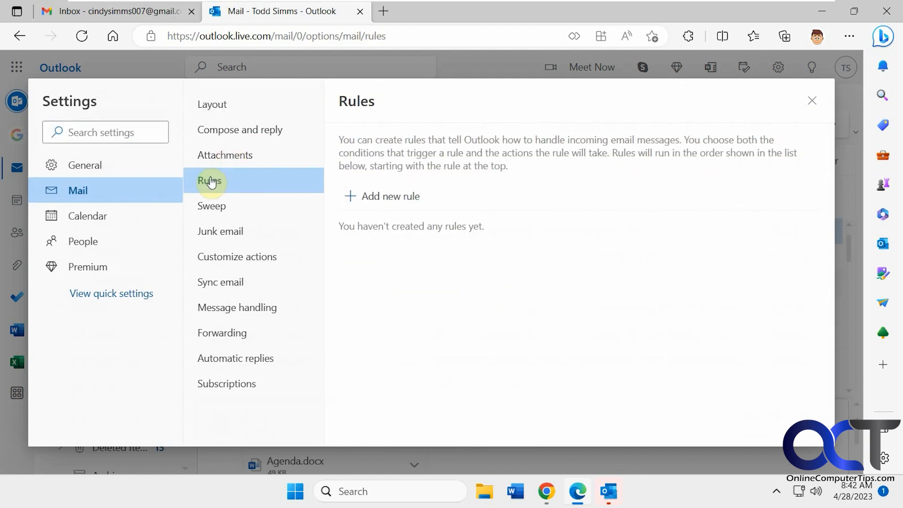
left_click(212, 206)
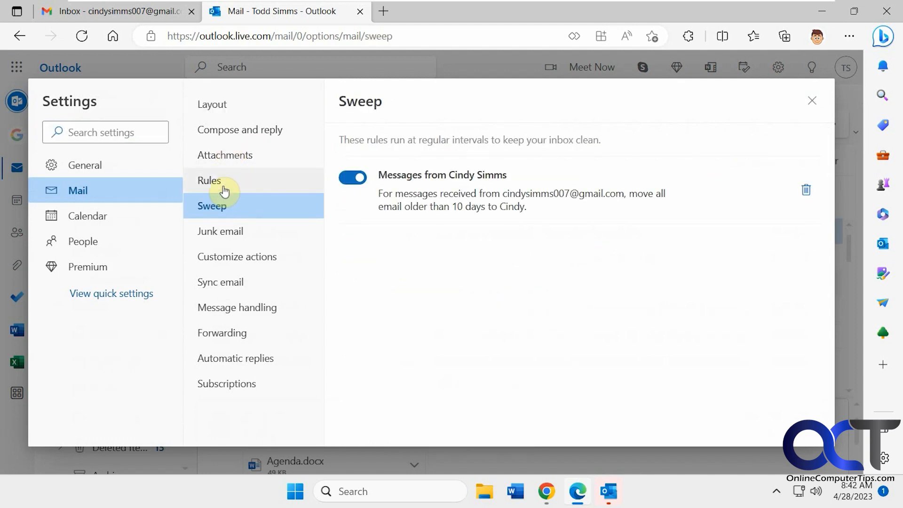
left_click(209, 181)
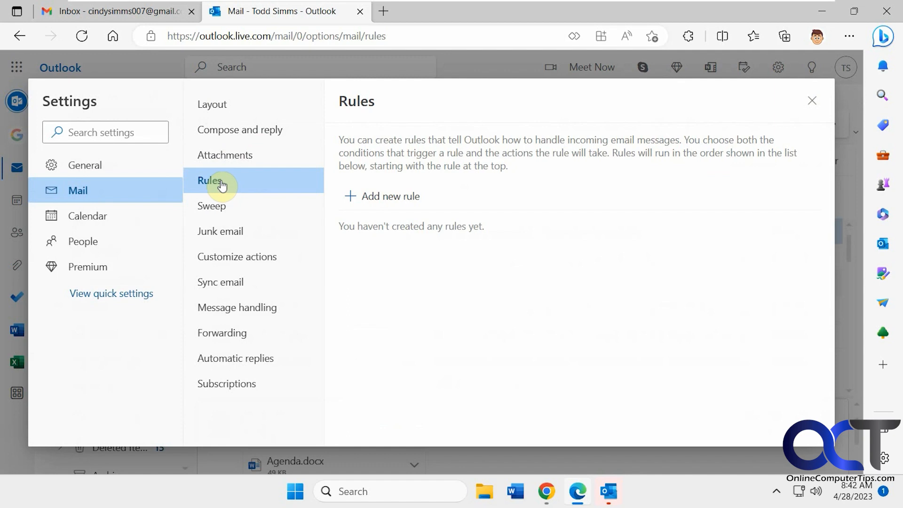
left_click(212, 206)
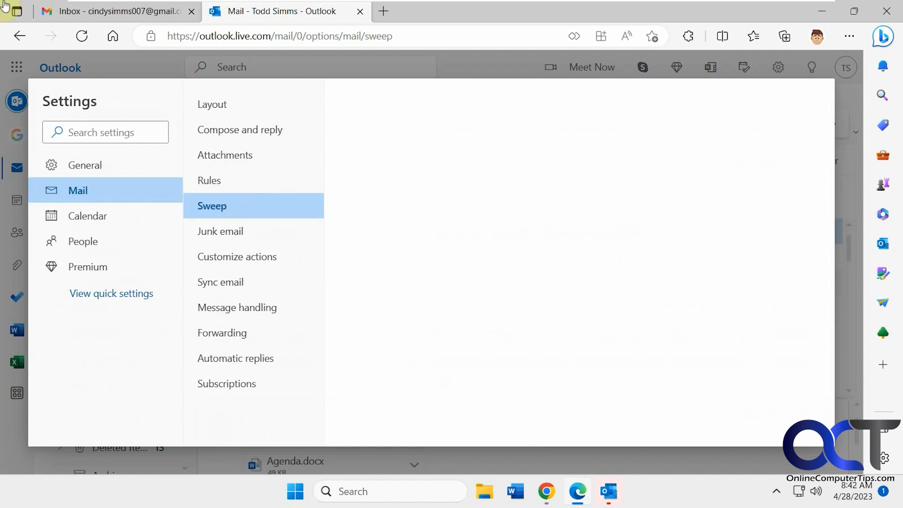
left_click(212, 206)
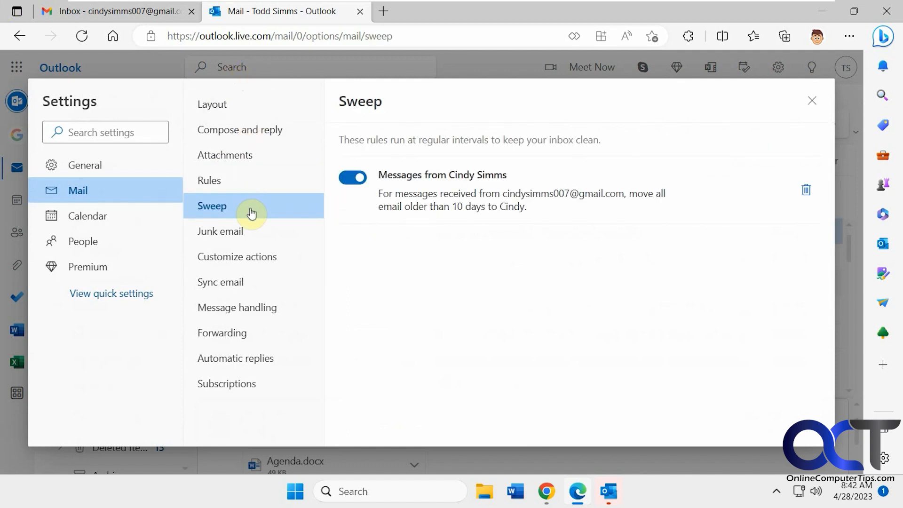
left_click(209, 181)
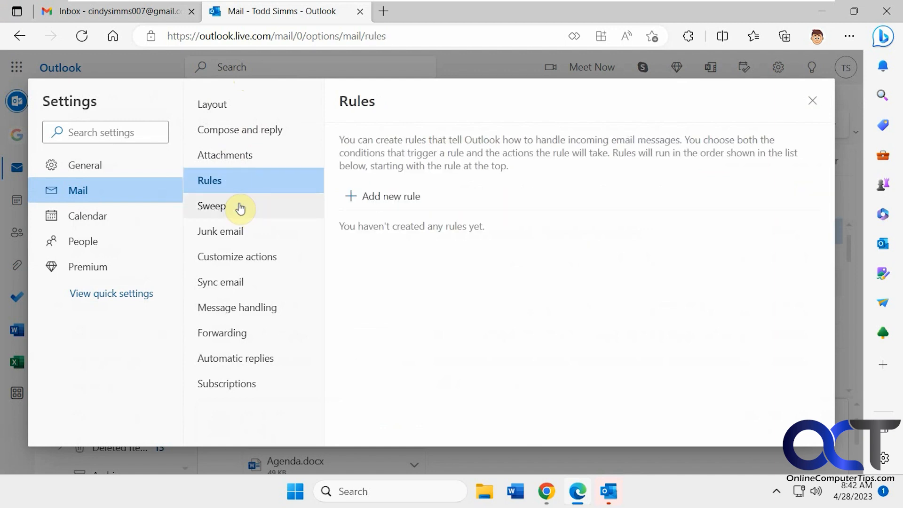
left_click(212, 206)
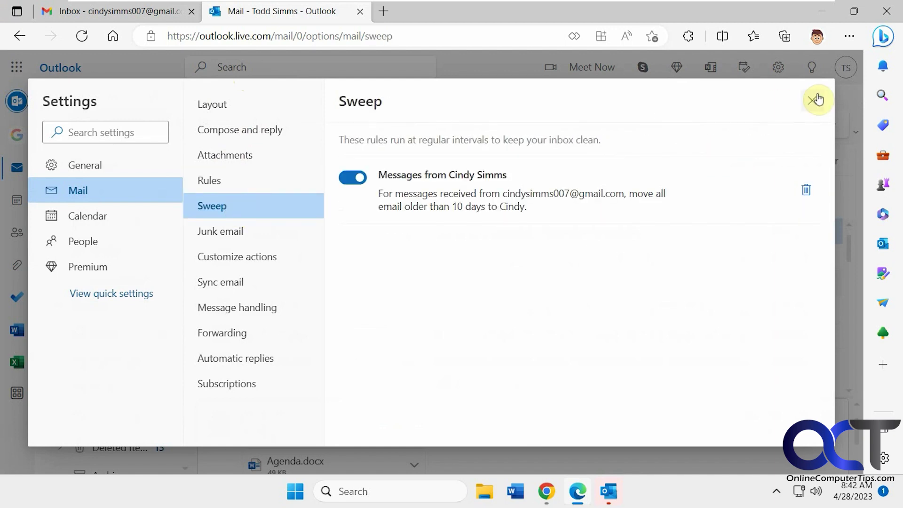
left_click(817, 99)
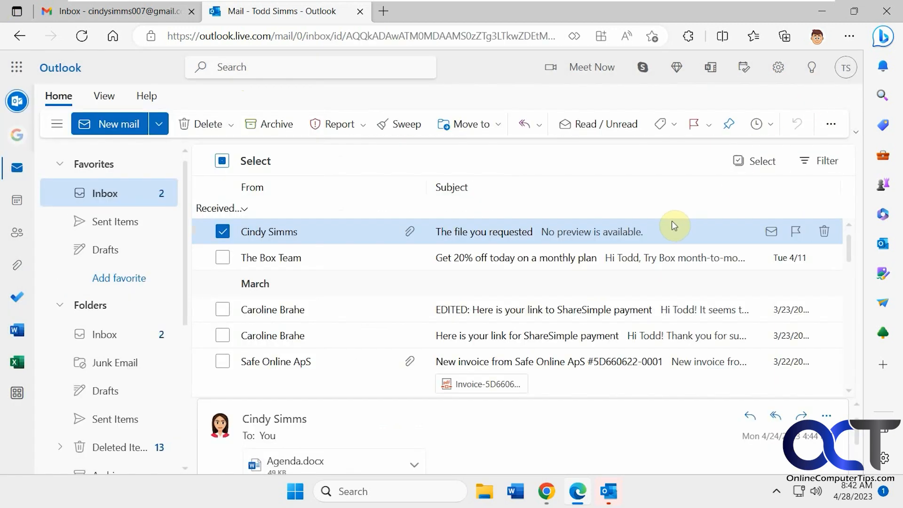
scroll("down", 3)
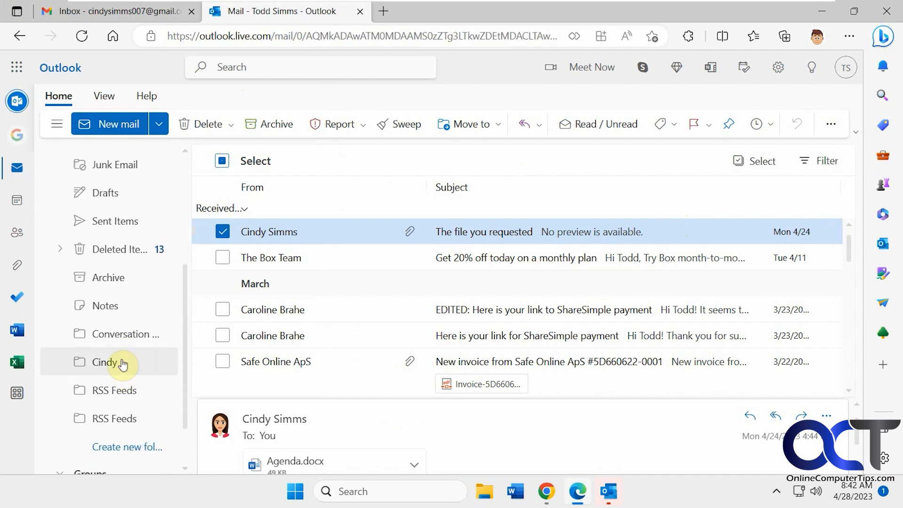
left_click(105, 361)
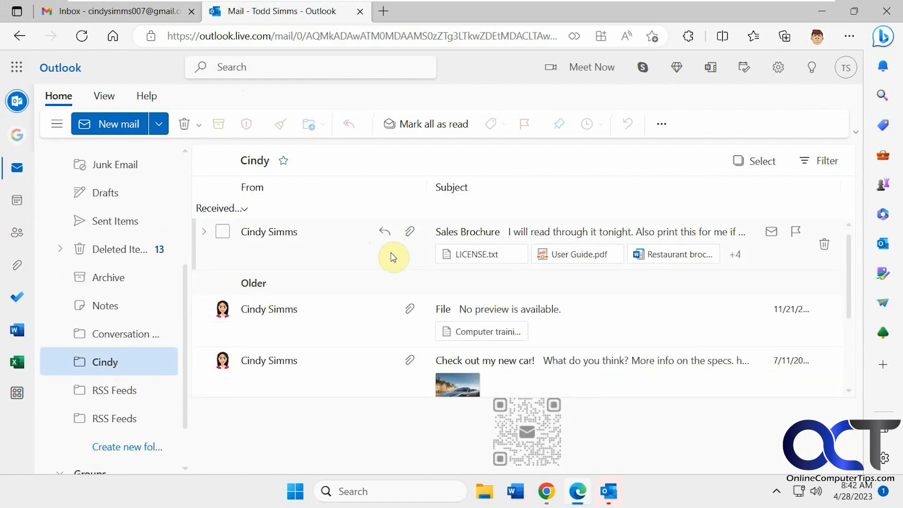
scroll("down", 3)
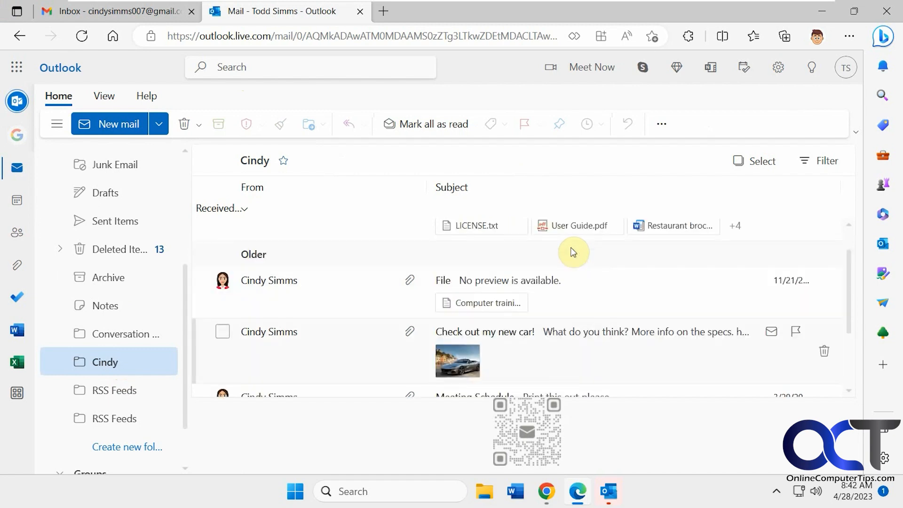
scroll("up", 3)
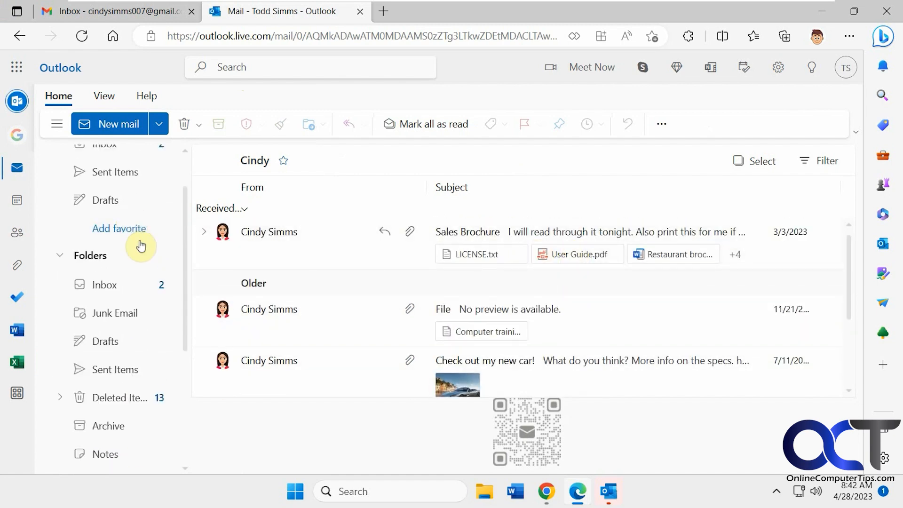
left_click(105, 193)
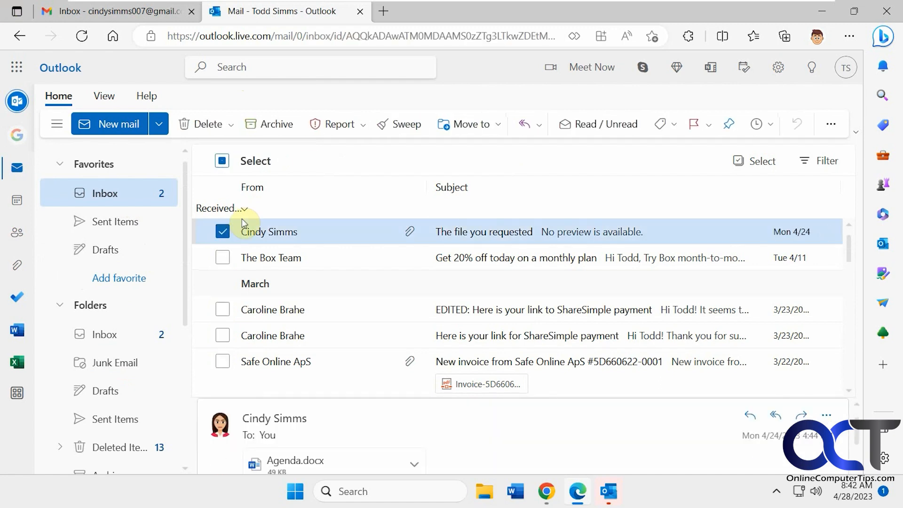
left_click(399, 125)
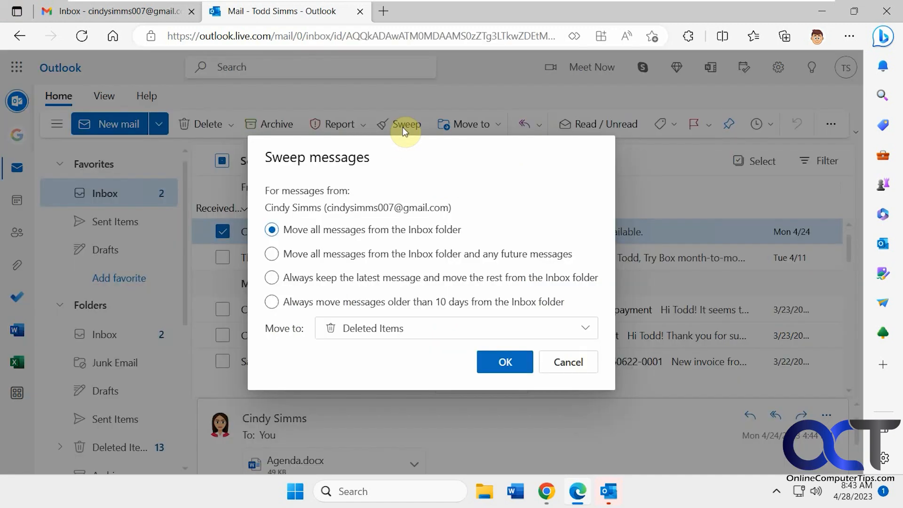
mouse_move(329, 236)
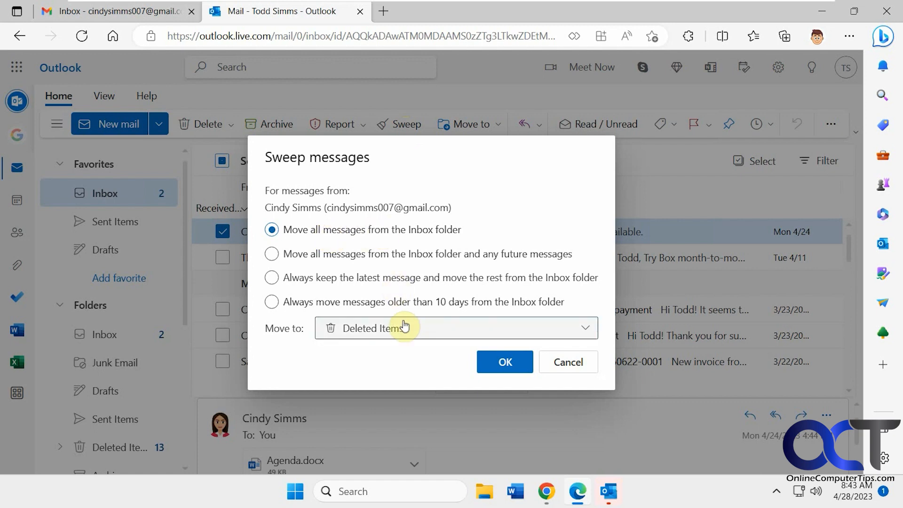
left_click(455, 327)
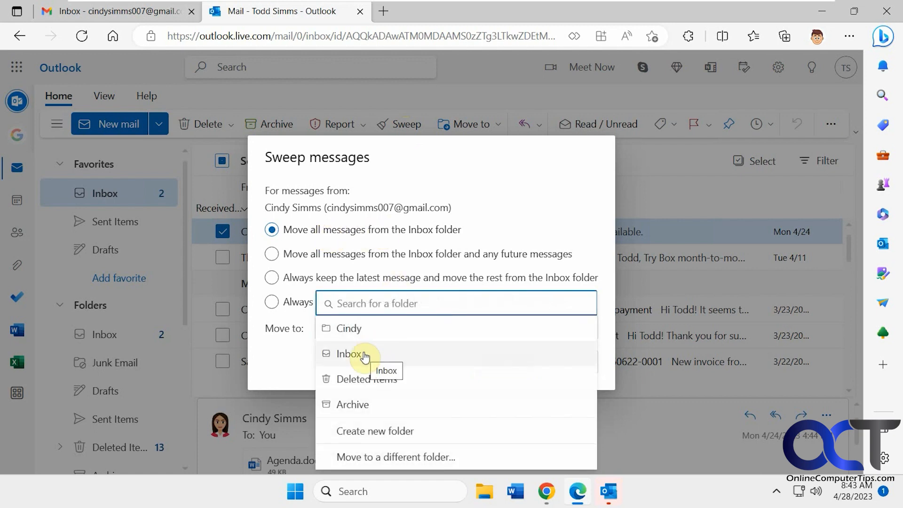
left_click(349, 328)
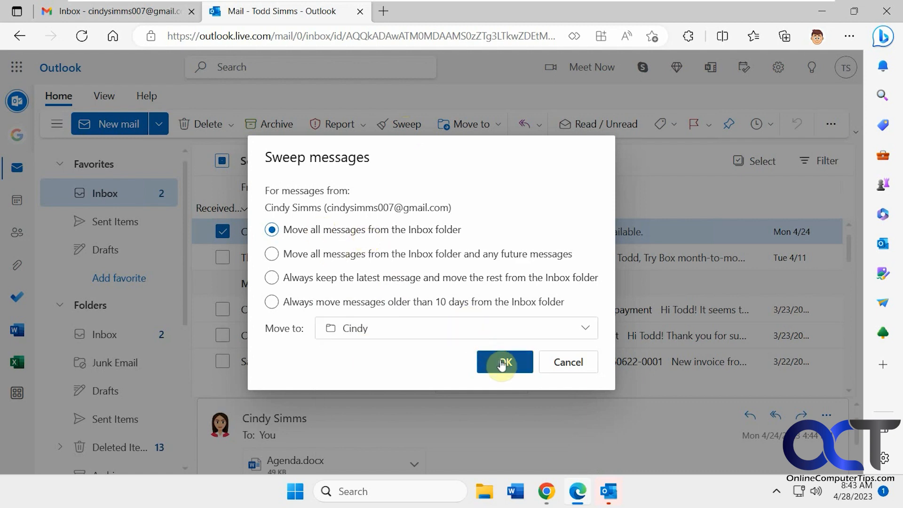
left_click(504, 361)
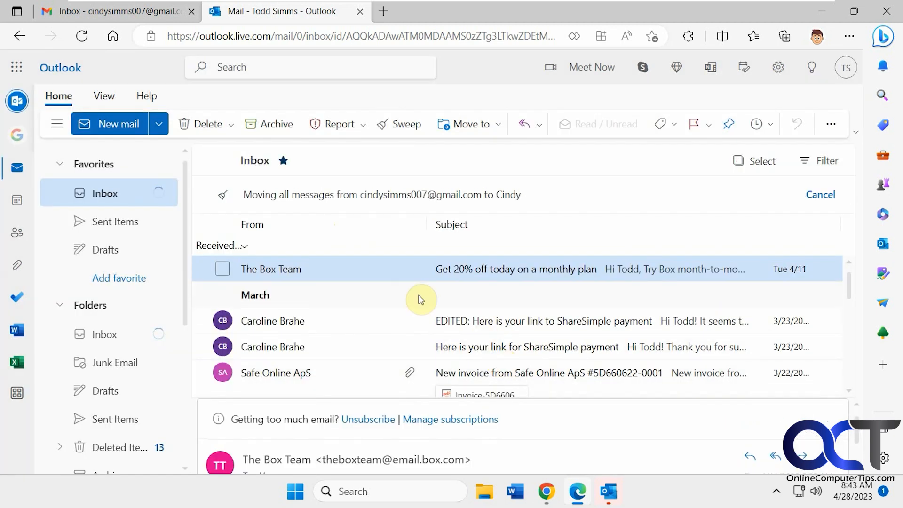
mouse_move(374, 288)
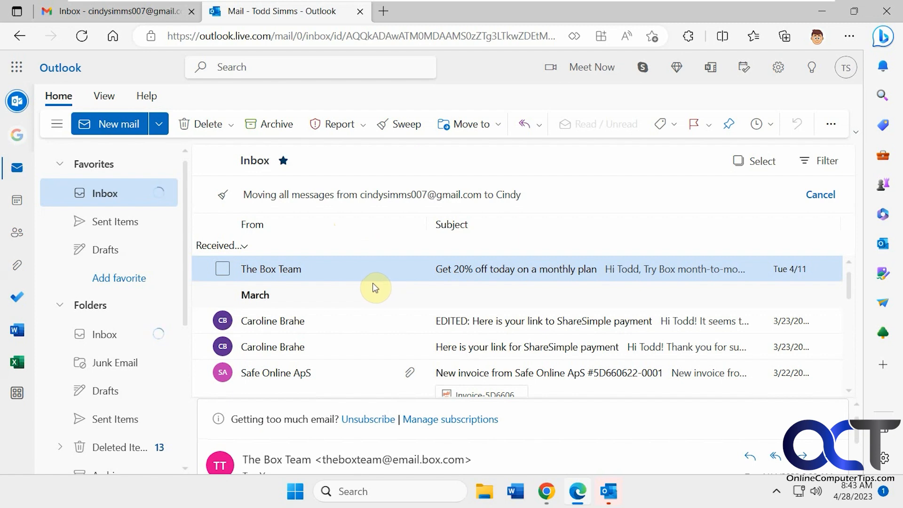
mouse_move(378, 307)
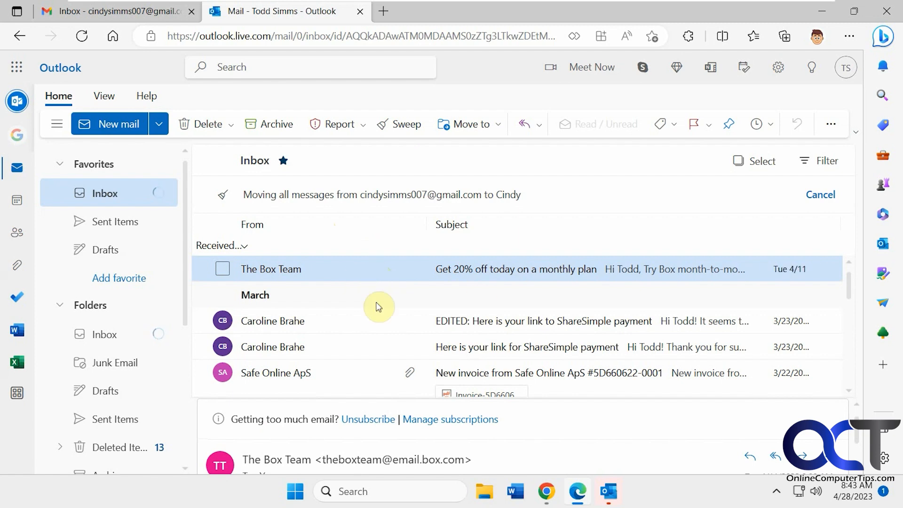
mouse_move(437, 299)
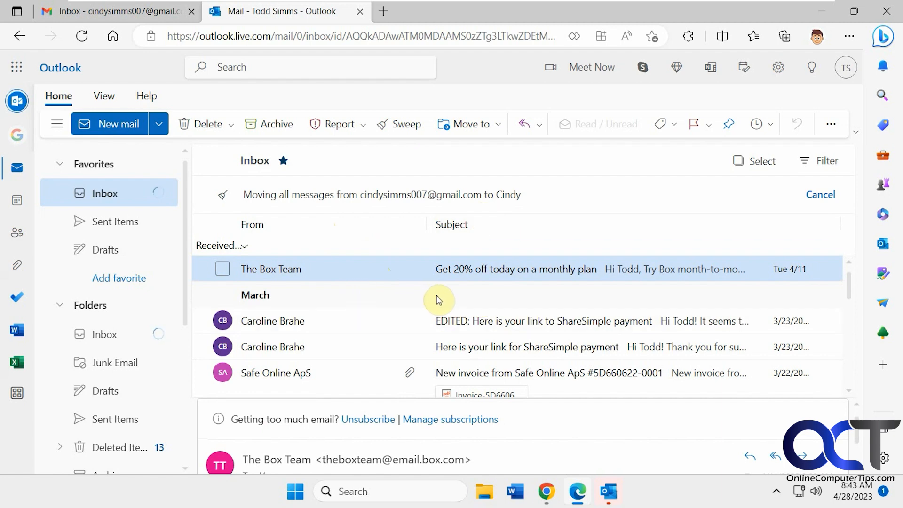
mouse_move(120, 419)
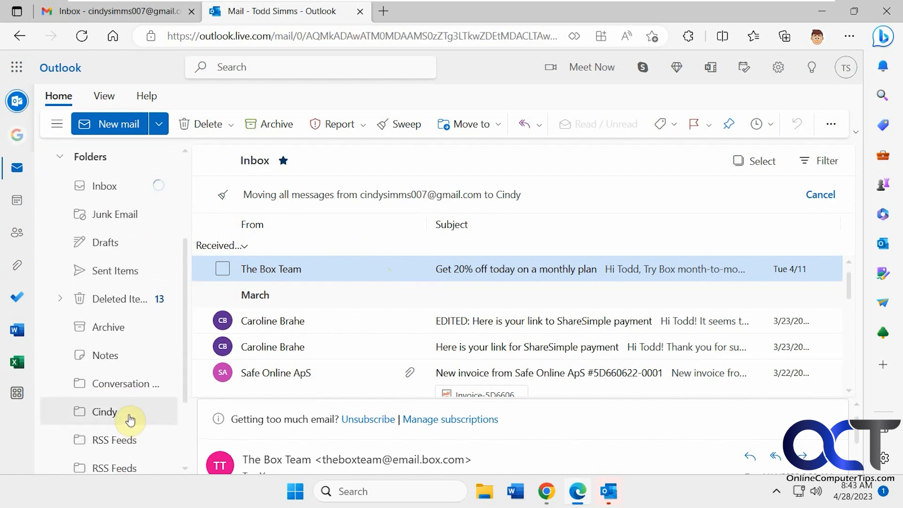
left_click(105, 411)
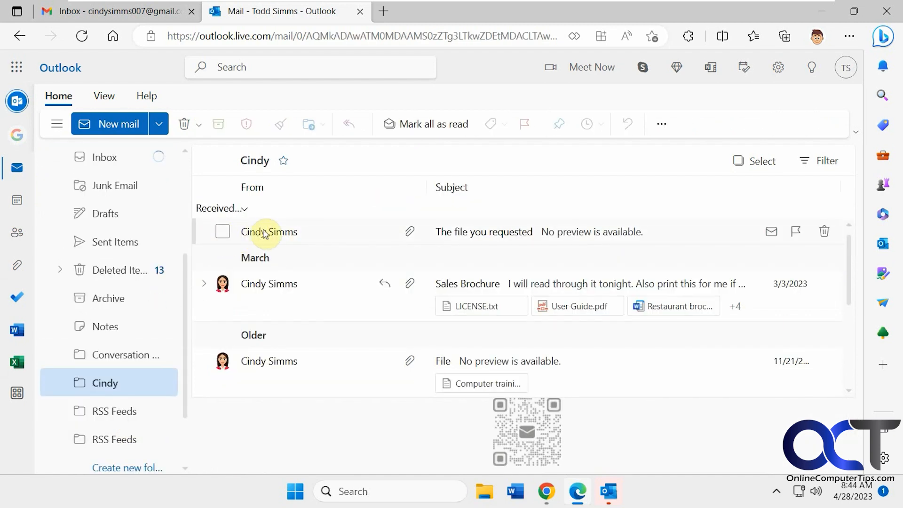
left_click(104, 157)
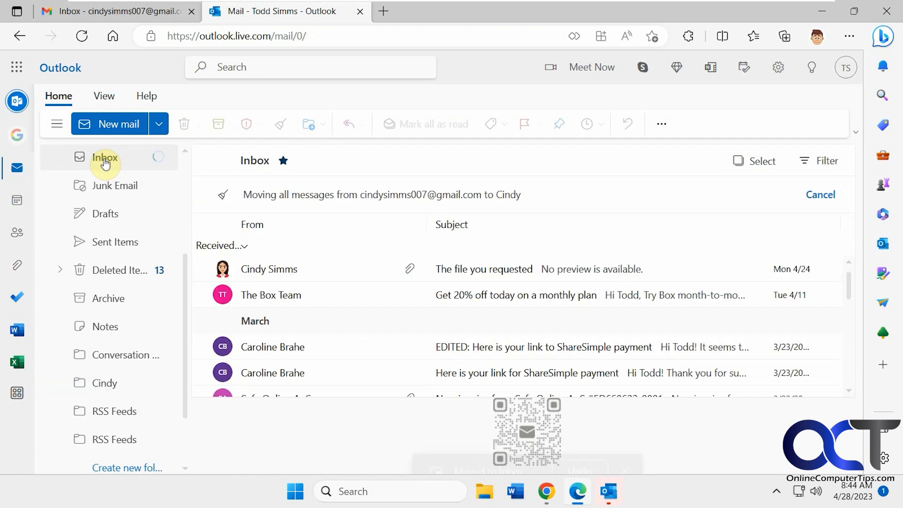
mouse_move(255, 275)
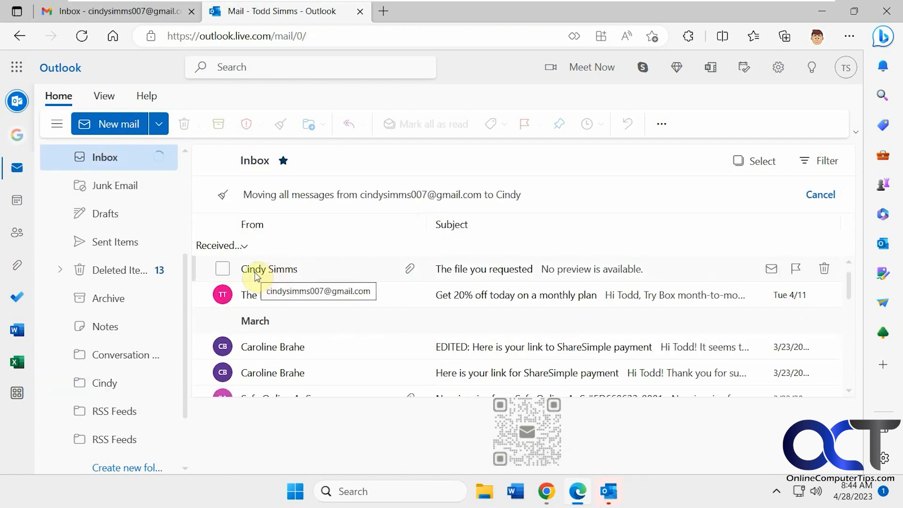
left_click(222, 269)
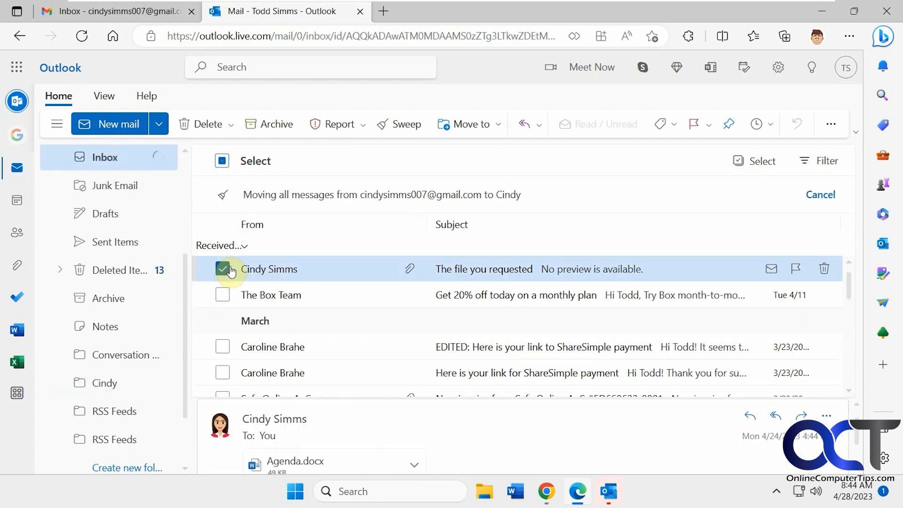
left_click(404, 124)
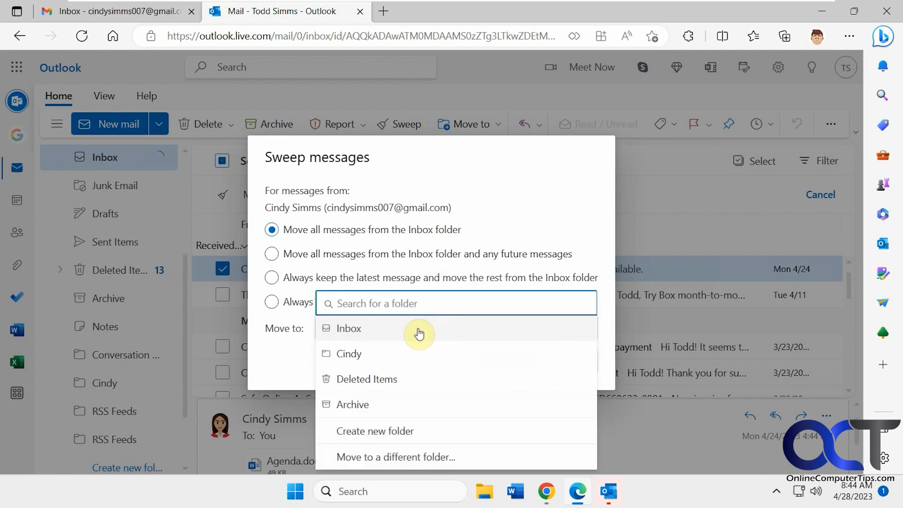
mouse_move(367, 354)
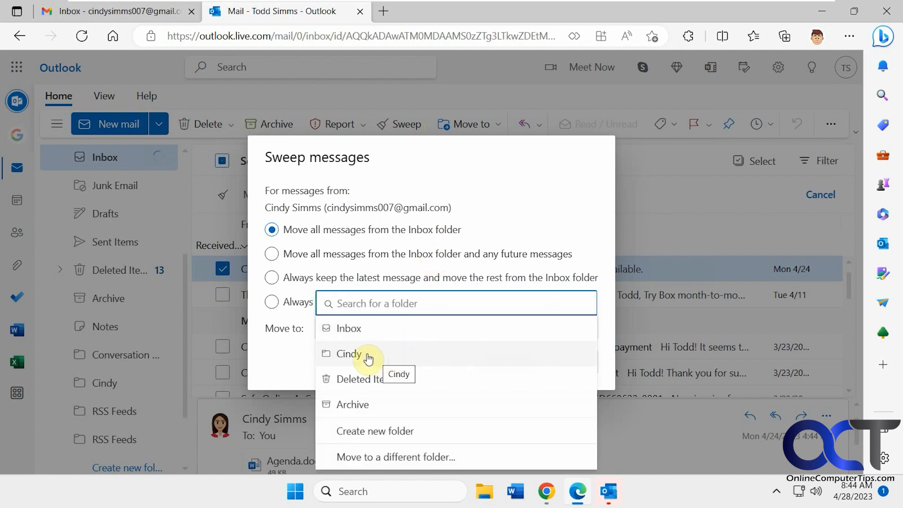
left_click(349, 353)
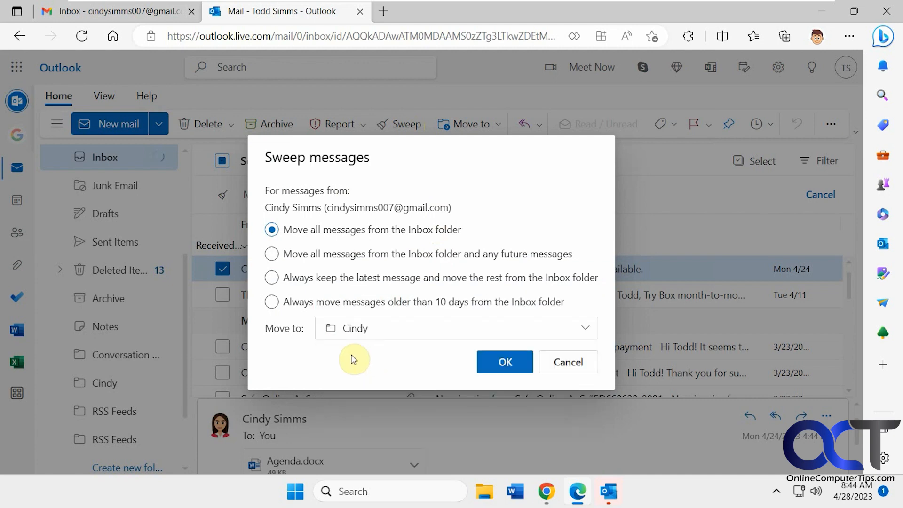
left_click(271, 254)
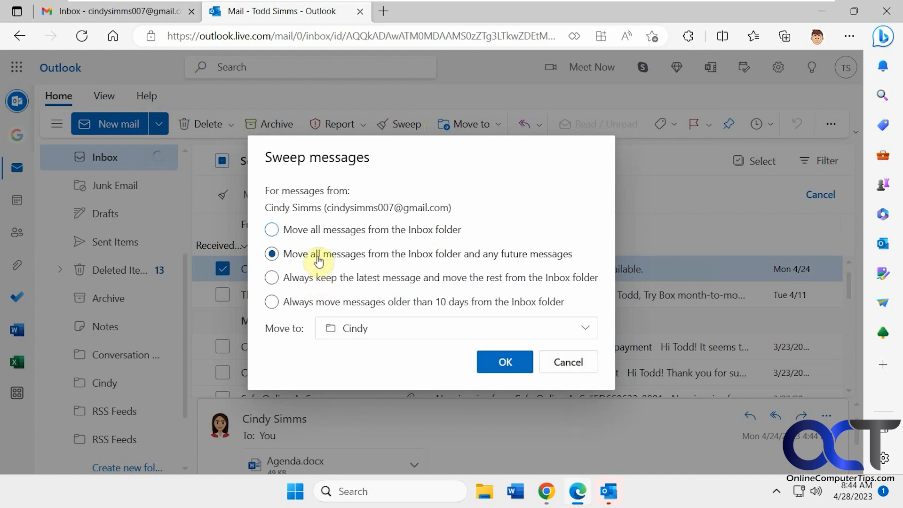
left_click(504, 361)
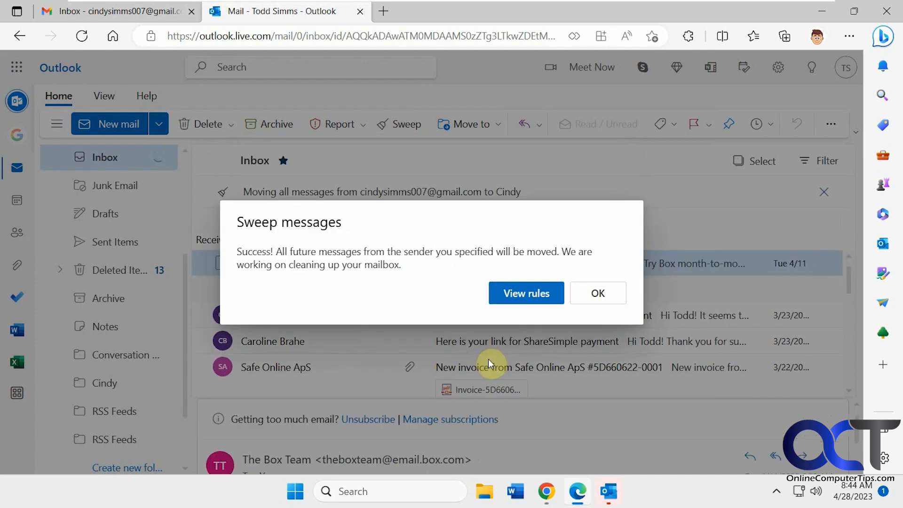
left_click(525, 293)
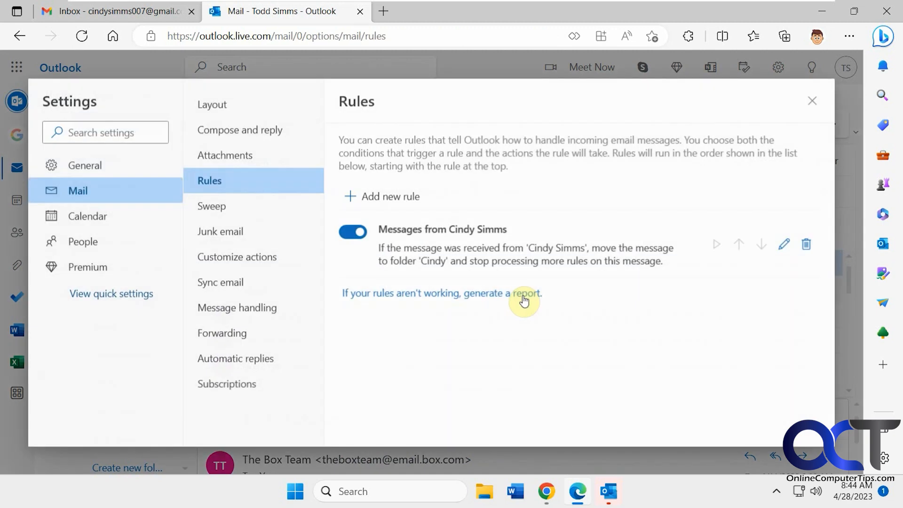
mouse_move(469, 234)
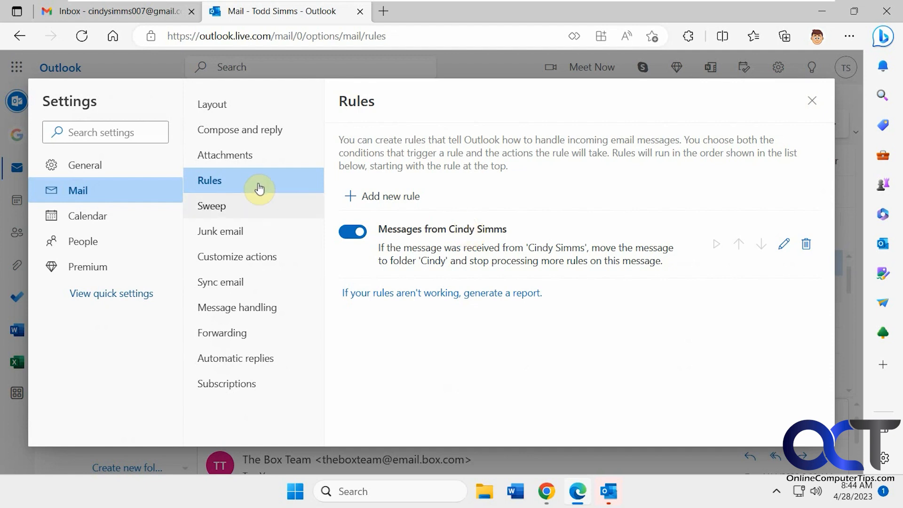
mouse_move(531, 253)
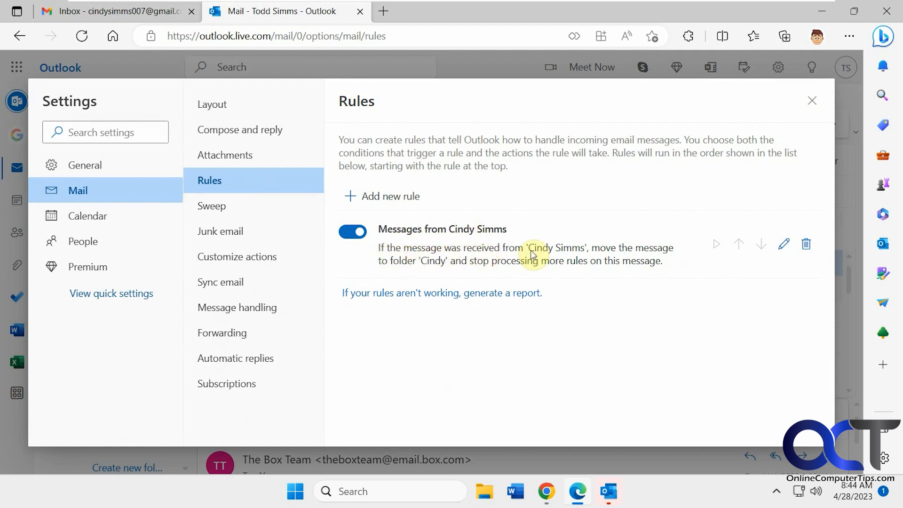
mouse_move(414, 270)
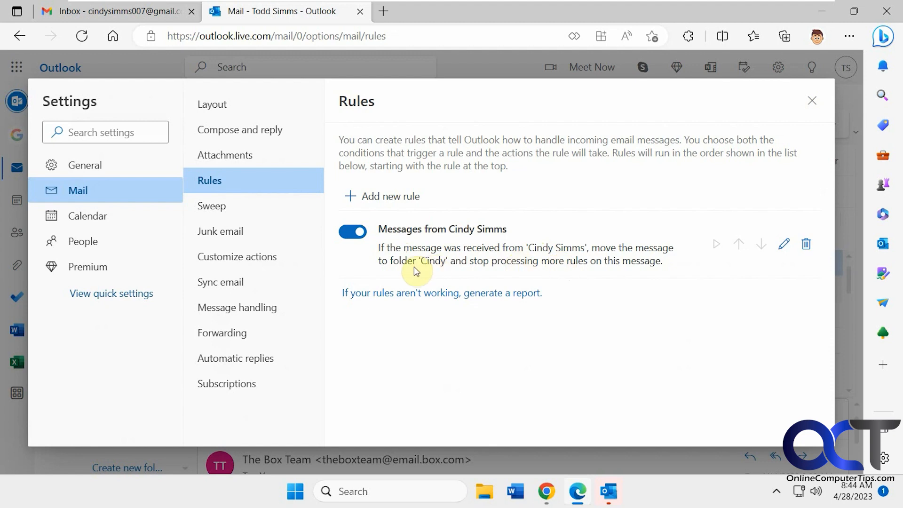
mouse_move(490, 266)
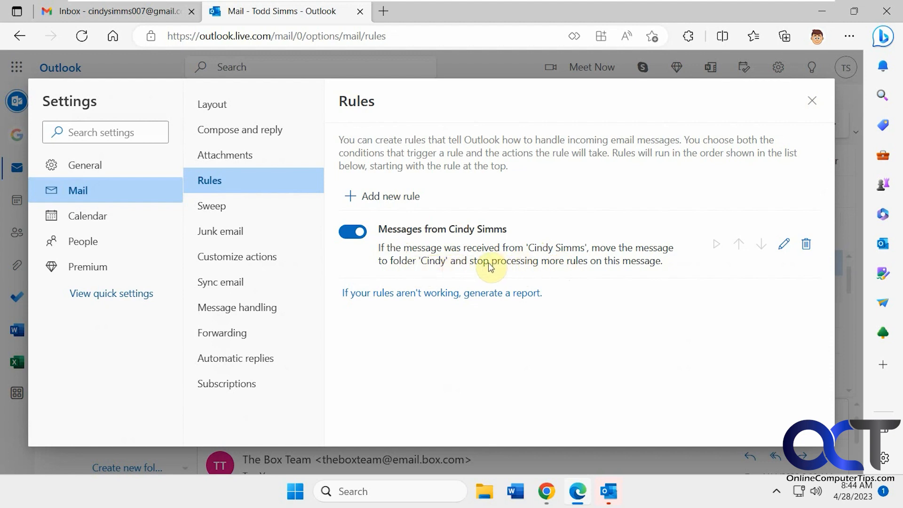
mouse_move(615, 272)
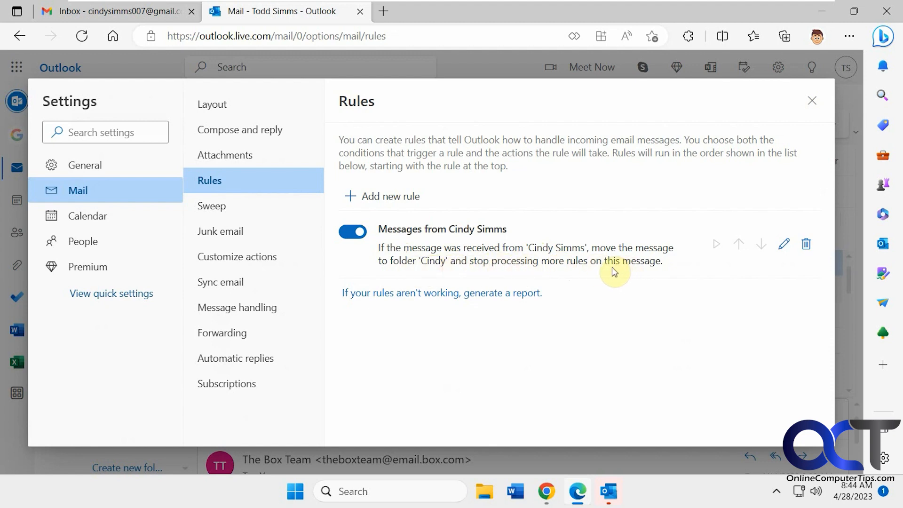
left_click(211, 206)
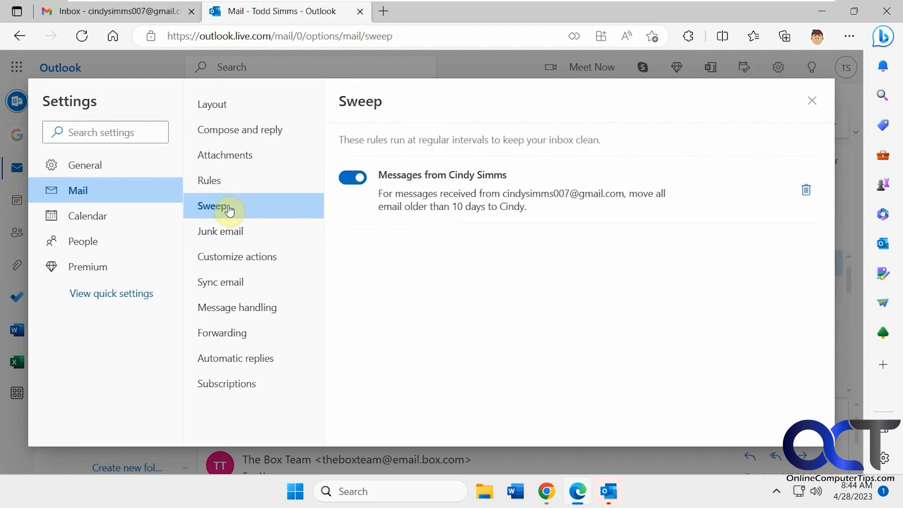
mouse_move(420, 201)
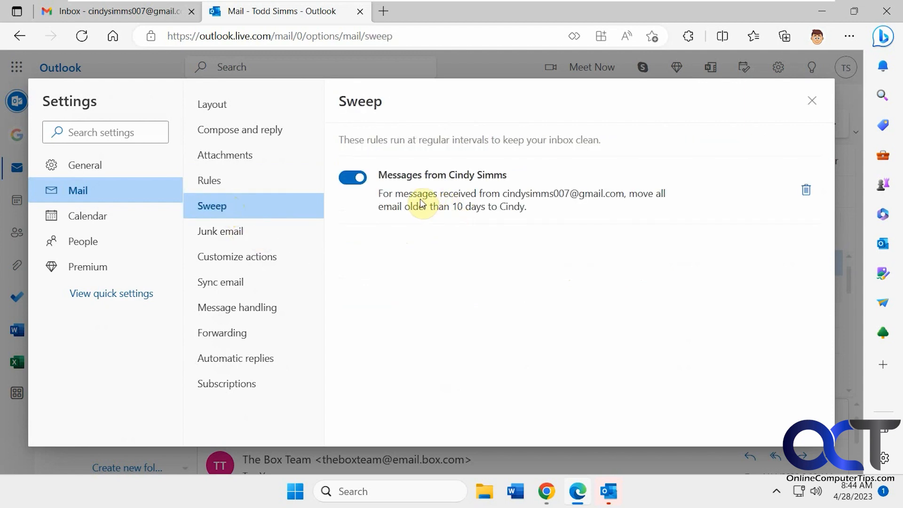
mouse_move(453, 198)
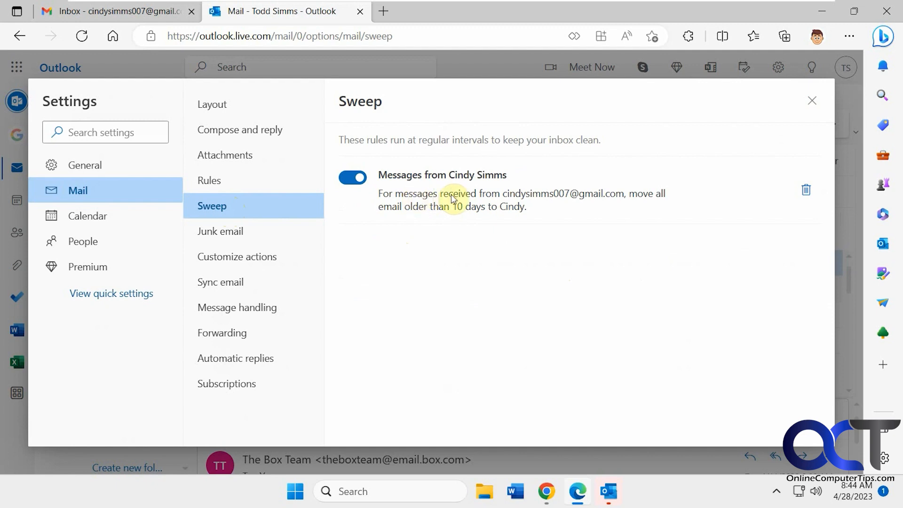
mouse_move(429, 209)
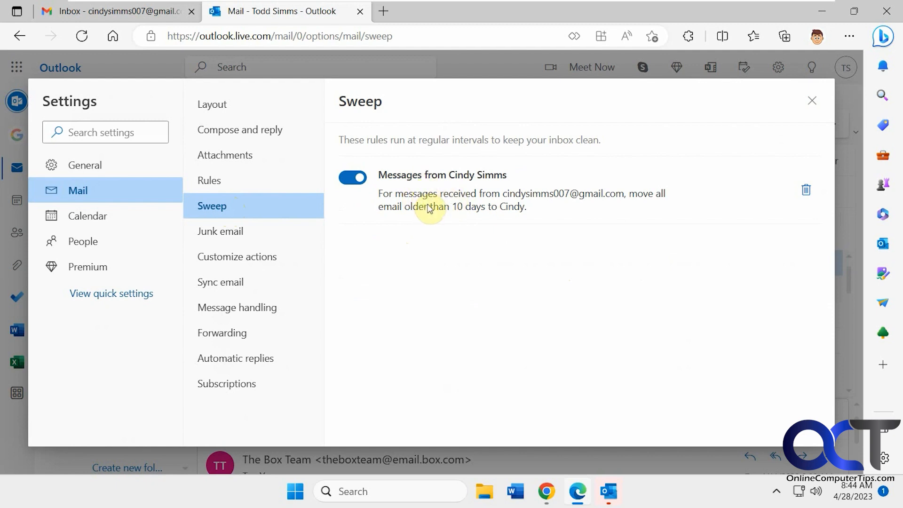
mouse_move(352, 177)
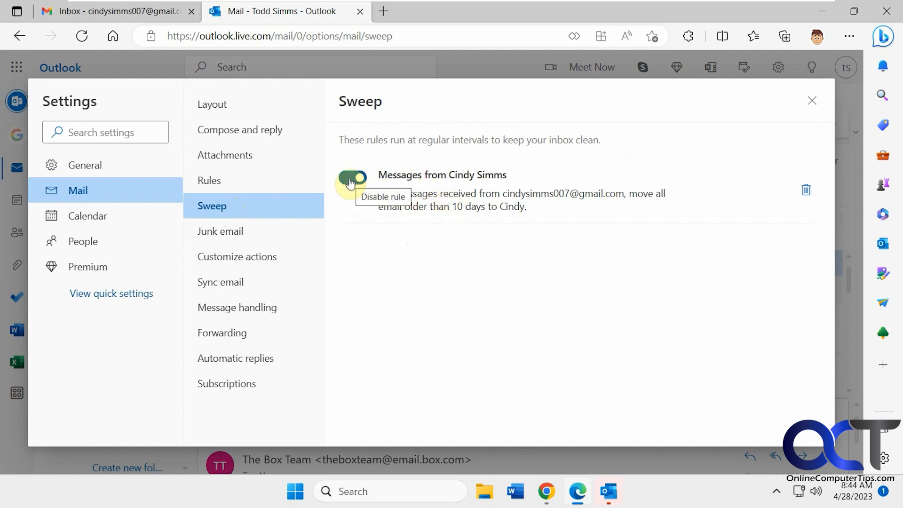
left_click(209, 180)
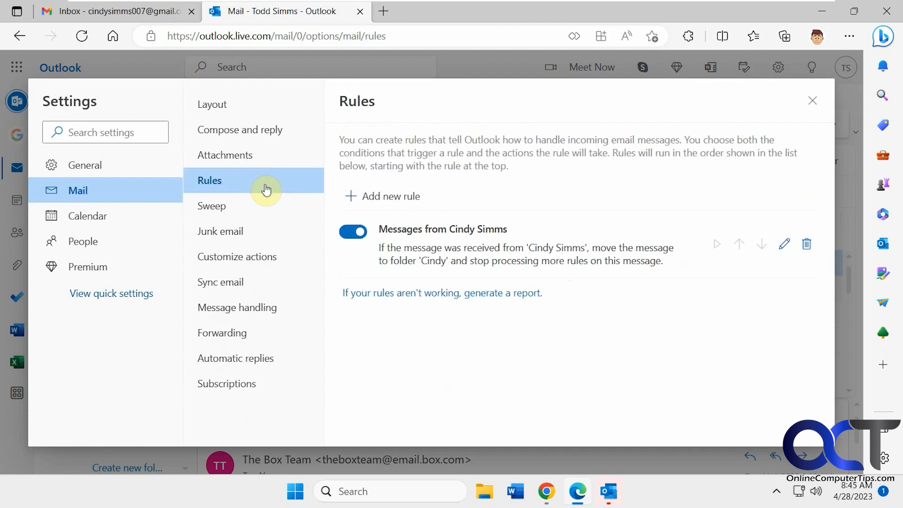
mouse_move(433, 255)
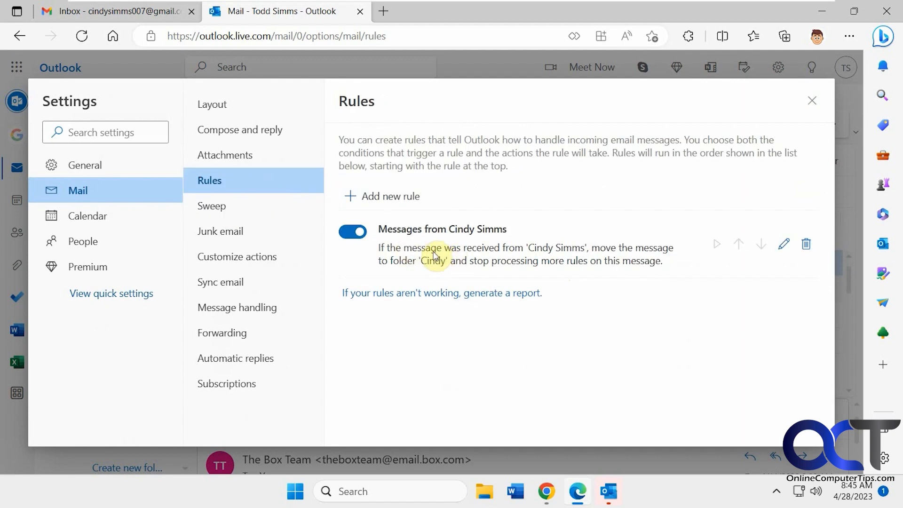
mouse_move(516, 256)
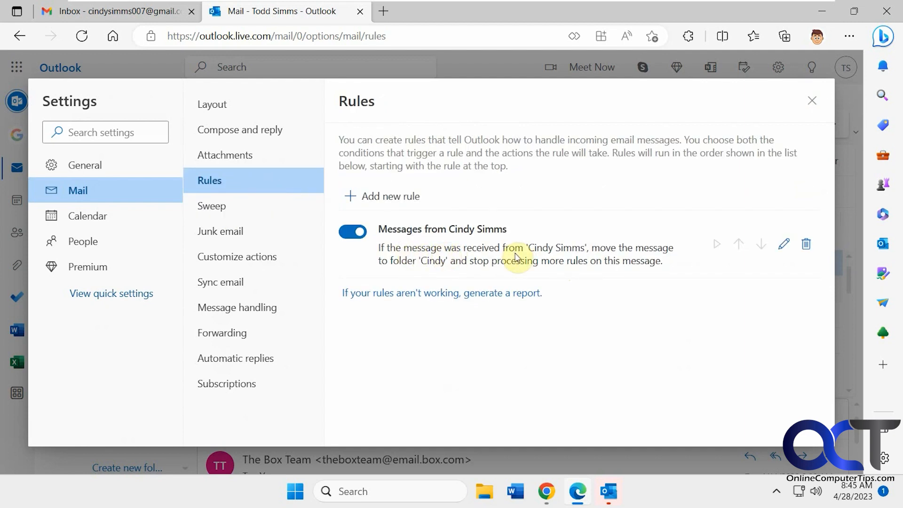
mouse_move(564, 272)
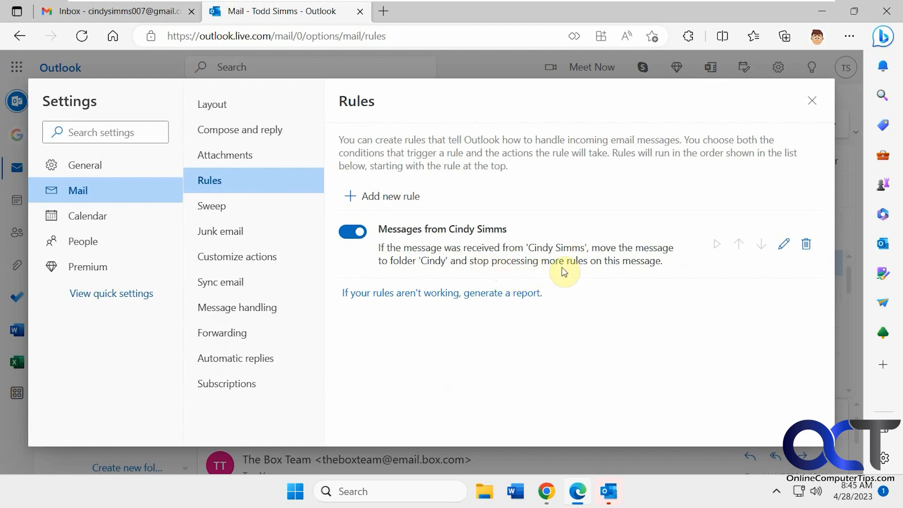
mouse_move(811, 104)
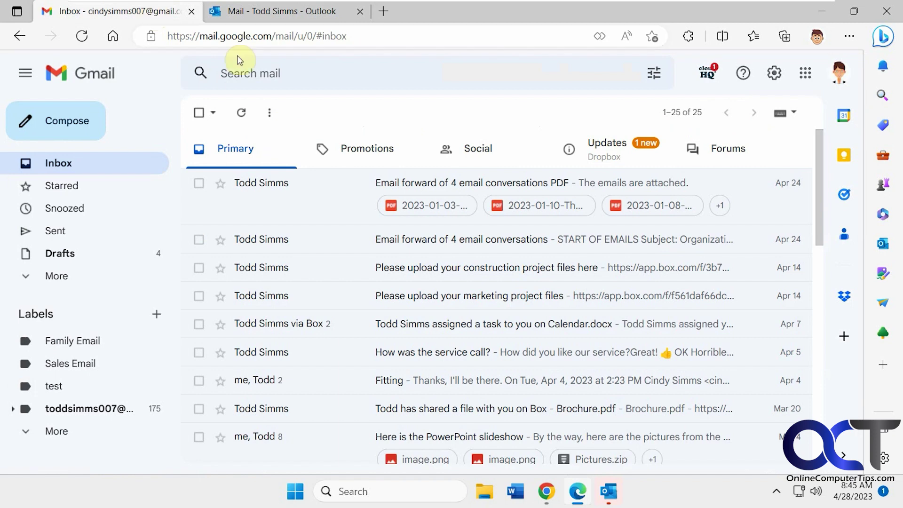
Send a blank Gmail message to the Outlook.com contact and switch back to Outlook
left_click(55, 120)
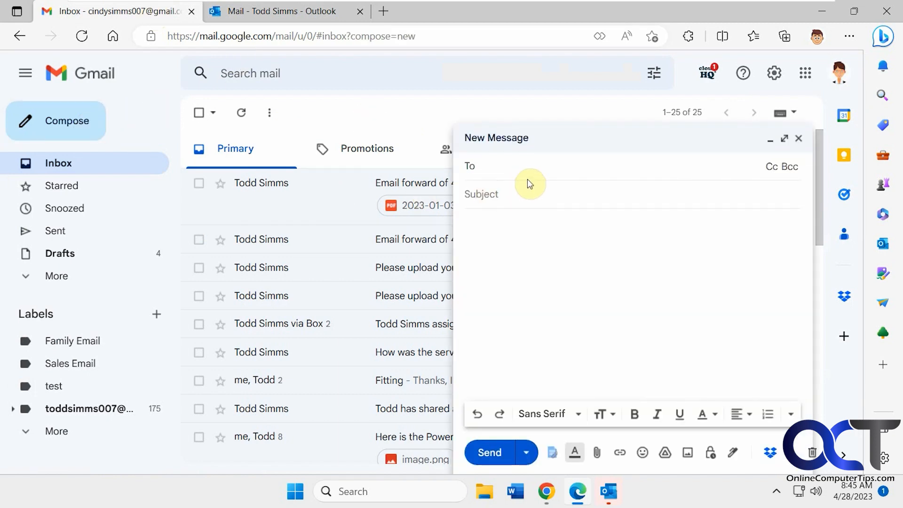
type("t")
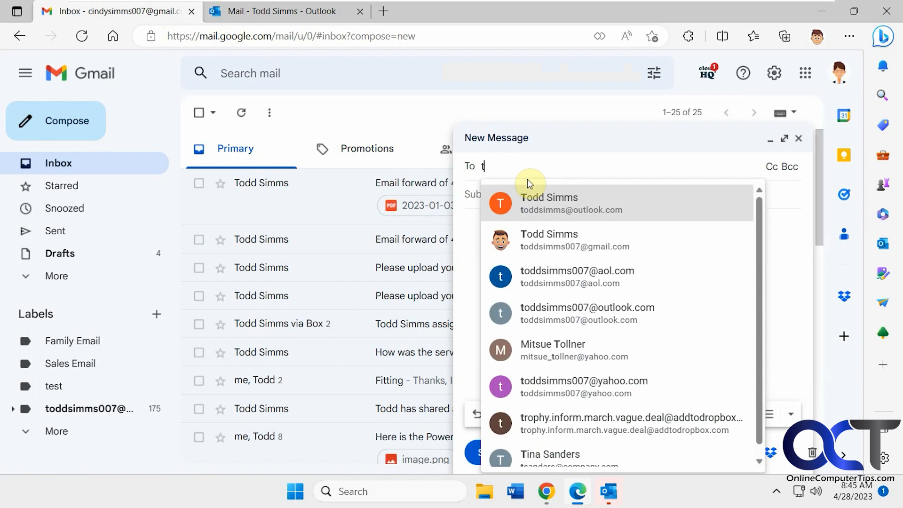
left_click(547, 203)
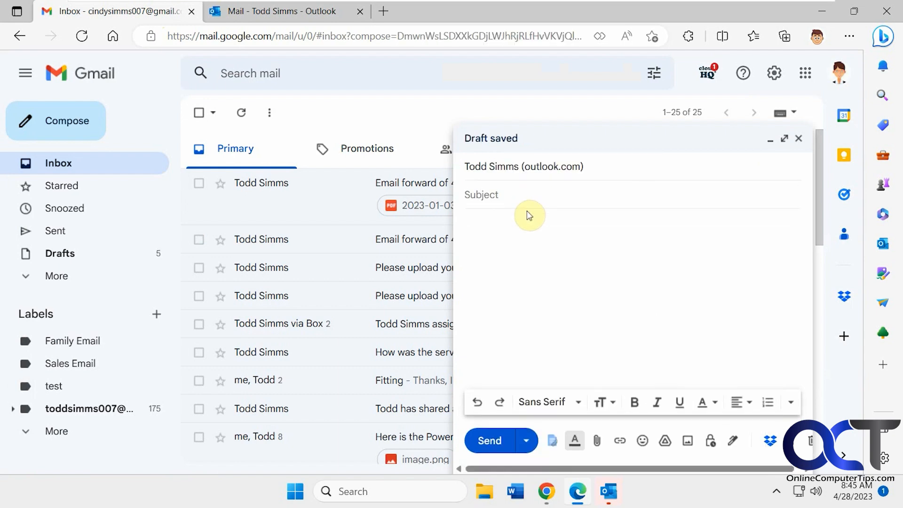
left_click(489, 440)
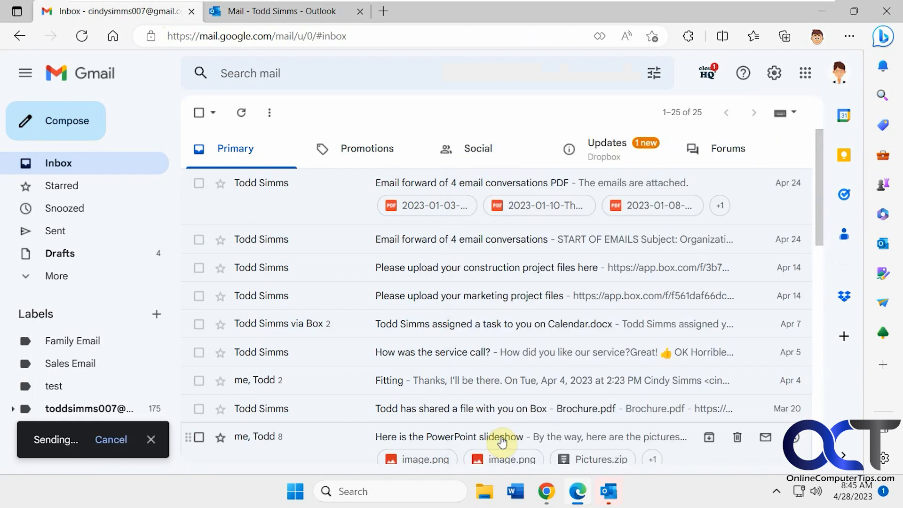
left_click(281, 12)
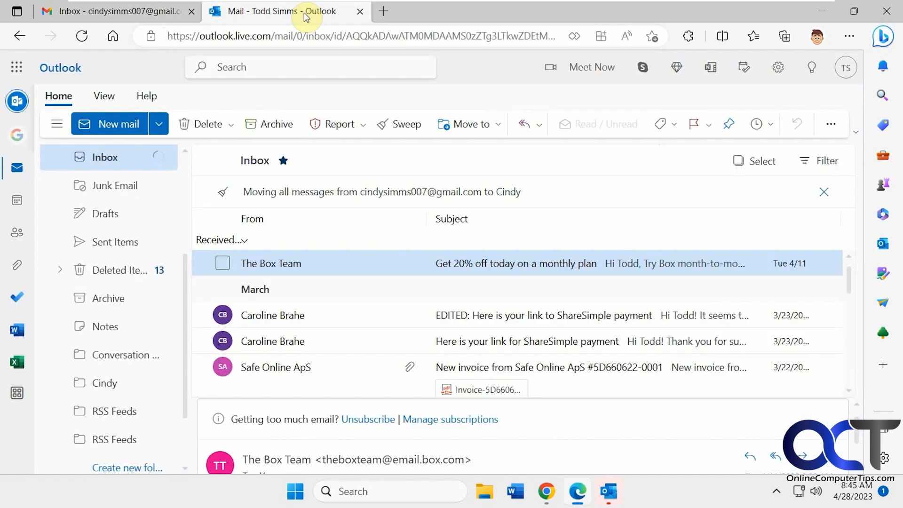
mouse_move(399, 209)
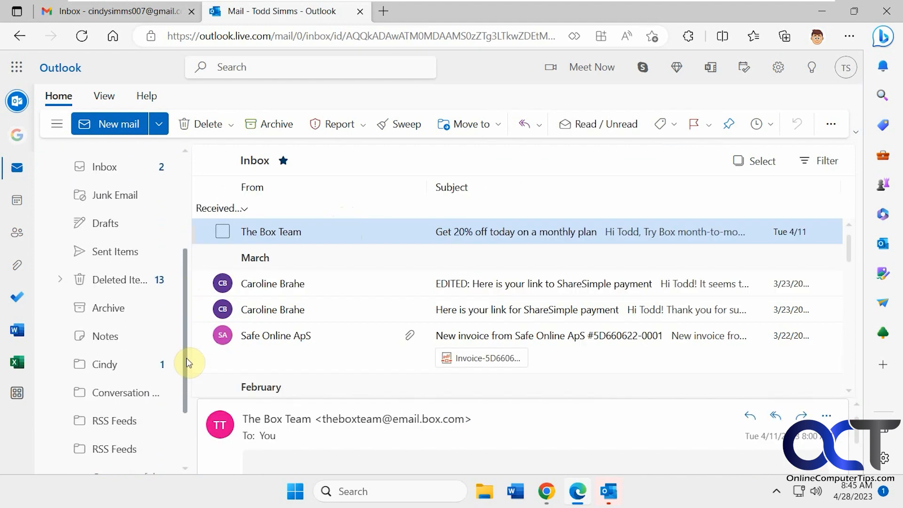
left_click(106, 364)
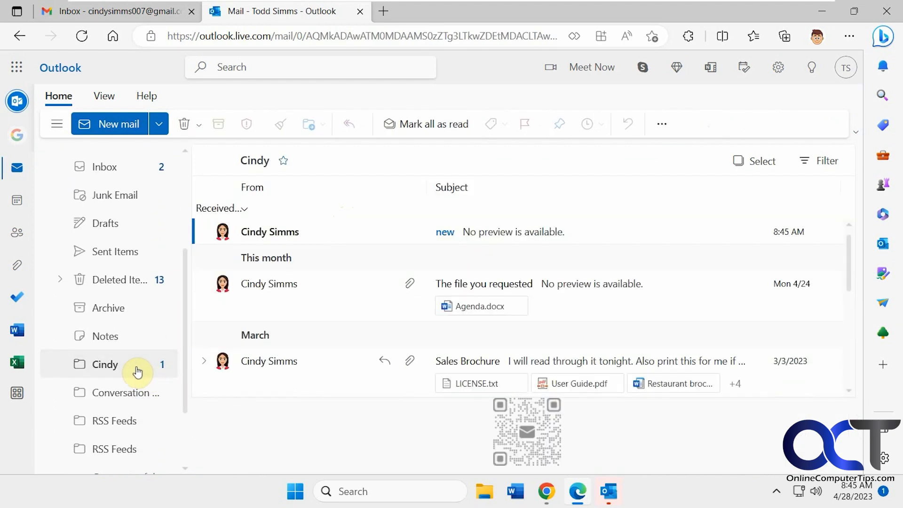
mouse_move(401, 239)
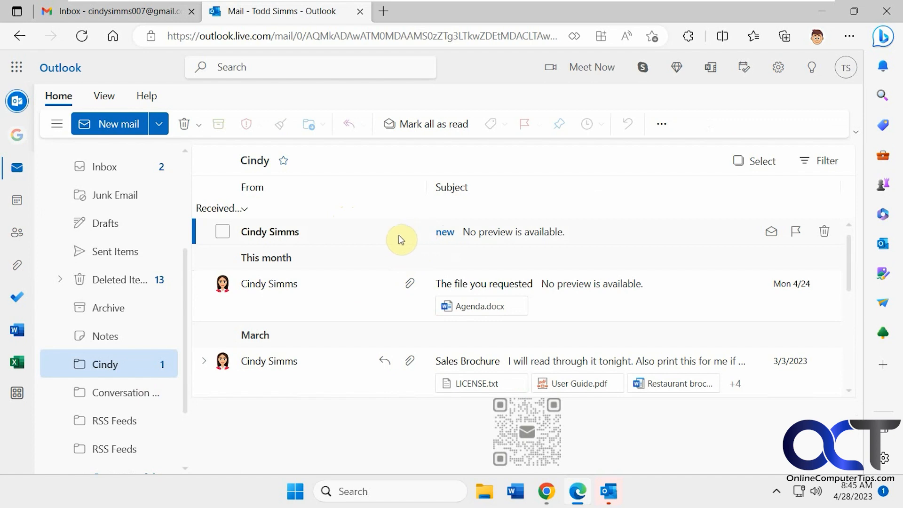
mouse_move(354, 236)
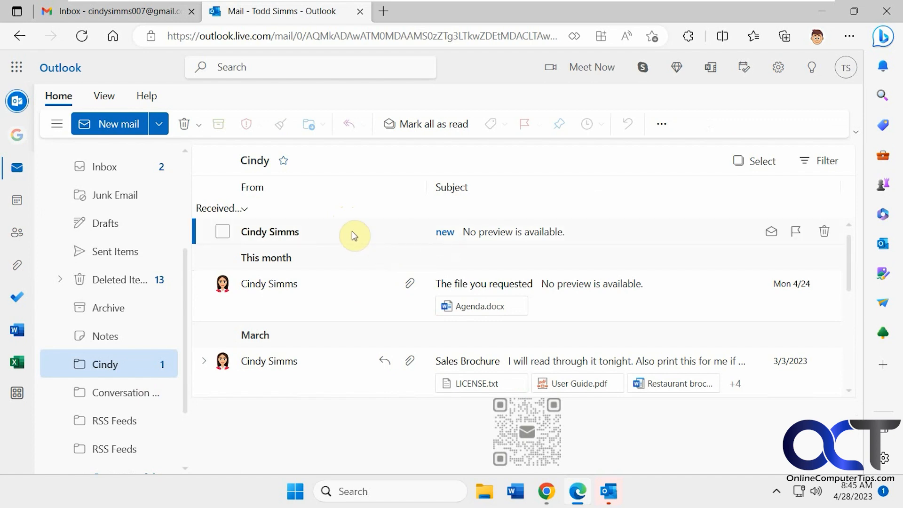
mouse_move(311, 347)
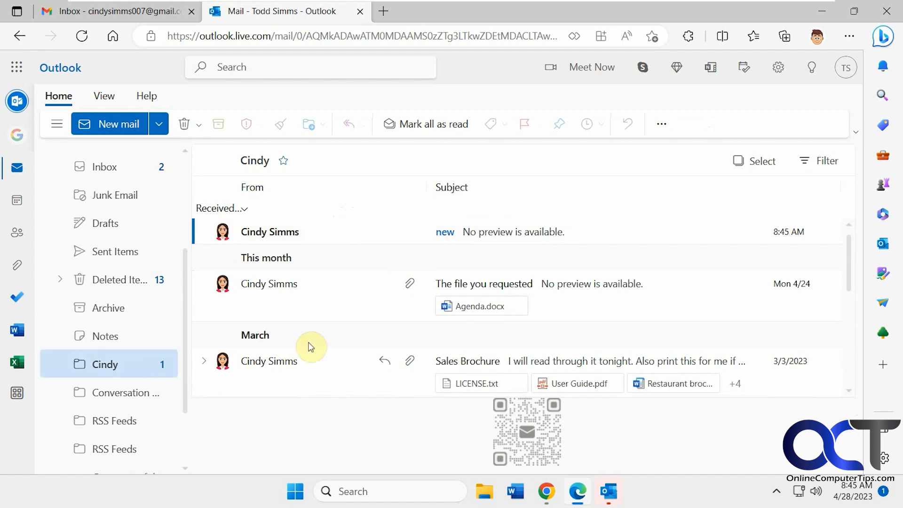
left_click(105, 167)
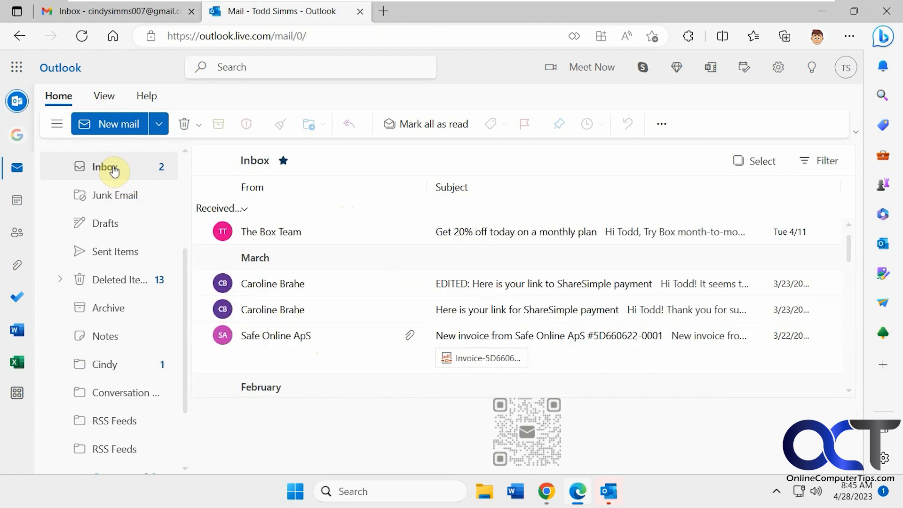
left_click(778, 68)
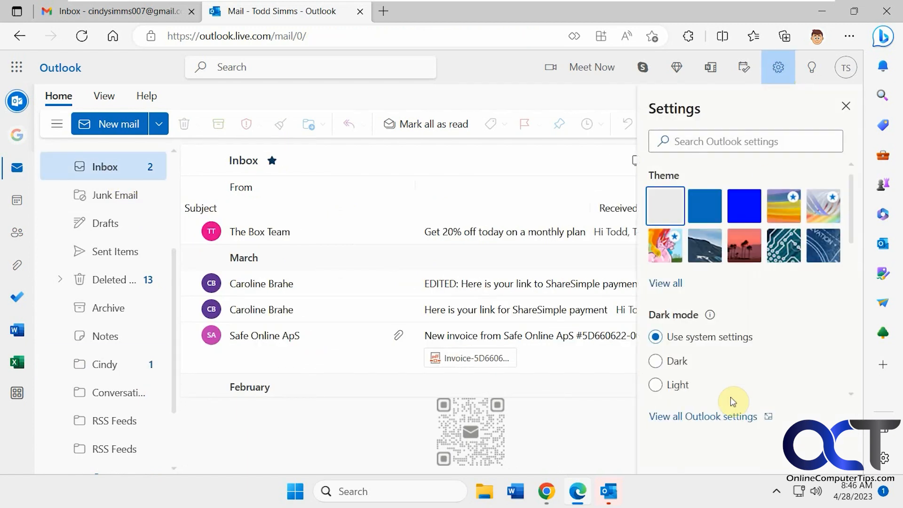
left_click(702, 416)
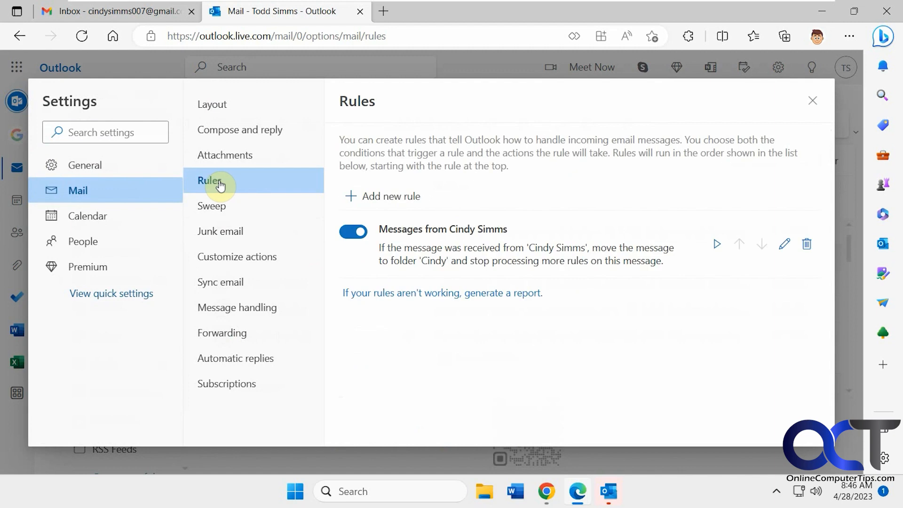
mouse_move(212, 206)
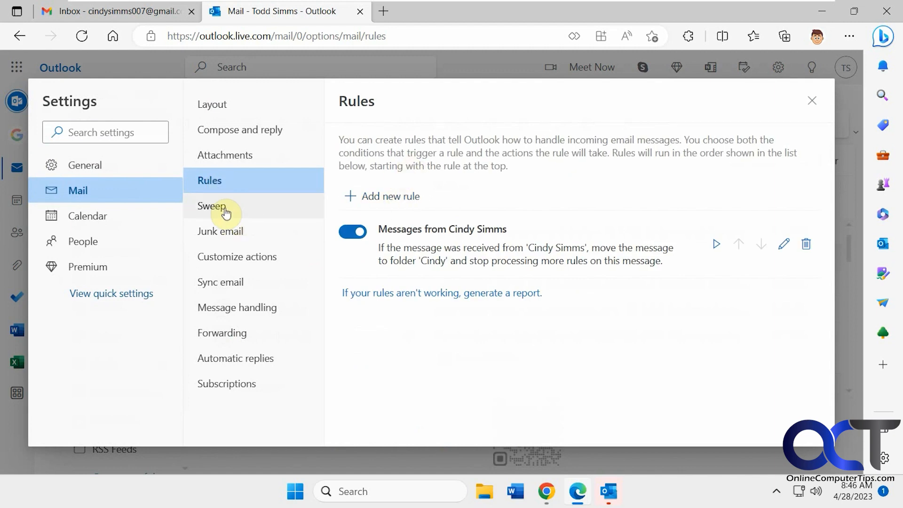
left_click(211, 206)
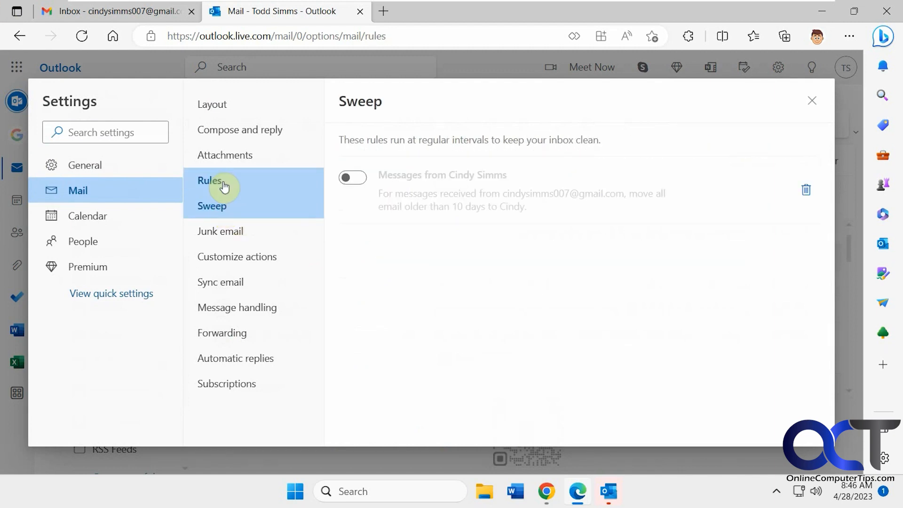
left_click(209, 181)
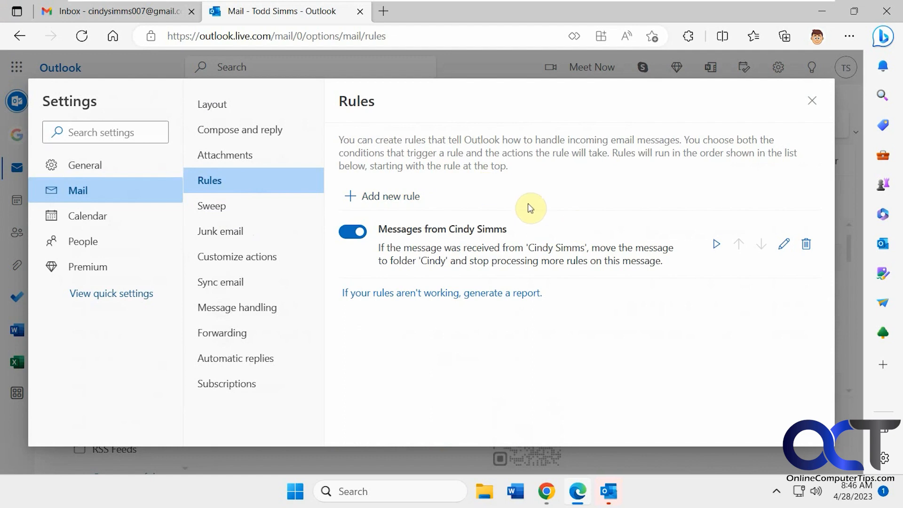
mouse_move(478, 245)
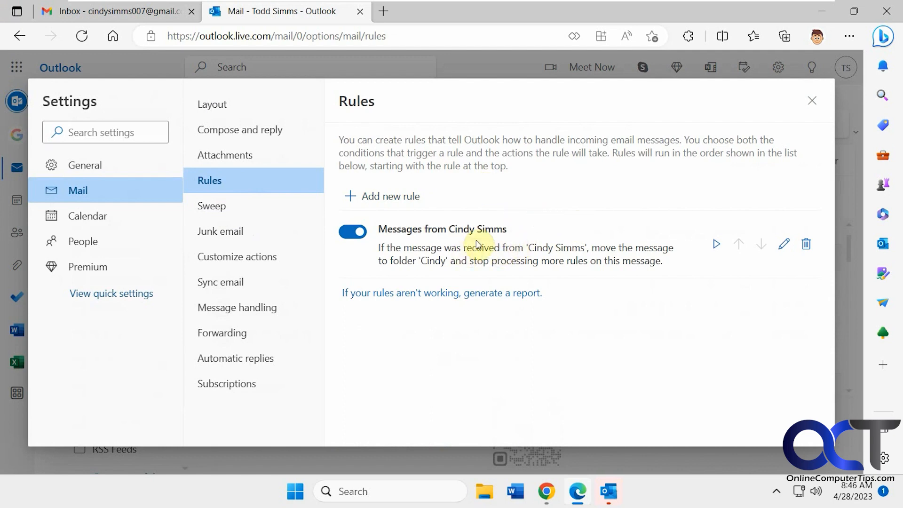
mouse_move(353, 234)
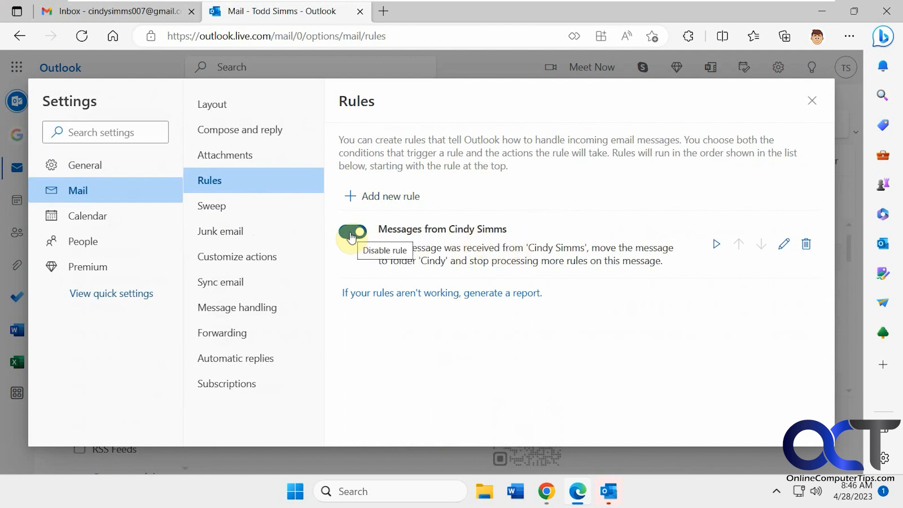
left_click(352, 231)
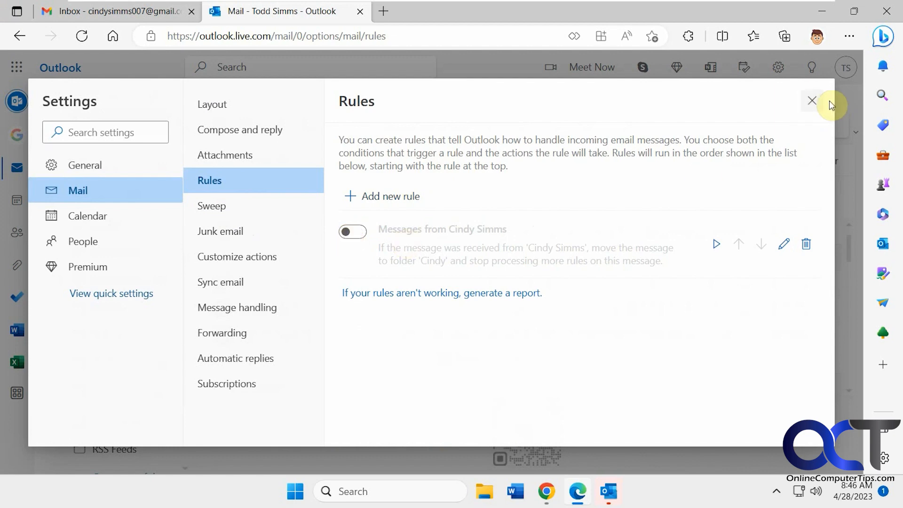
left_click(812, 100)
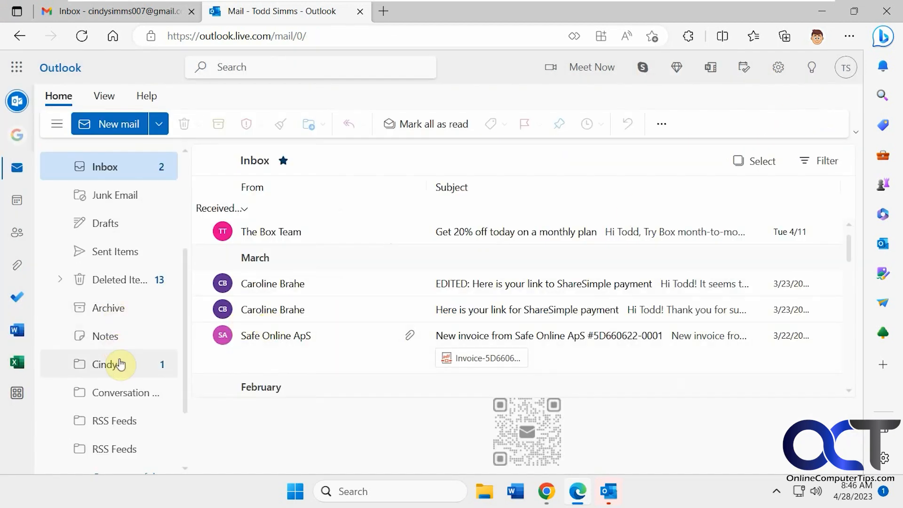
Check the Cindy folder and return the newest message view to the Inbox
left_click(104, 364)
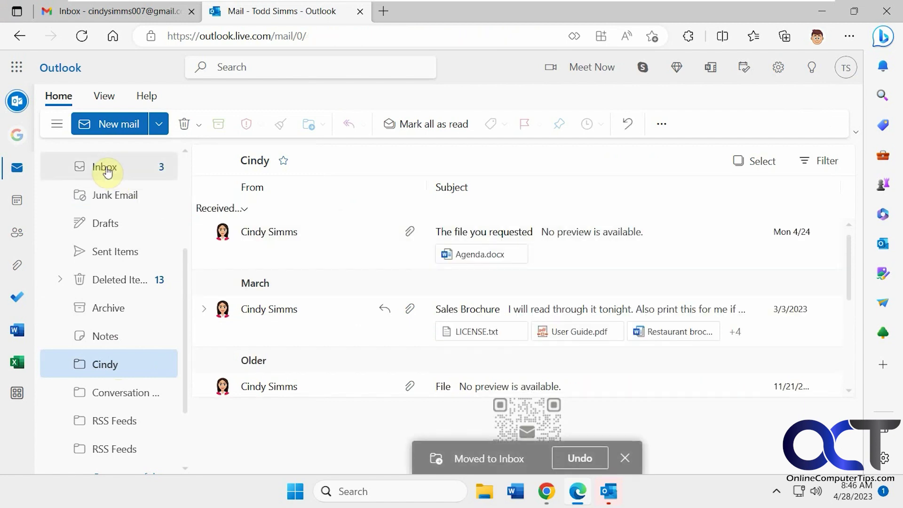
left_click(104, 166)
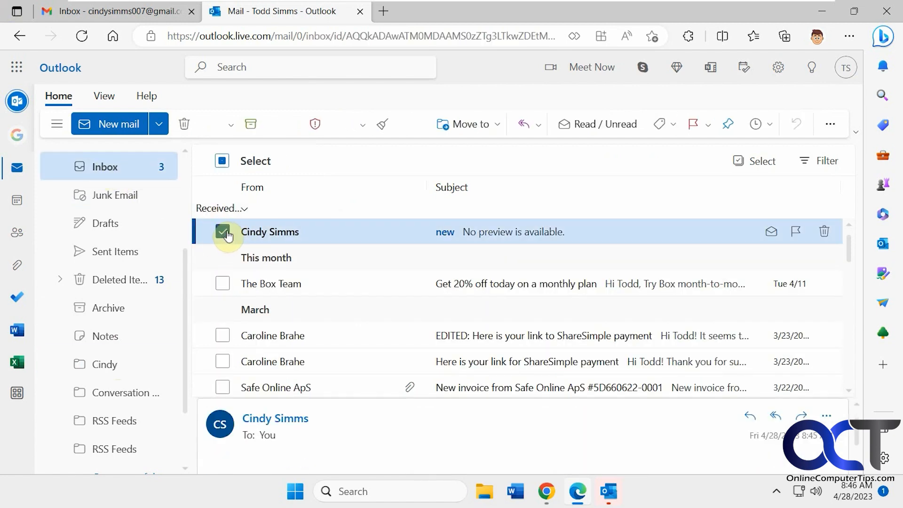
left_click(406, 124)
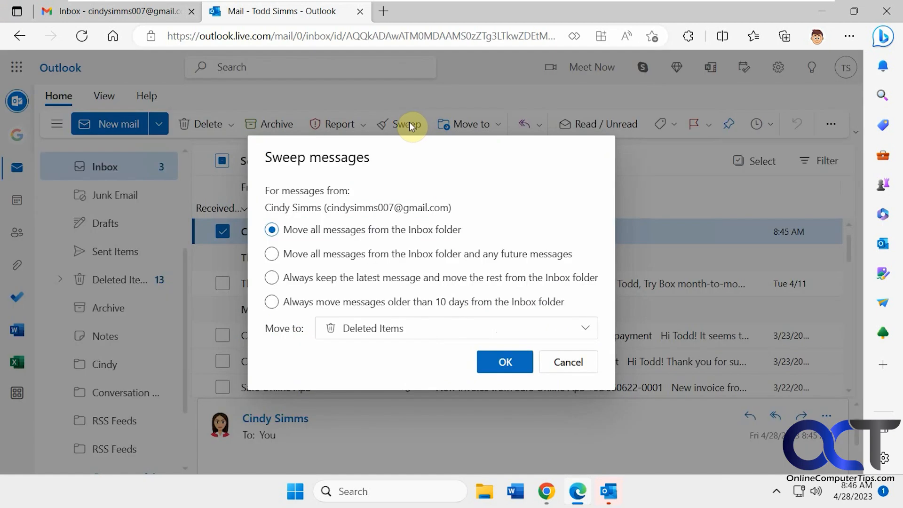
left_click(271, 277)
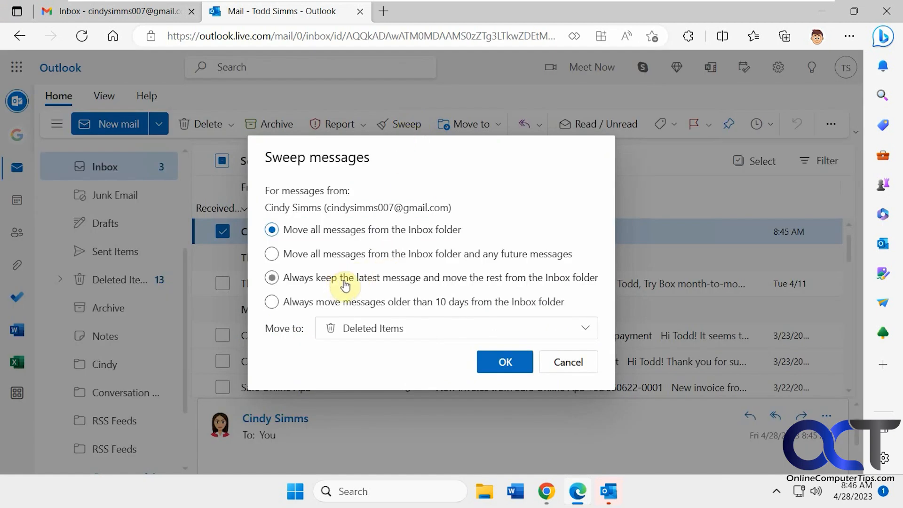
left_click(455, 327)
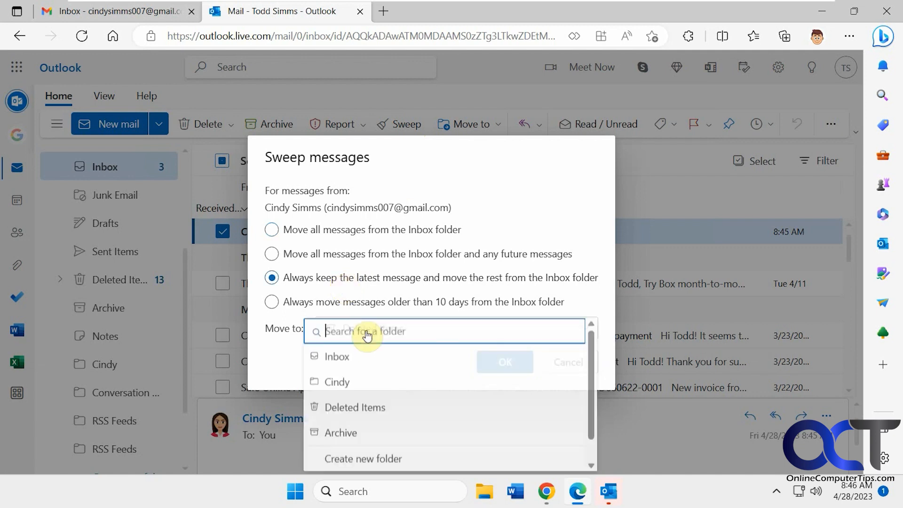
left_click(337, 382)
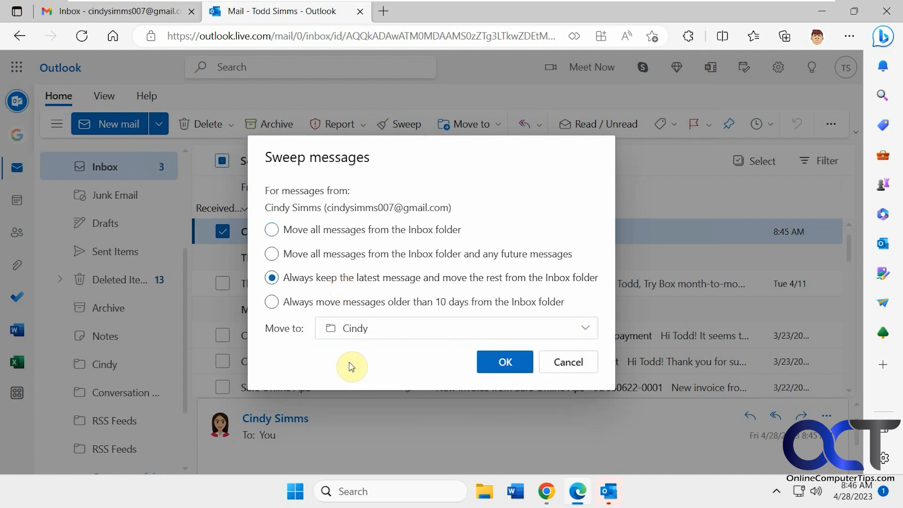
mouse_move(295, 284)
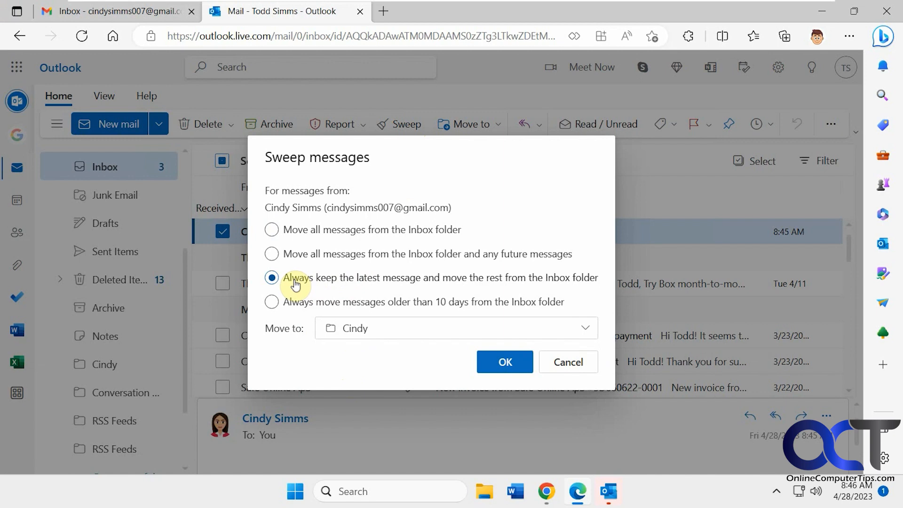
mouse_move(384, 284)
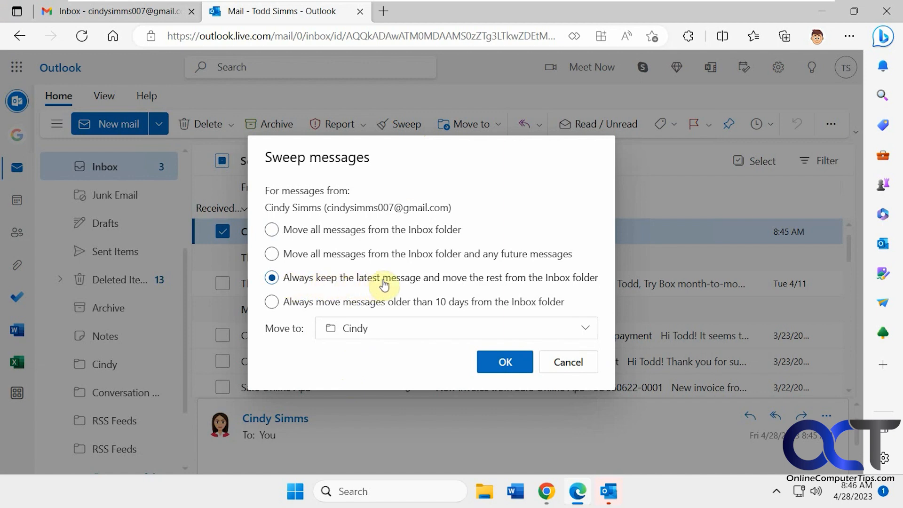
mouse_move(417, 286)
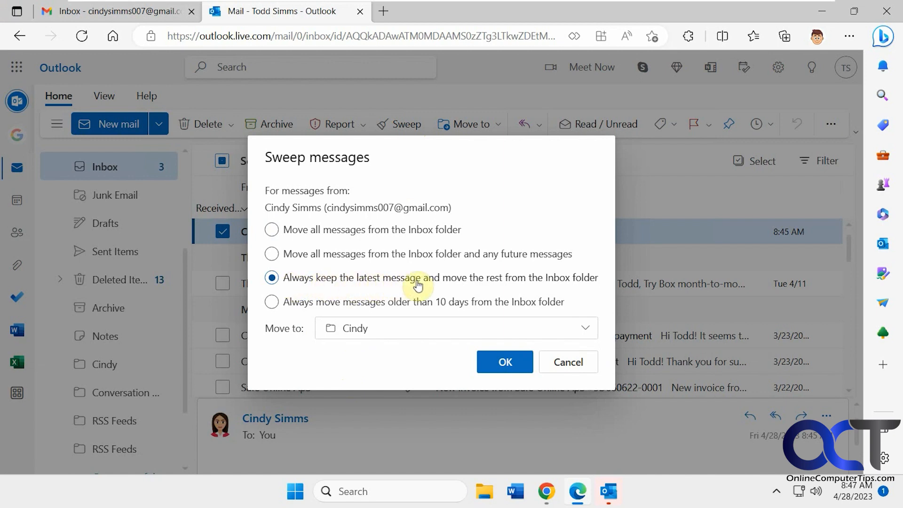
mouse_move(510, 288)
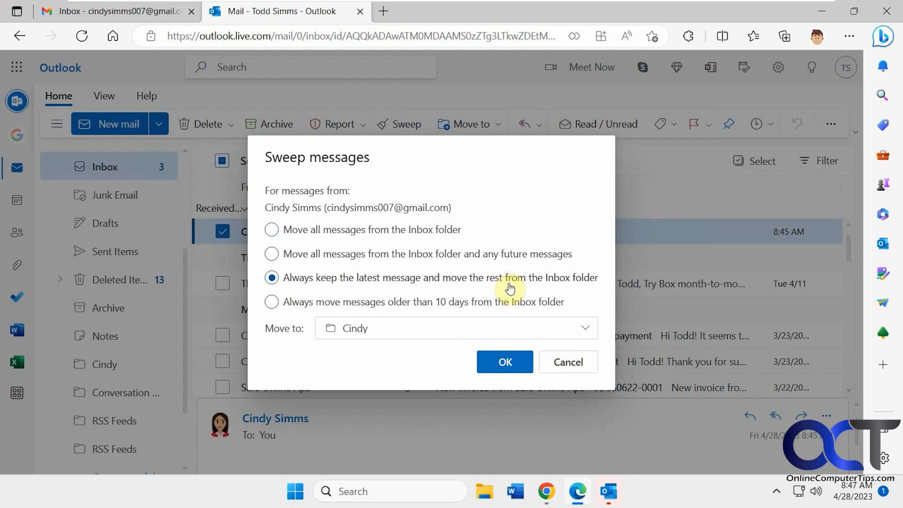
left_click(504, 361)
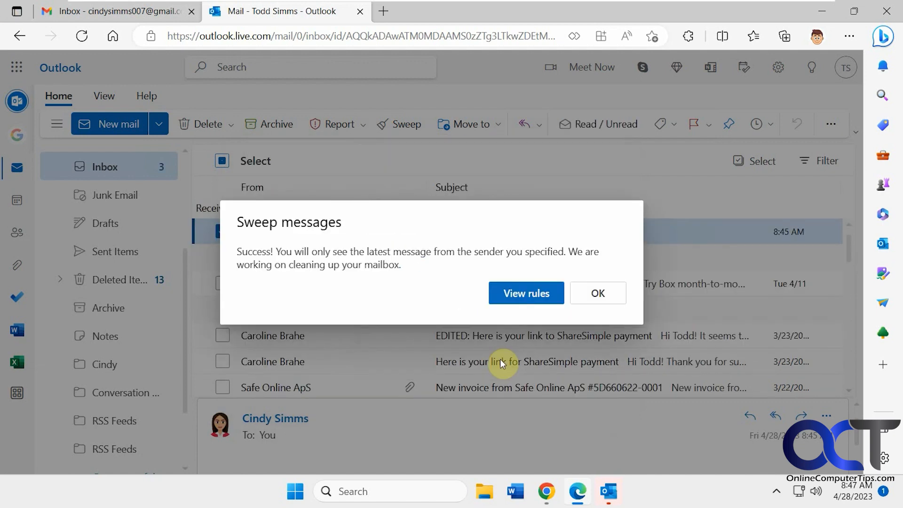
View the new sweep rule, then the Rules page showing the disabled Cindy rule
left_click(525, 293)
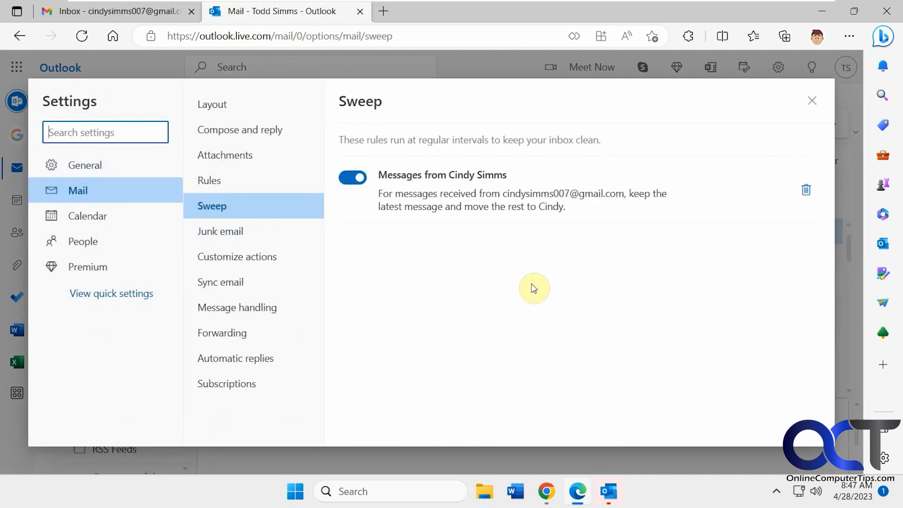
mouse_move(250, 209)
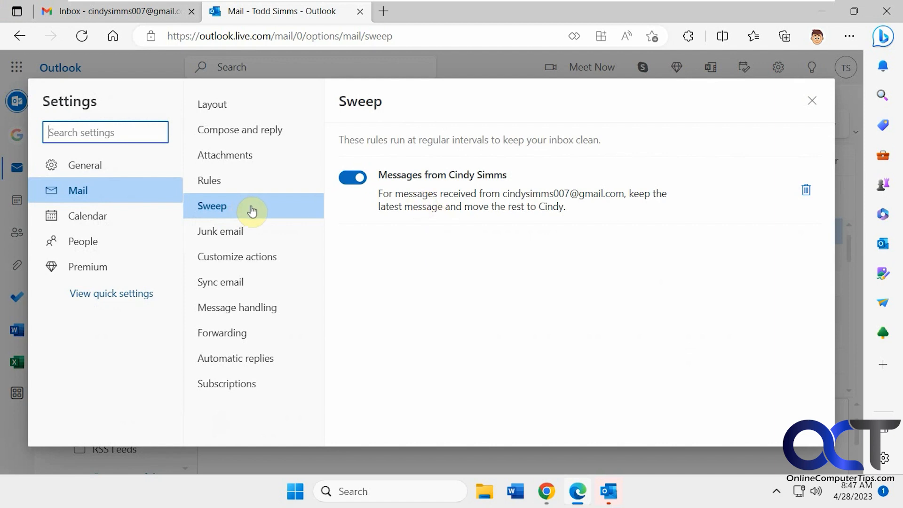
mouse_move(523, 201)
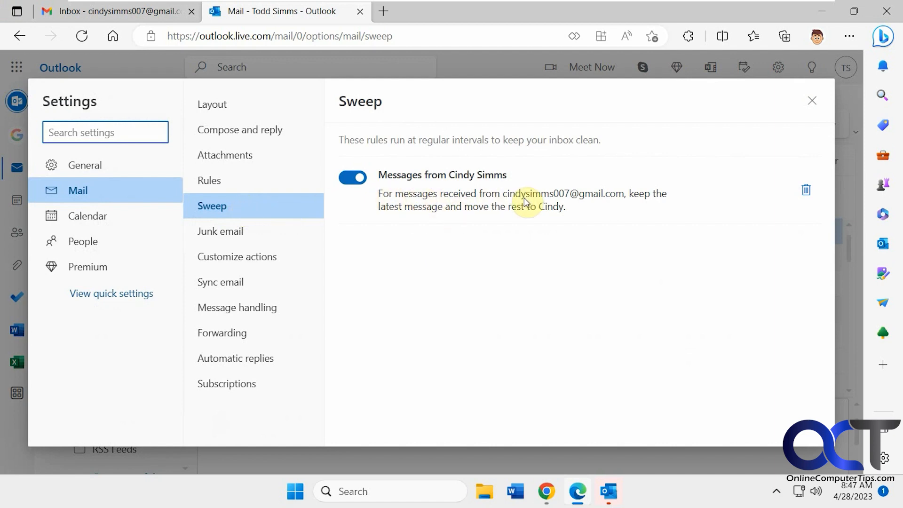
mouse_move(520, 217)
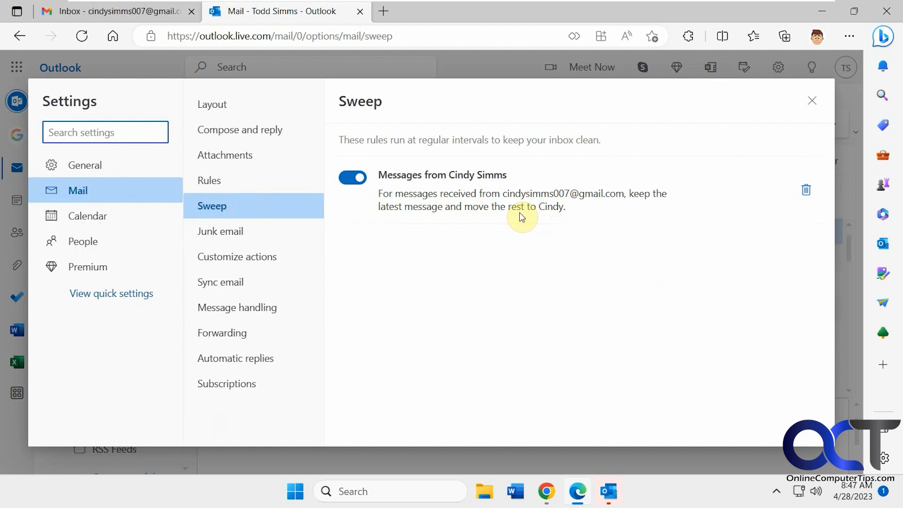
left_click(209, 181)
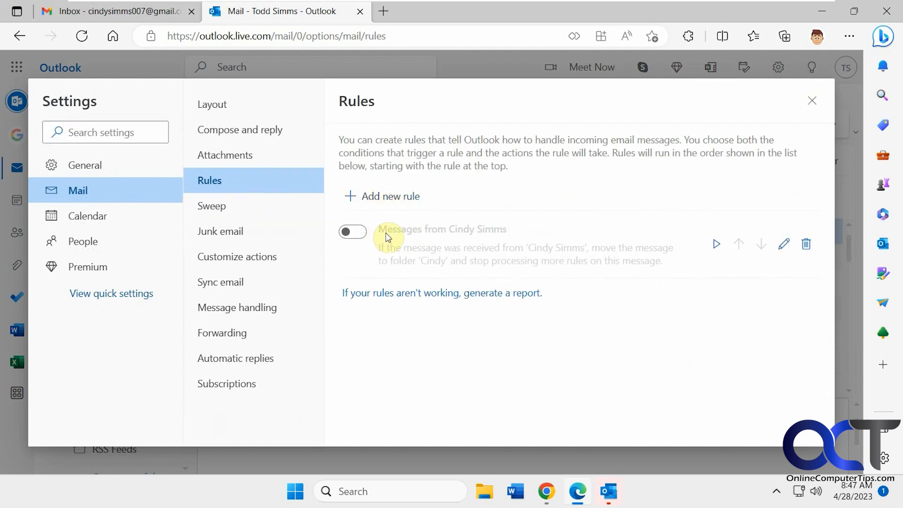
mouse_move(382, 257)
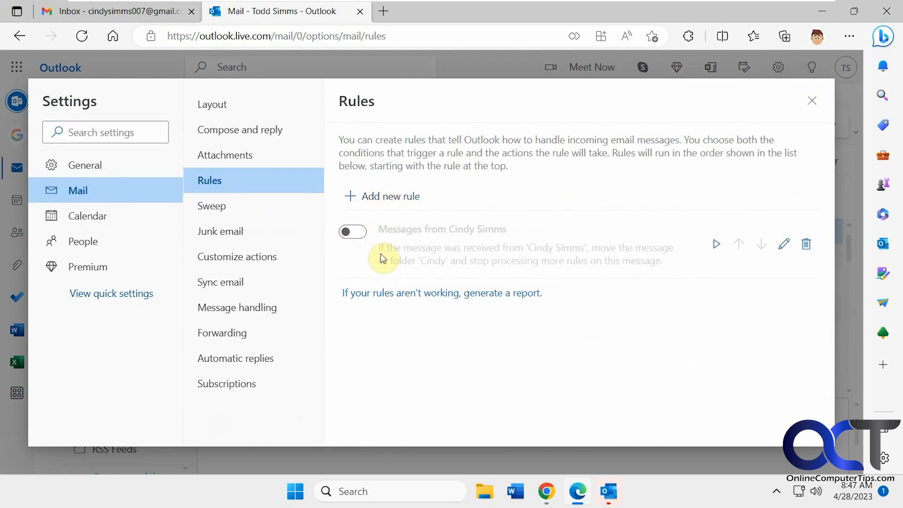
mouse_move(404, 257)
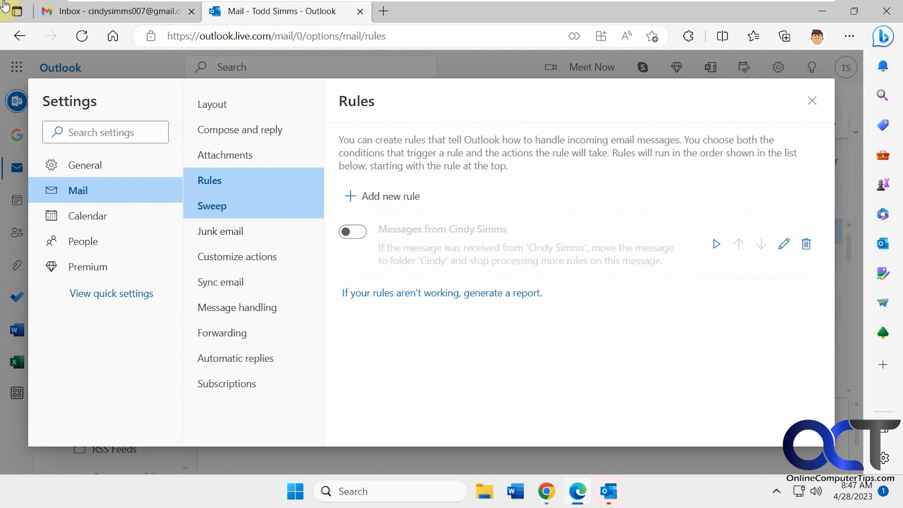
left_click(812, 101)
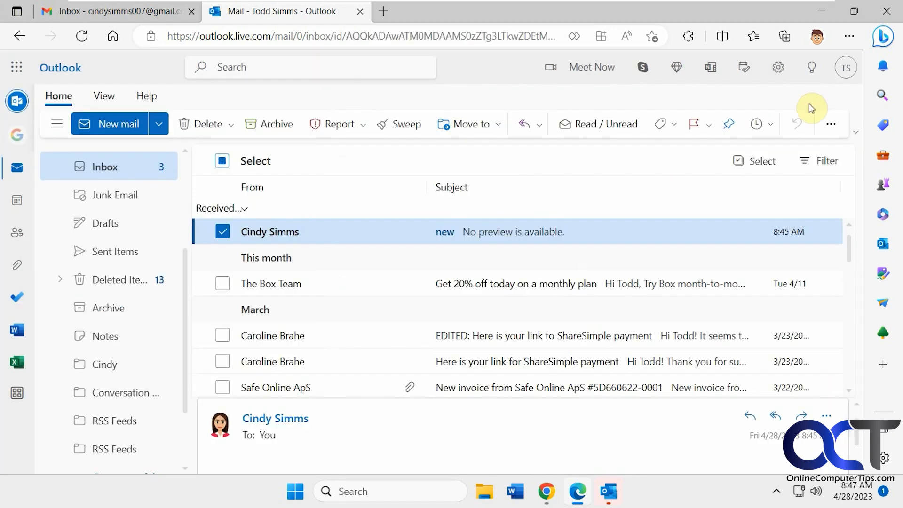
mouse_move(315, 238)
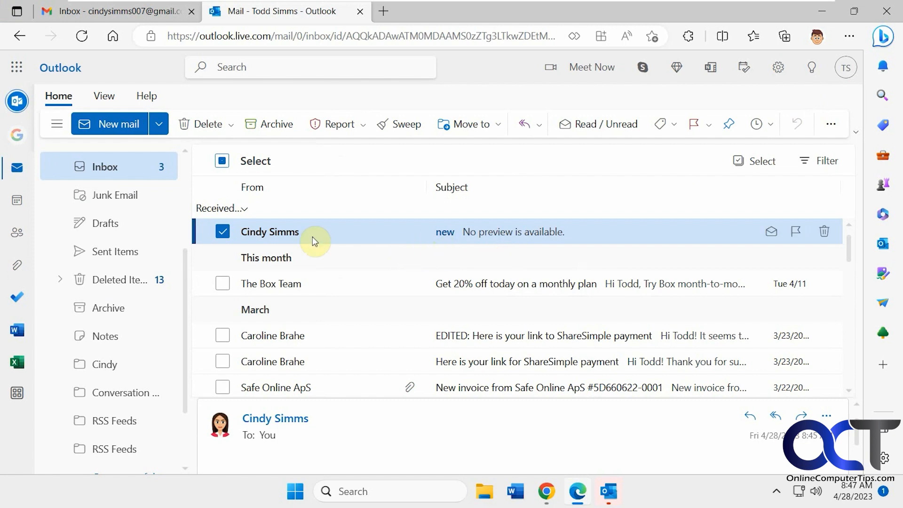
mouse_move(396, 239)
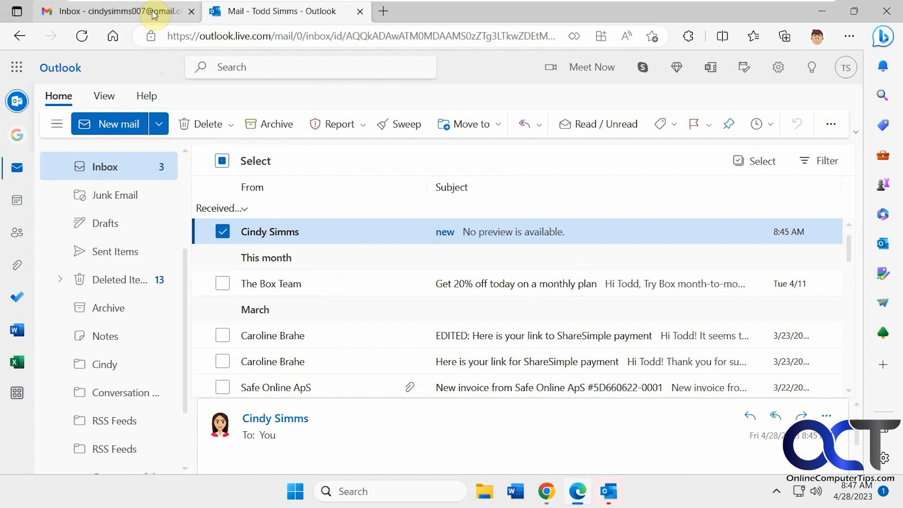
Send a Gmail message with subject 'New new' to the Outlook address and return to Outlook
left_click(114, 12)
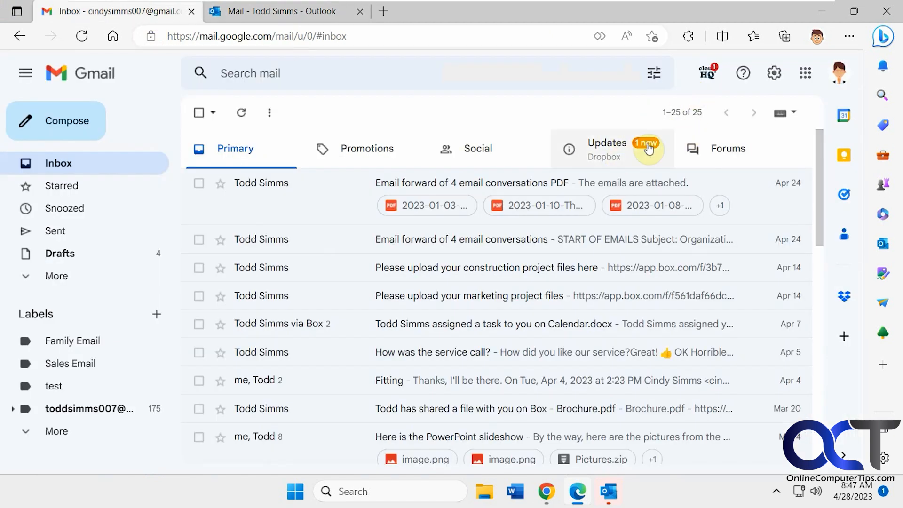
left_click(55, 120)
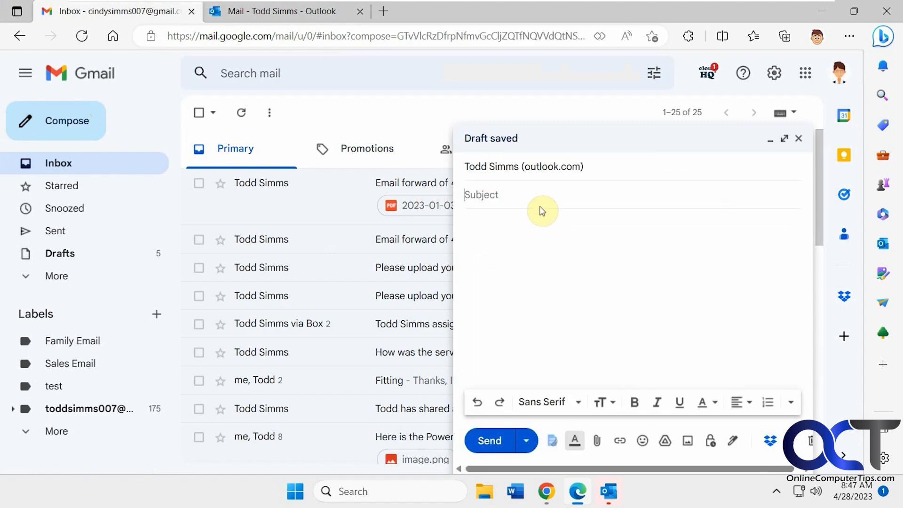
type("New new")
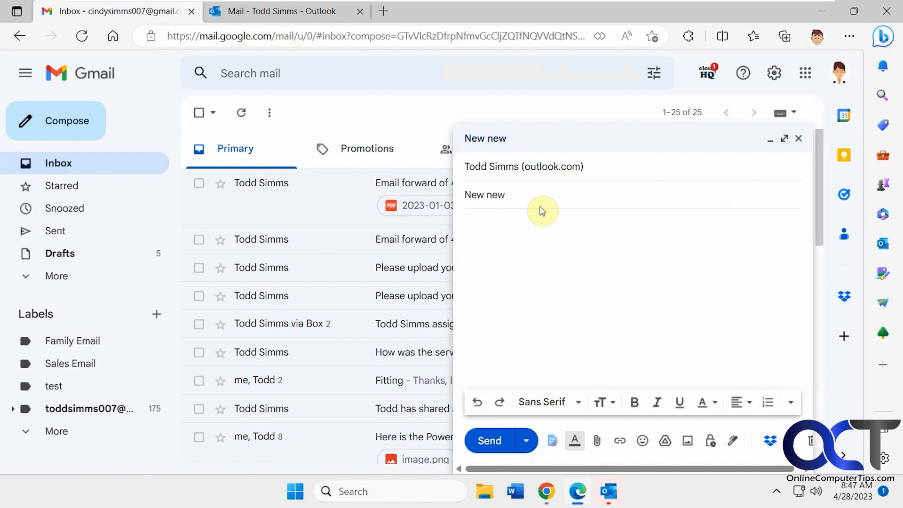
left_click(489, 440)
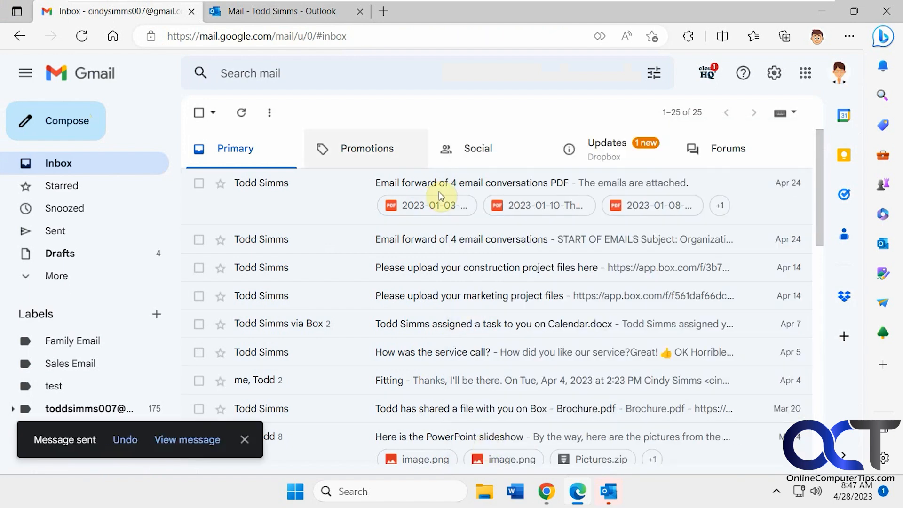
left_click(282, 11)
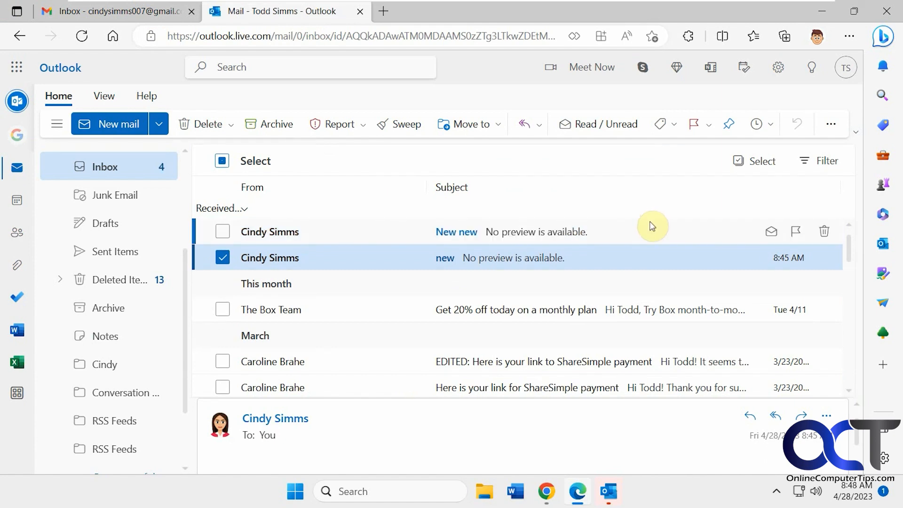
mouse_move(466, 234)
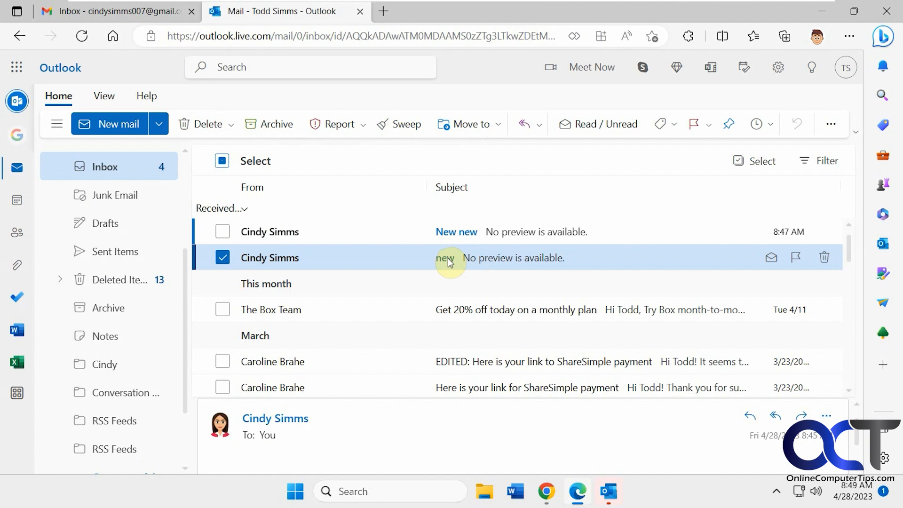
left_click(778, 68)
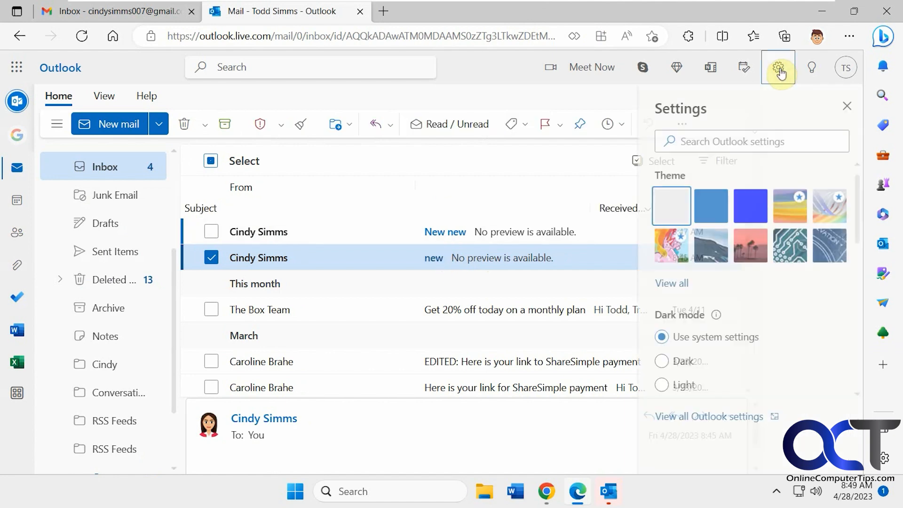
Review the Sweep and Rules pages showing the Cindy rule still off, then close Settings
left_click(710, 417)
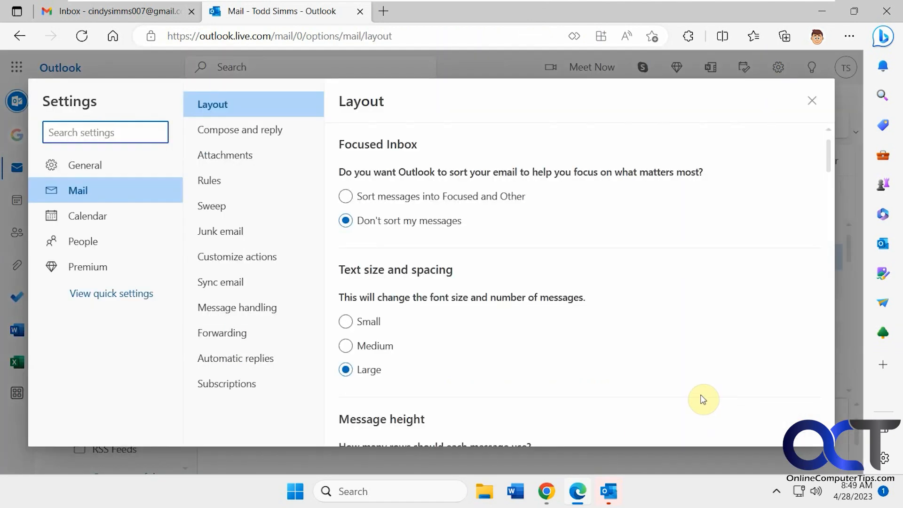
left_click(212, 206)
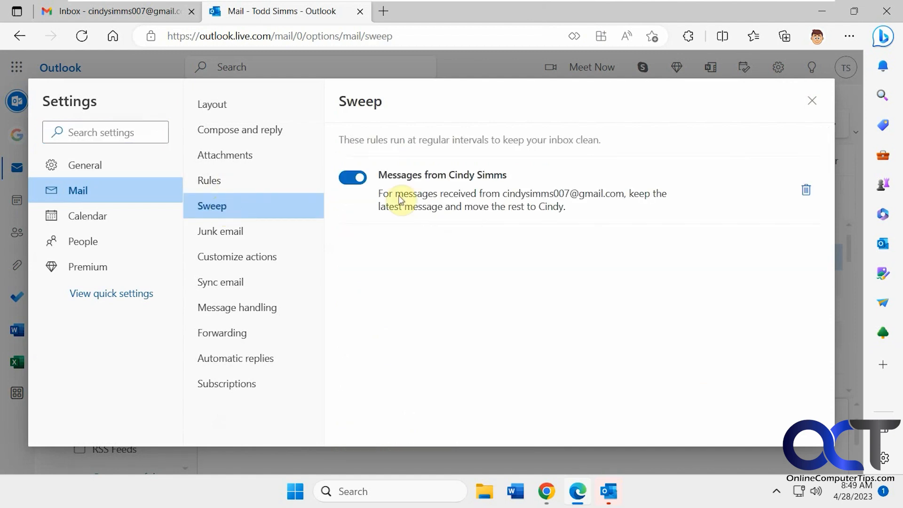
mouse_move(480, 201)
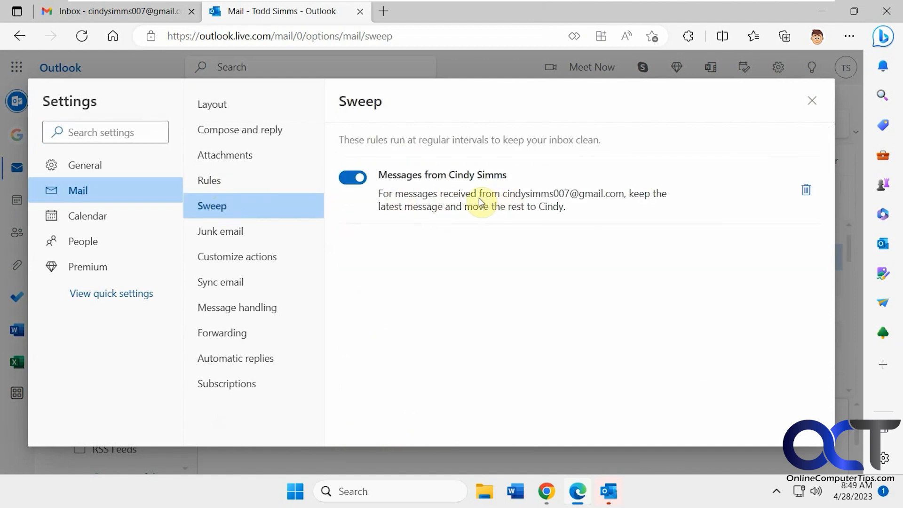
left_click(209, 181)
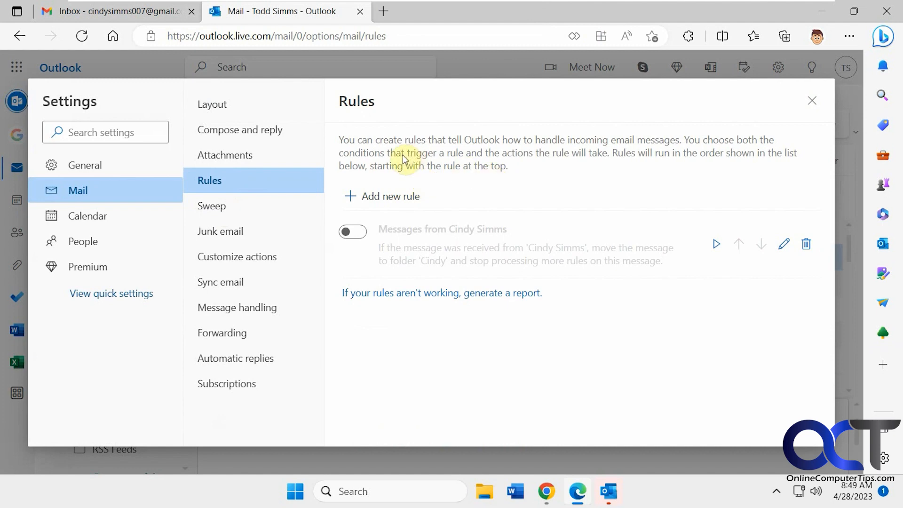
mouse_move(482, 252)
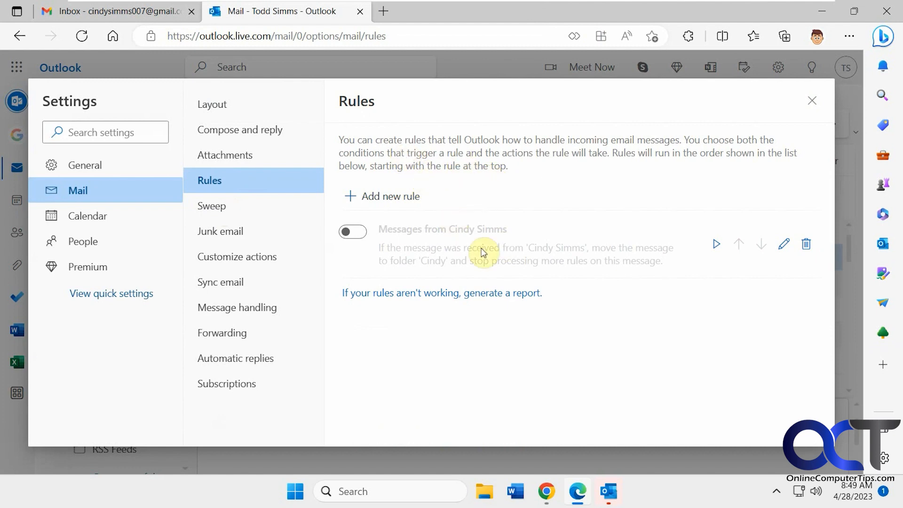
mouse_move(609, 147)
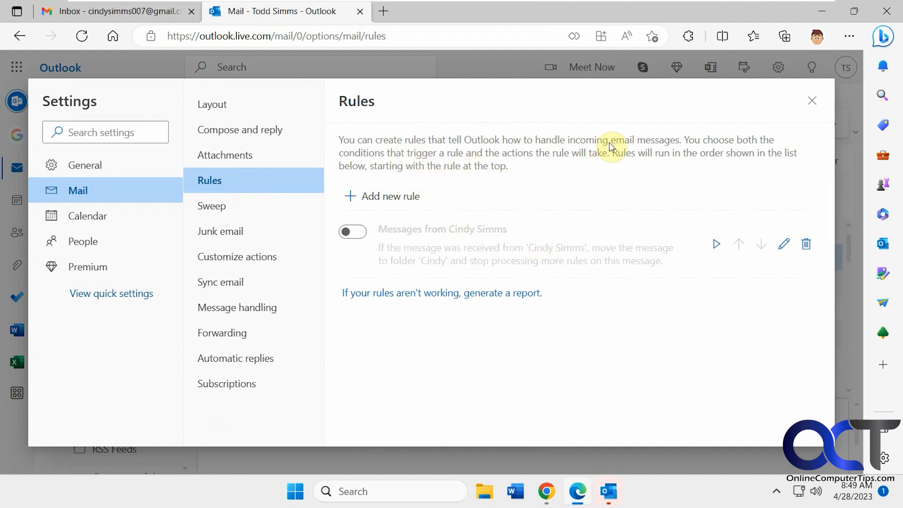
mouse_move(409, 146)
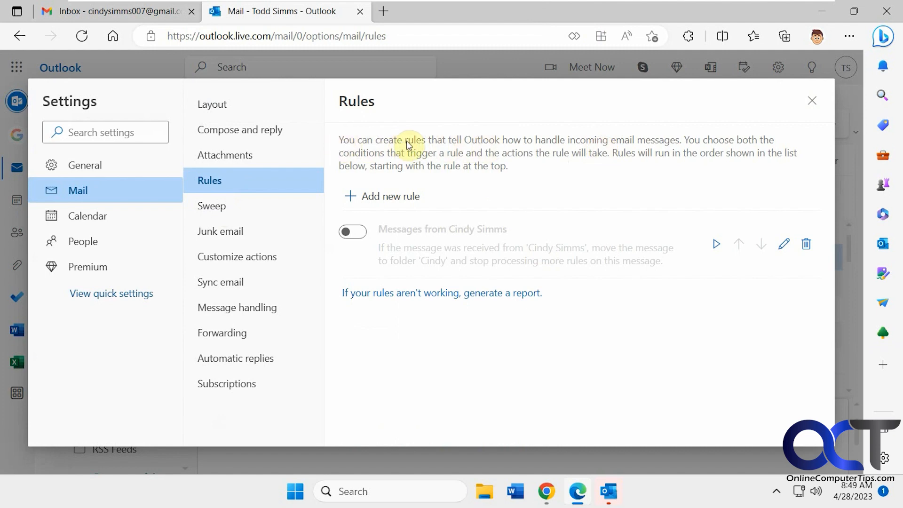
mouse_move(645, 146)
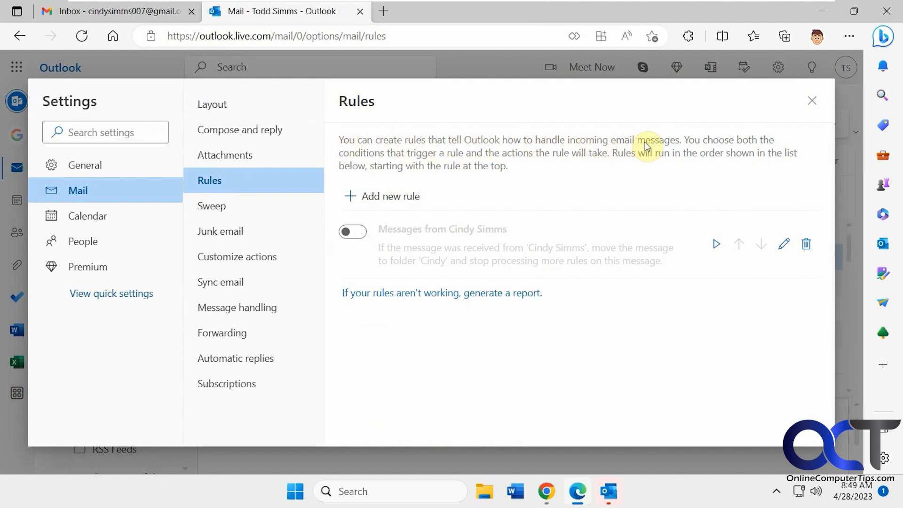
mouse_move(521, 157)
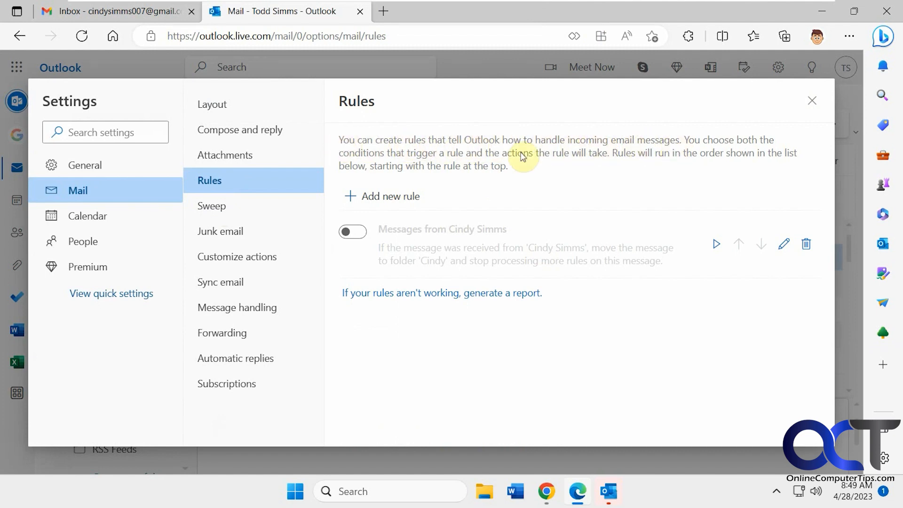
mouse_move(566, 179)
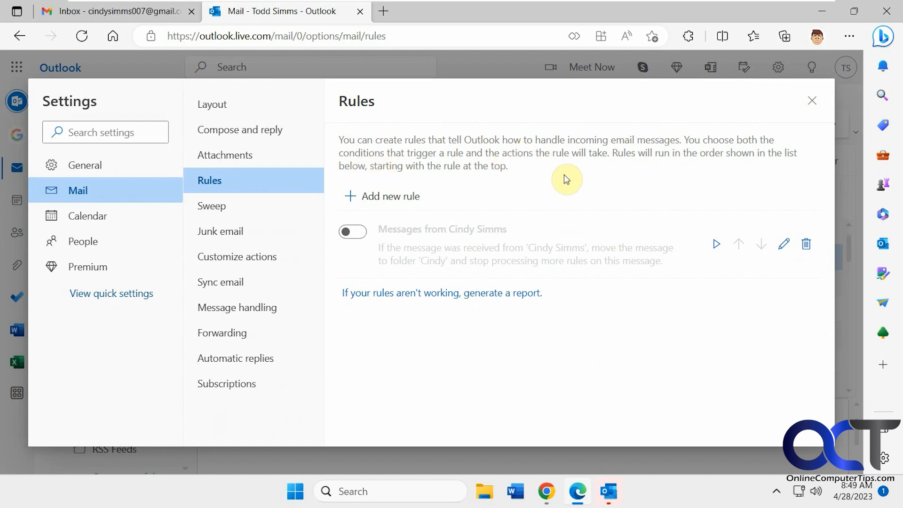
left_click(811, 100)
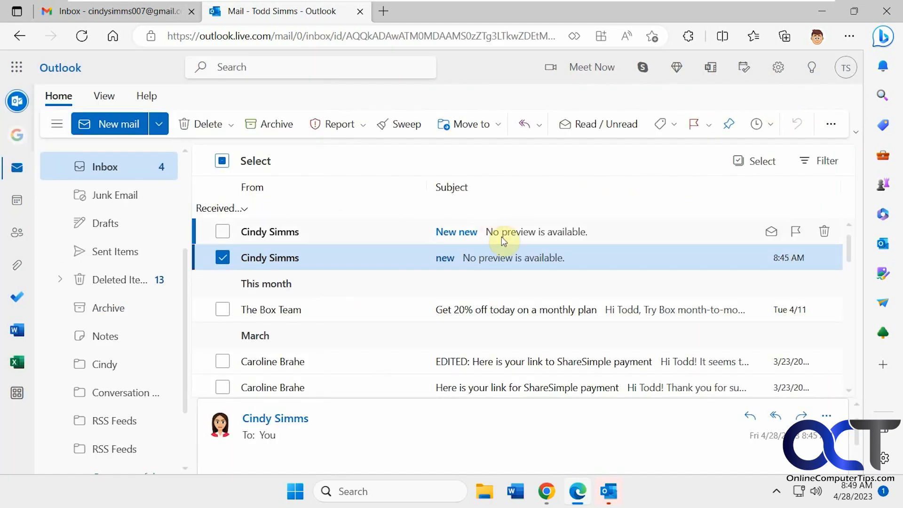
mouse_move(501, 258)
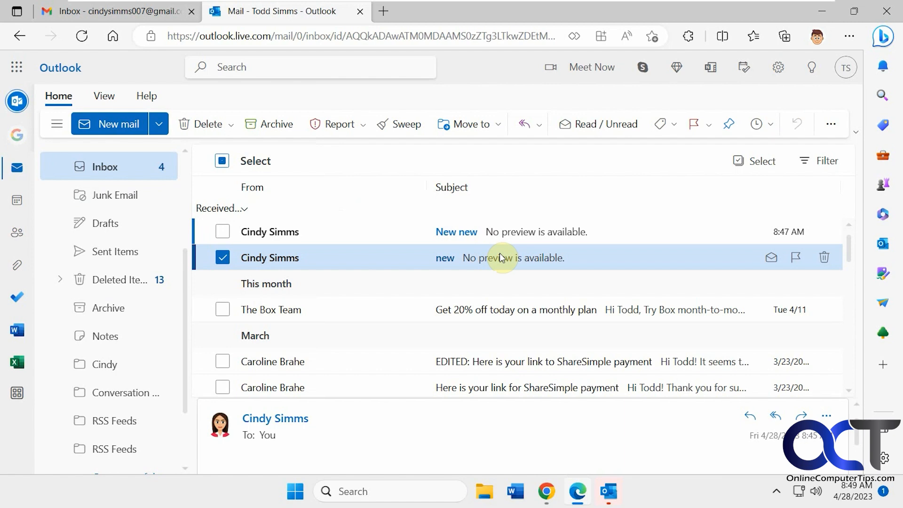
mouse_move(196, 392)
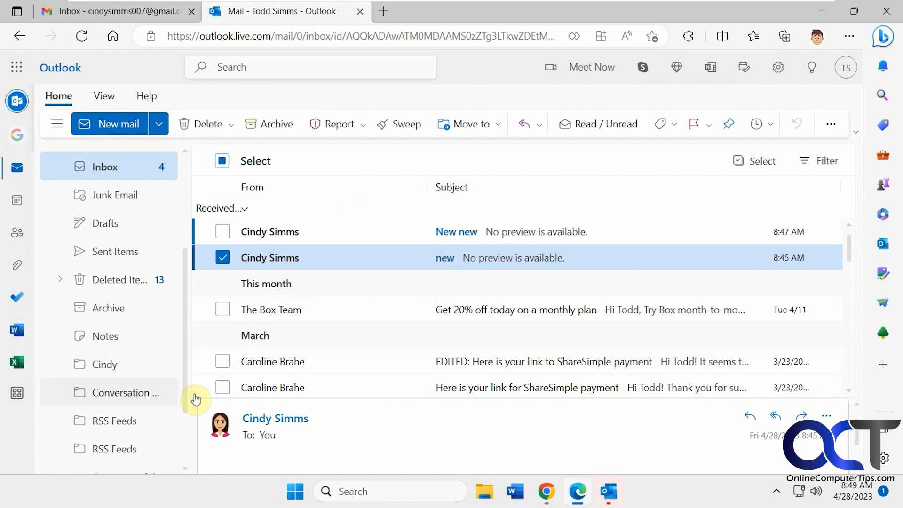
mouse_move(488, 247)
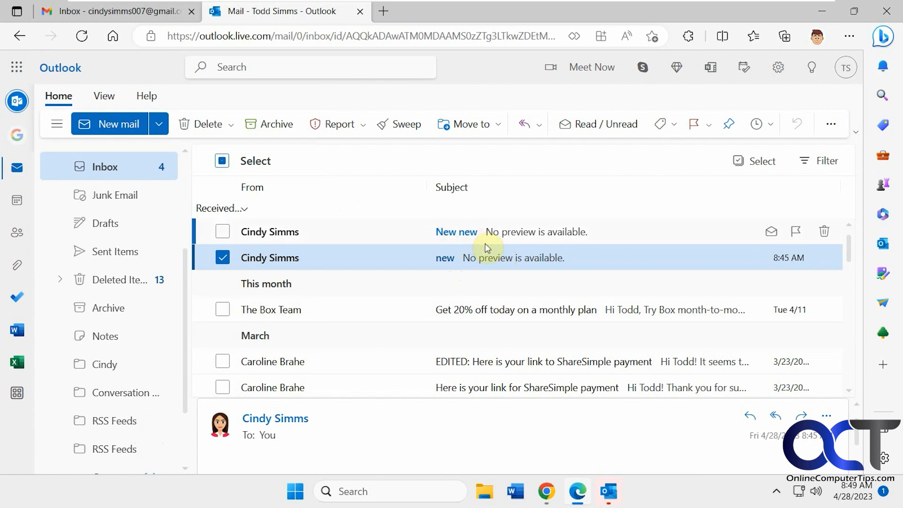
left_click(405, 124)
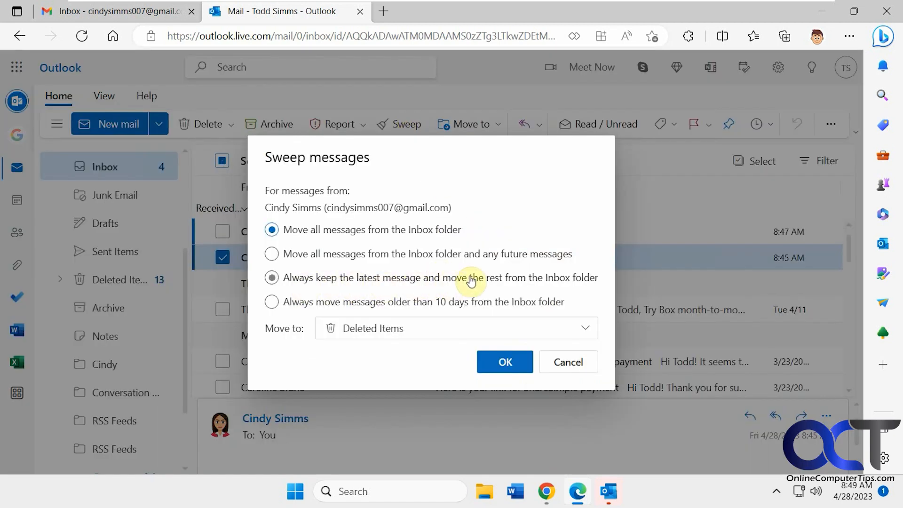
mouse_move(570, 285)
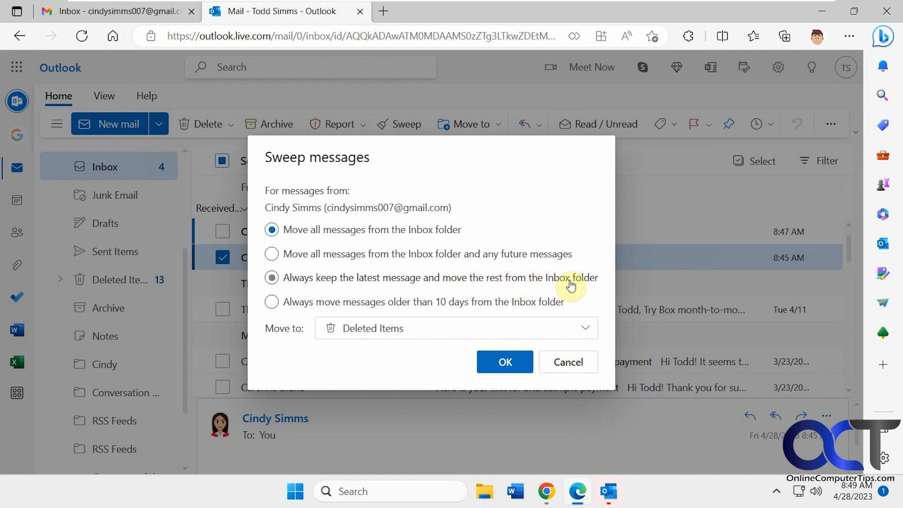
left_click(271, 253)
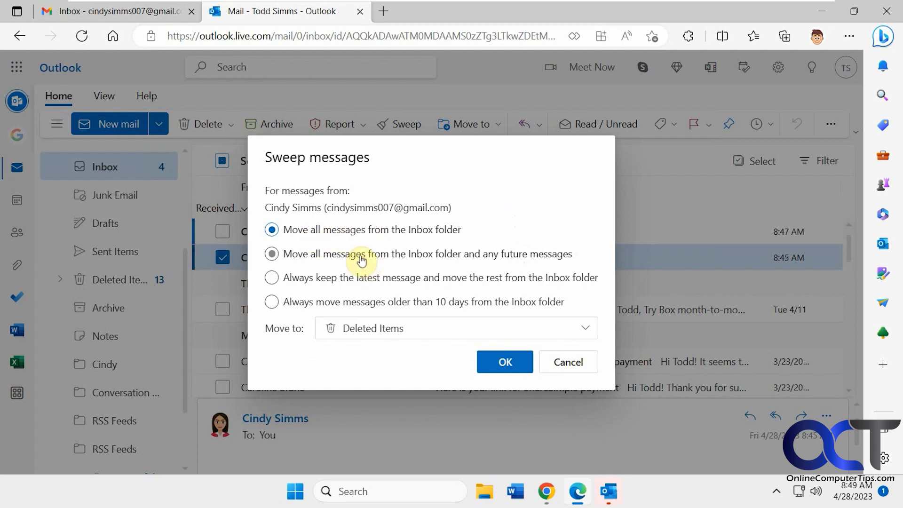
mouse_move(380, 253)
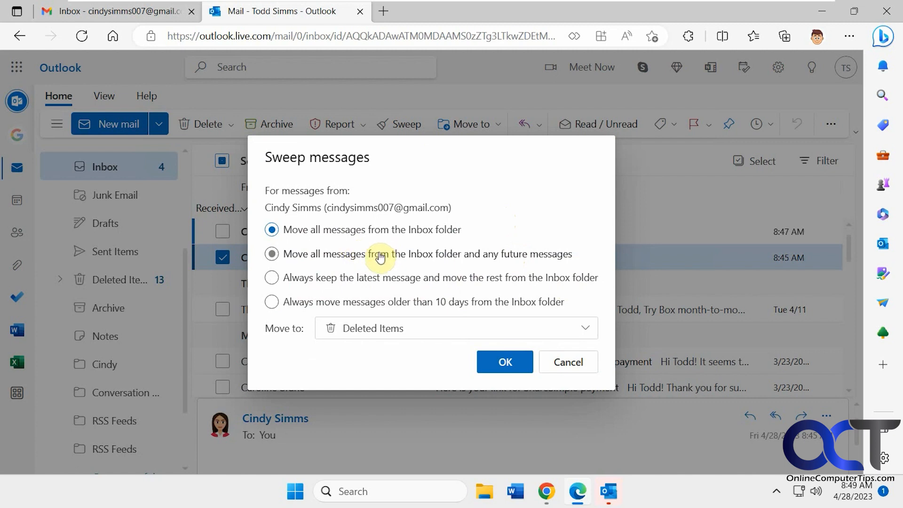
left_click(271, 277)
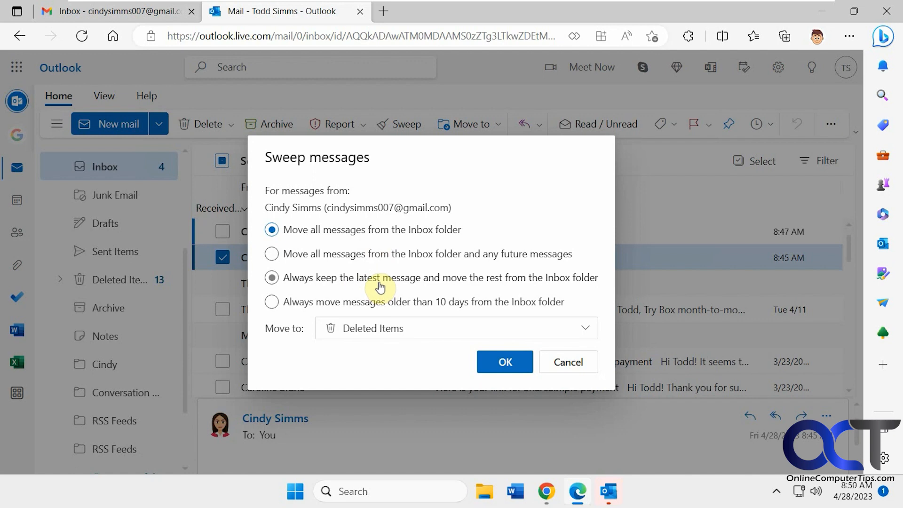
left_click(271, 254)
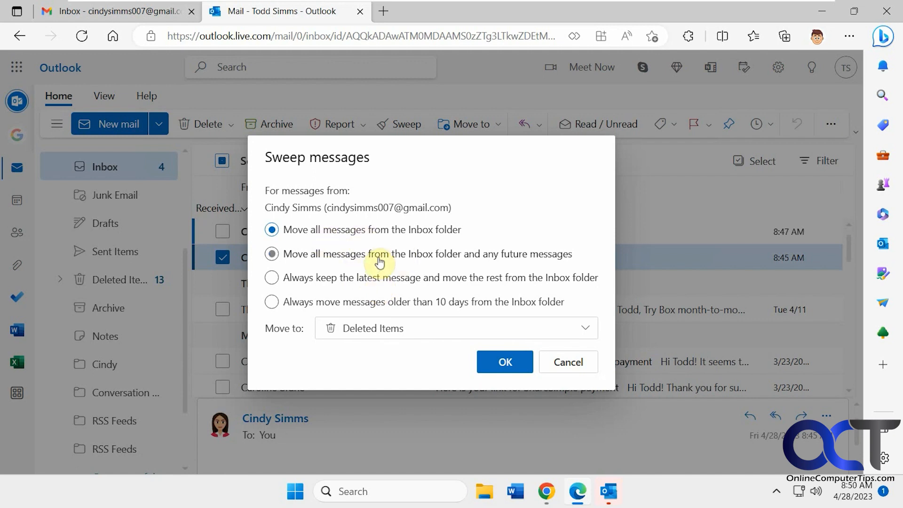
left_click(567, 361)
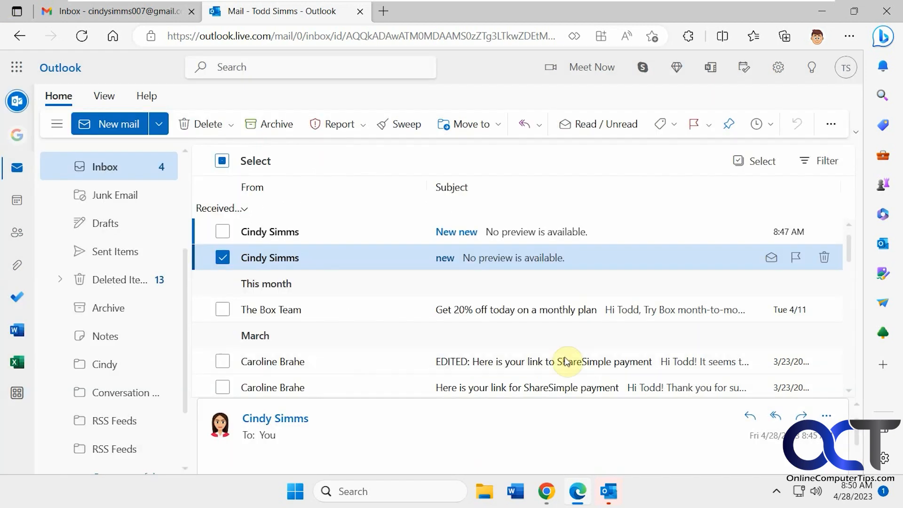
Review the active keep-latest sweep and the disabled Cindy rule in full mail settings
left_click(778, 68)
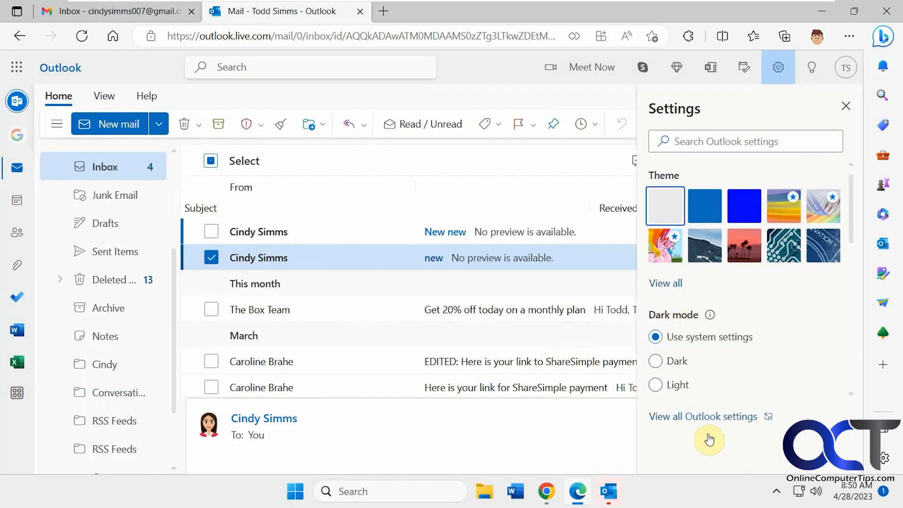
left_click(704, 416)
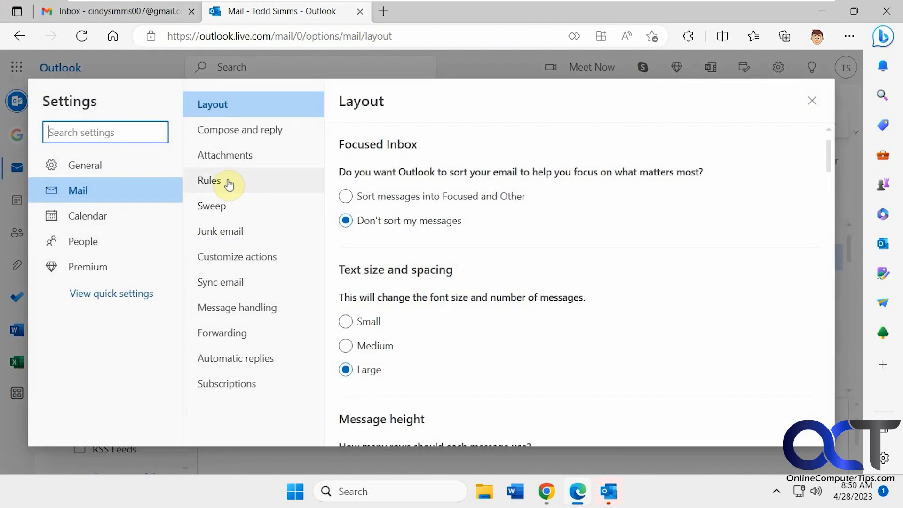
left_click(208, 181)
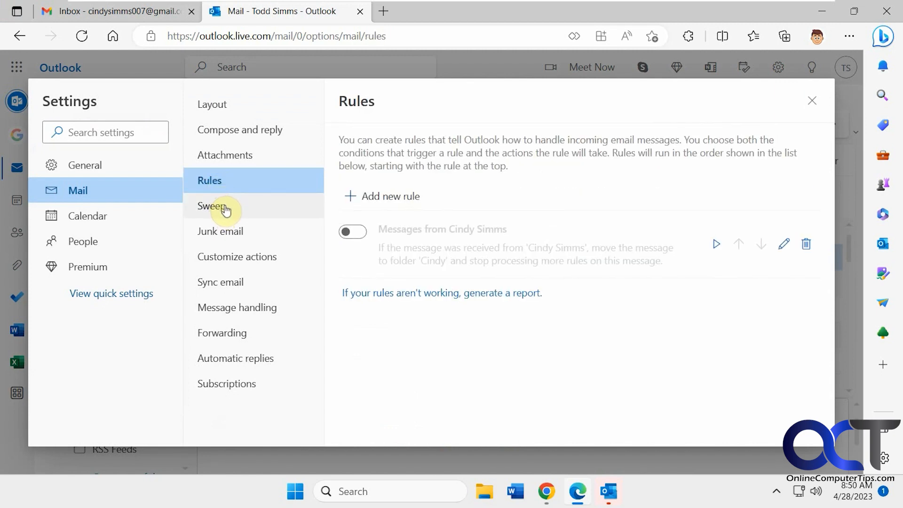
mouse_move(229, 180)
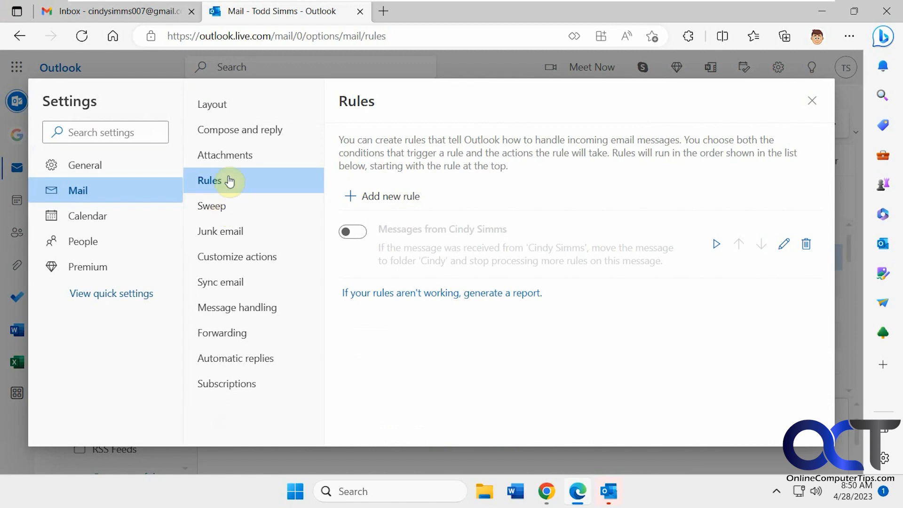
mouse_move(498, 230)
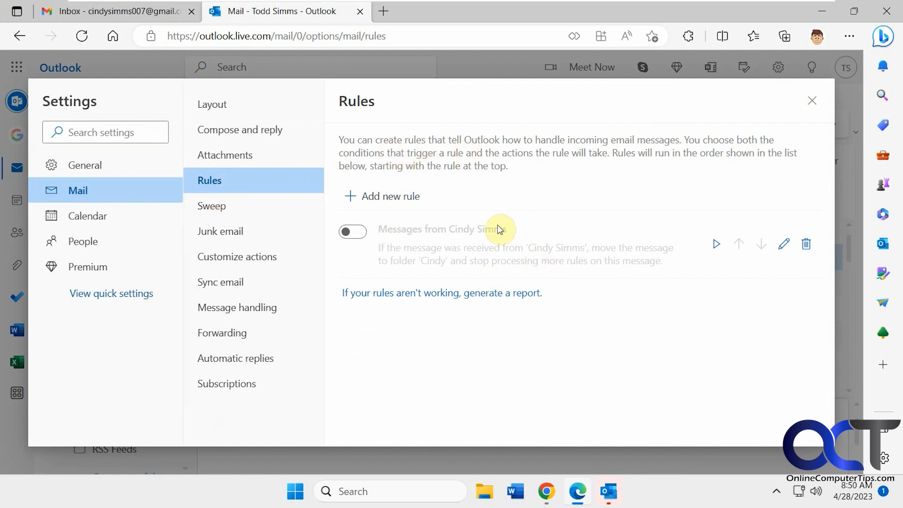
left_click(212, 206)
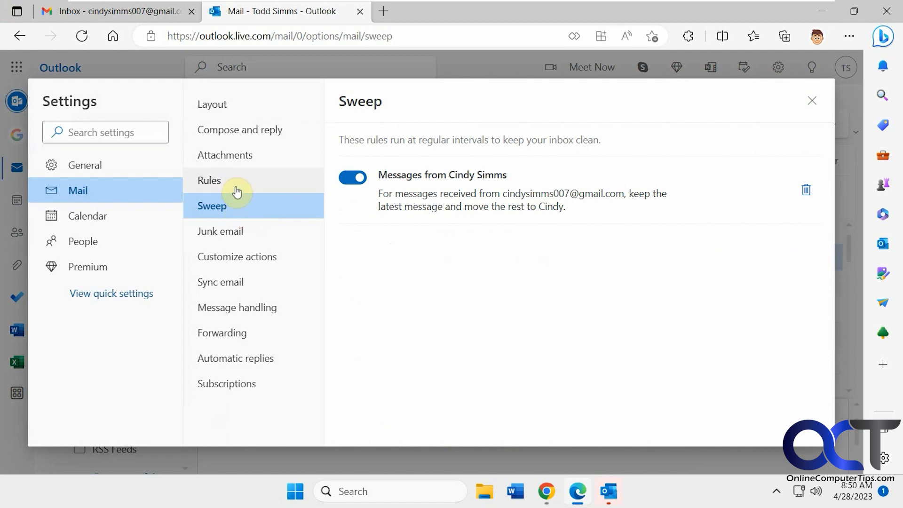
left_click(209, 180)
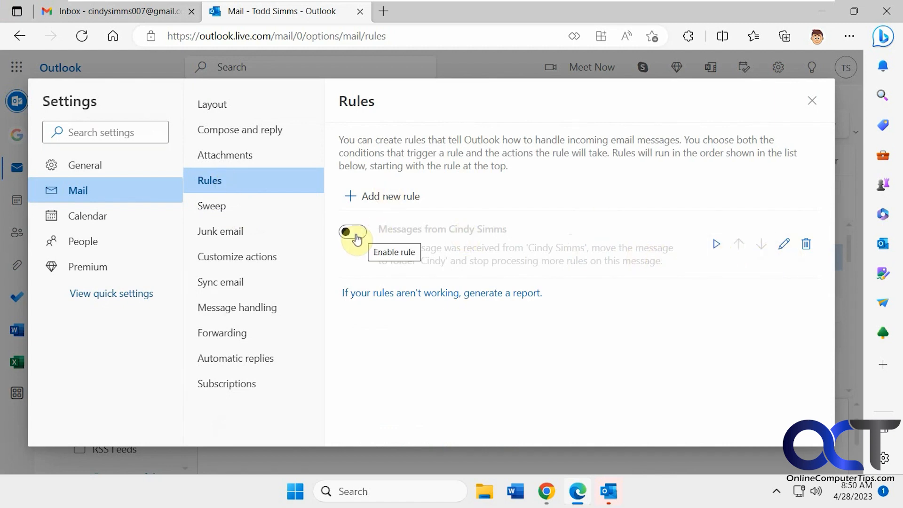
mouse_move(783, 244)
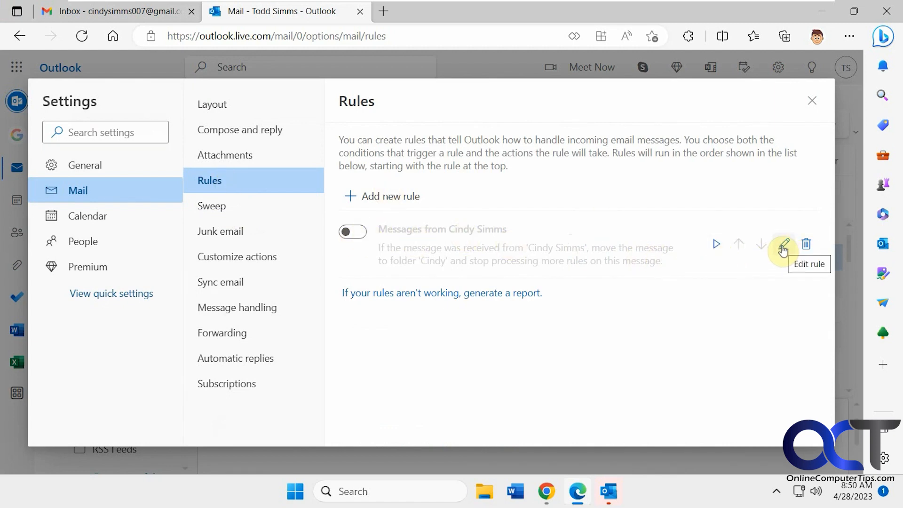
mouse_move(760, 233)
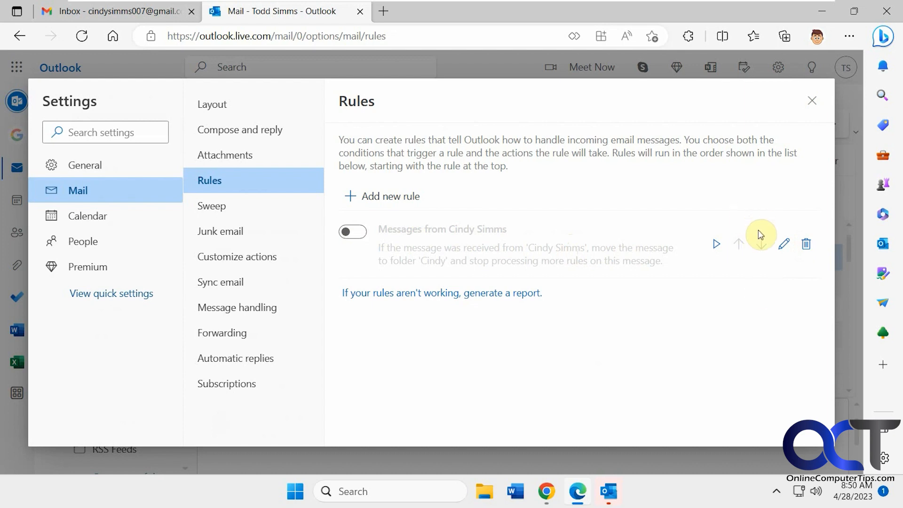
mouse_move(474, 201)
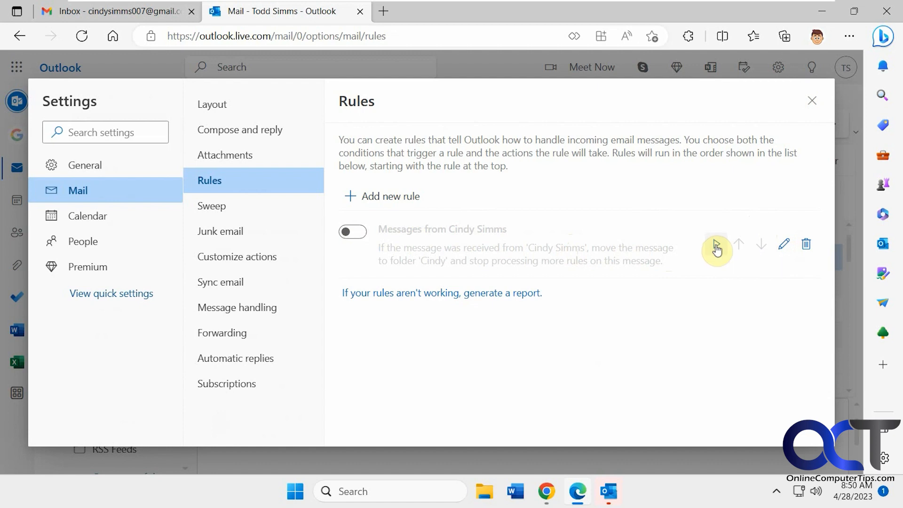
left_click(211, 206)
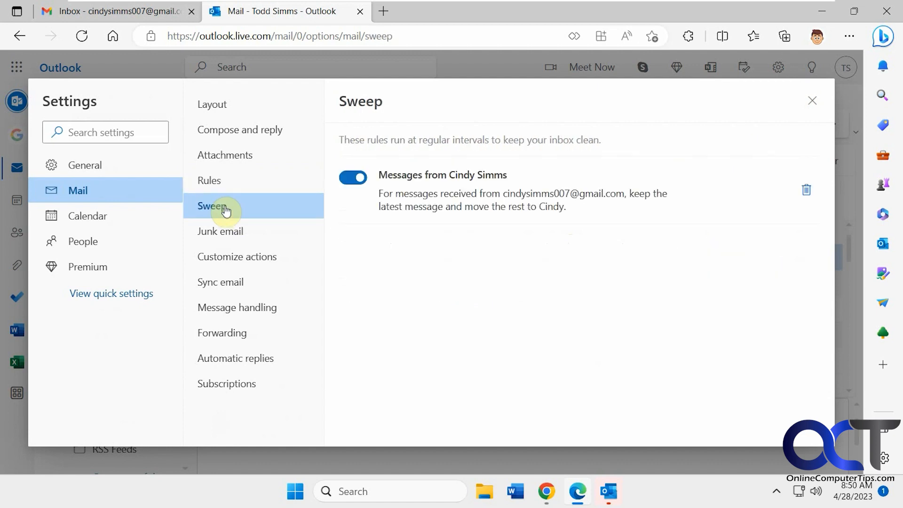
mouse_move(681, 203)
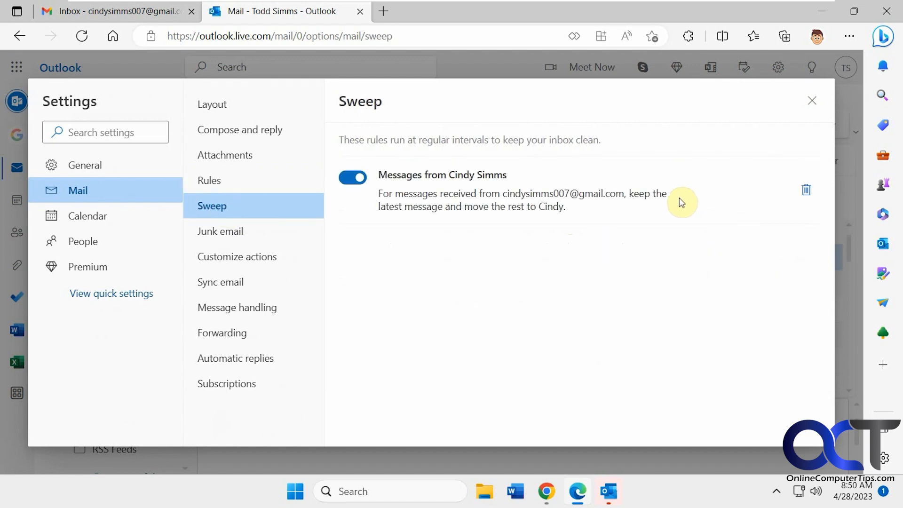
mouse_move(603, 210)
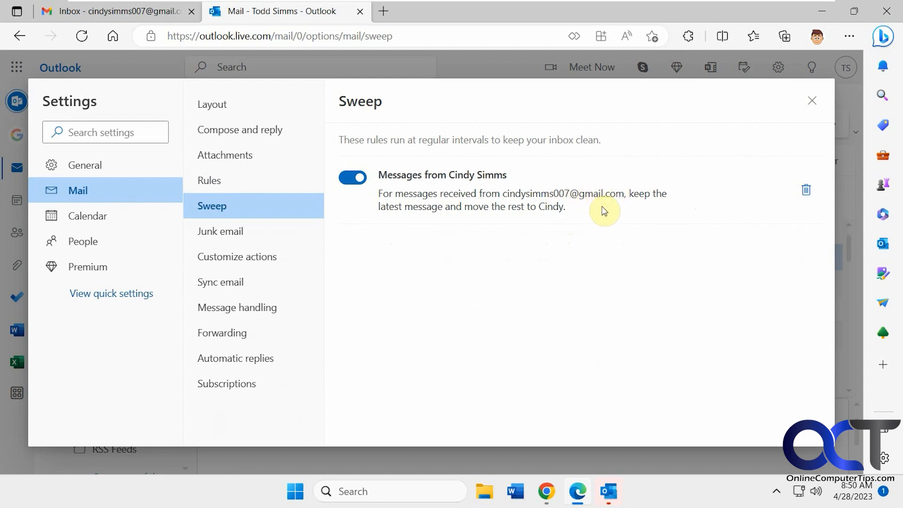
mouse_move(686, 206)
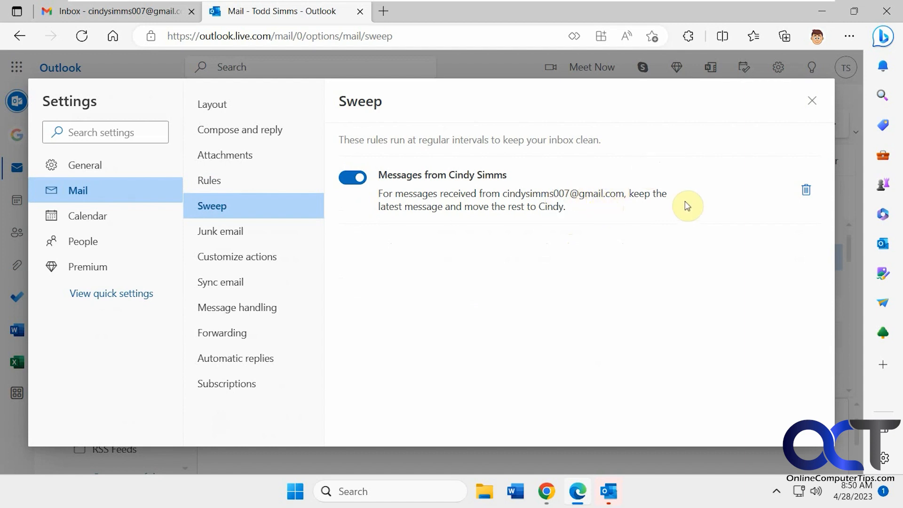
mouse_move(563, 205)
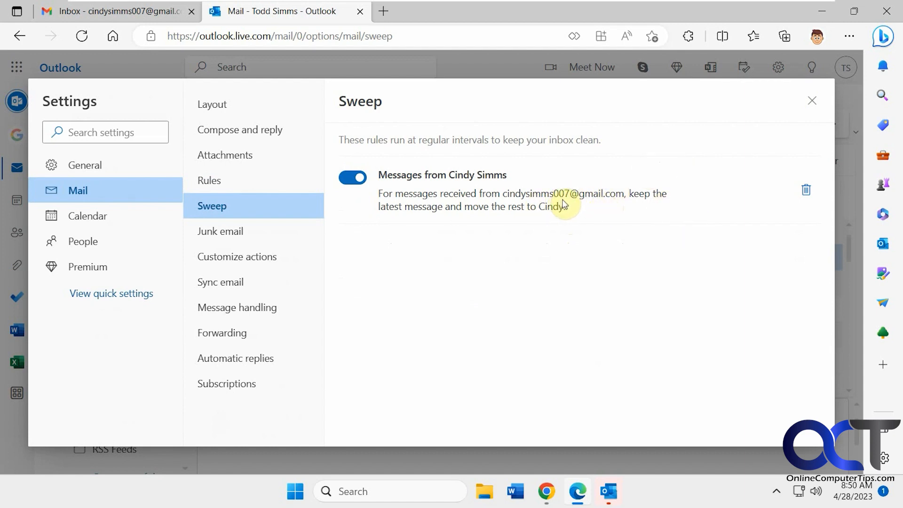
mouse_move(626, 201)
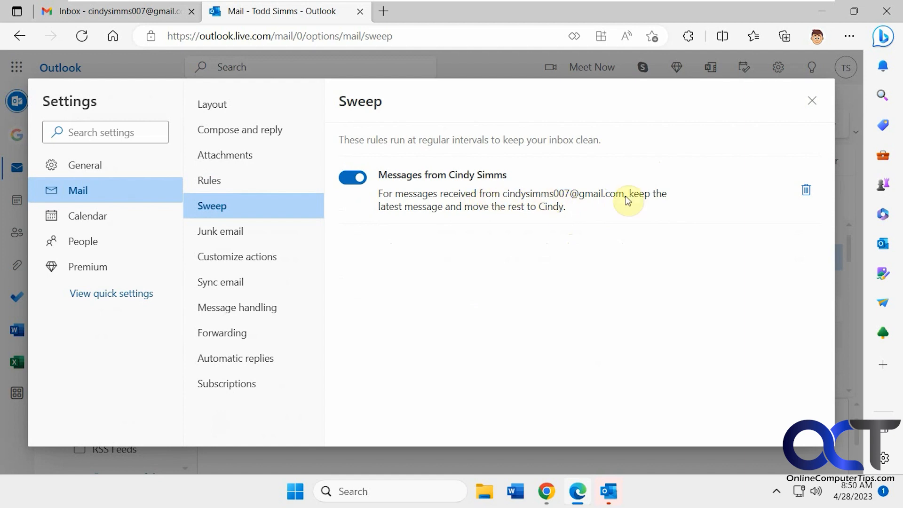
mouse_move(734, 201)
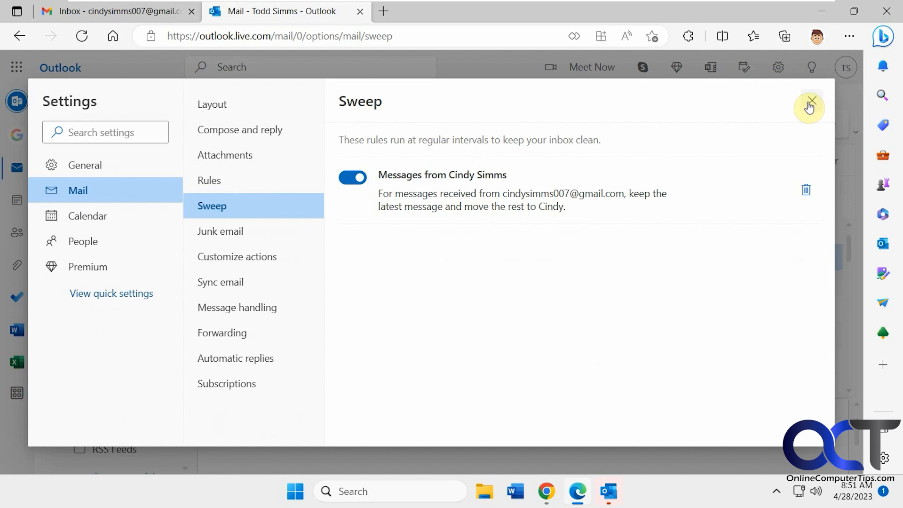
Close Settings to return to the Inbox listing 'New new' and 'new'
left_click(809, 107)
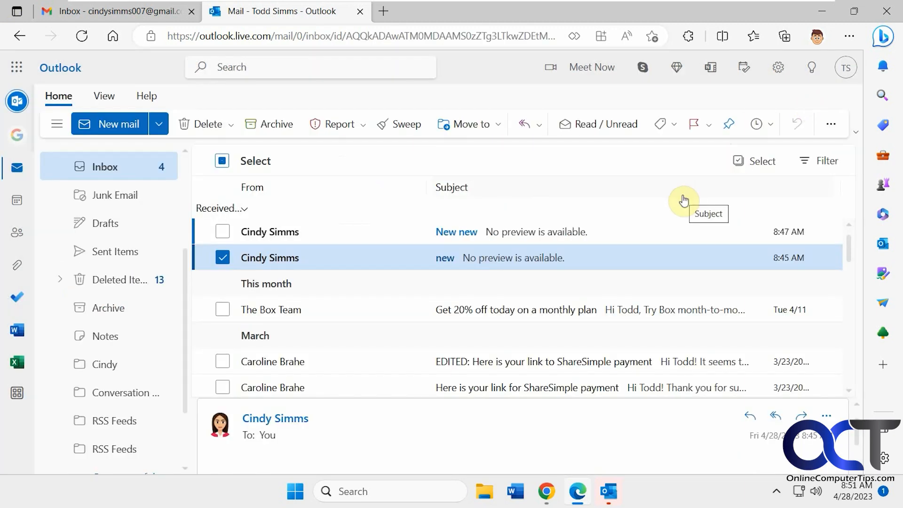